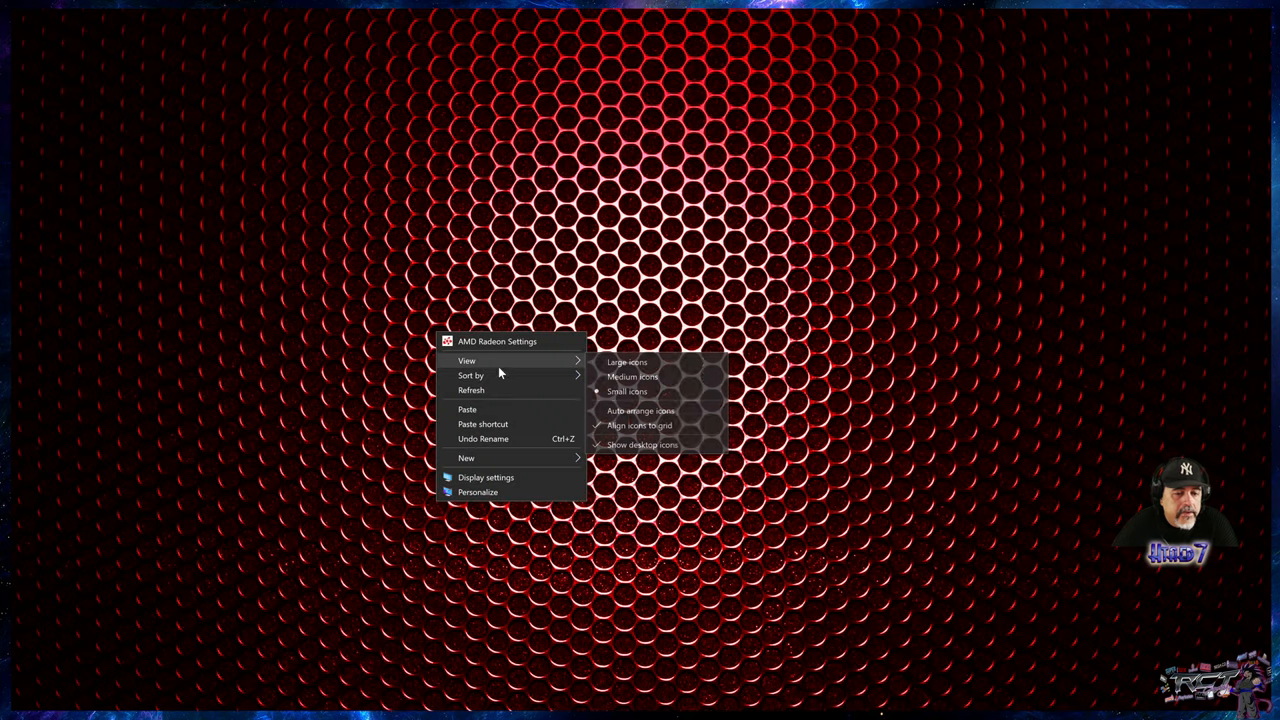
Step: Launch AMD Radeon Settings from the desktop context menu
click(495, 341)
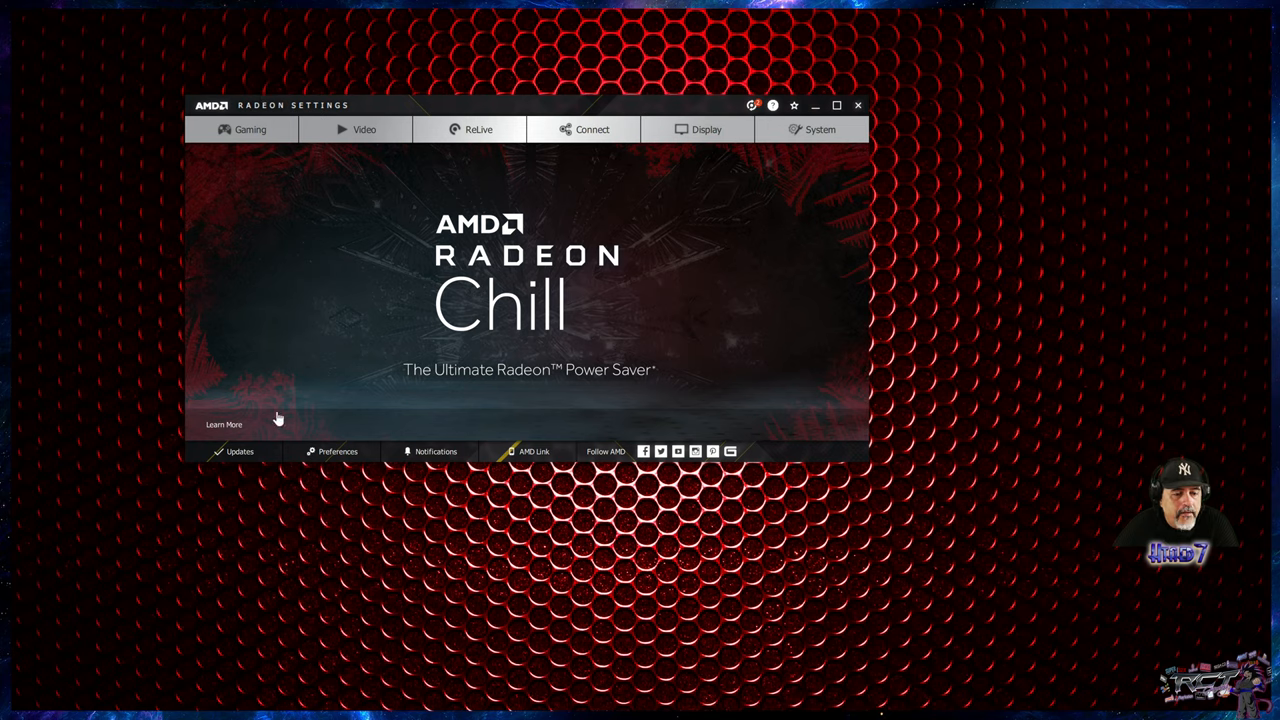
mouse_move(472, 435)
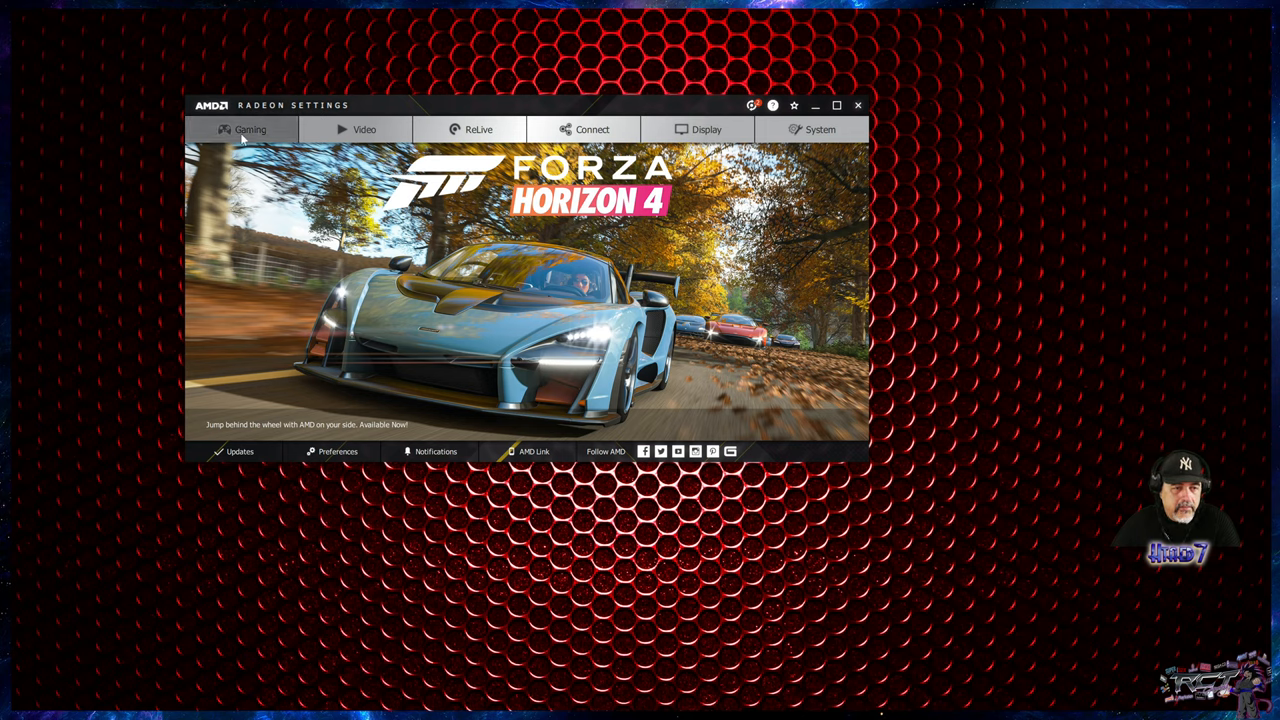
Step: Browse the Gaming tab's Game Explorer, then switch to the Samsung HDMI Display page
click(248, 130)
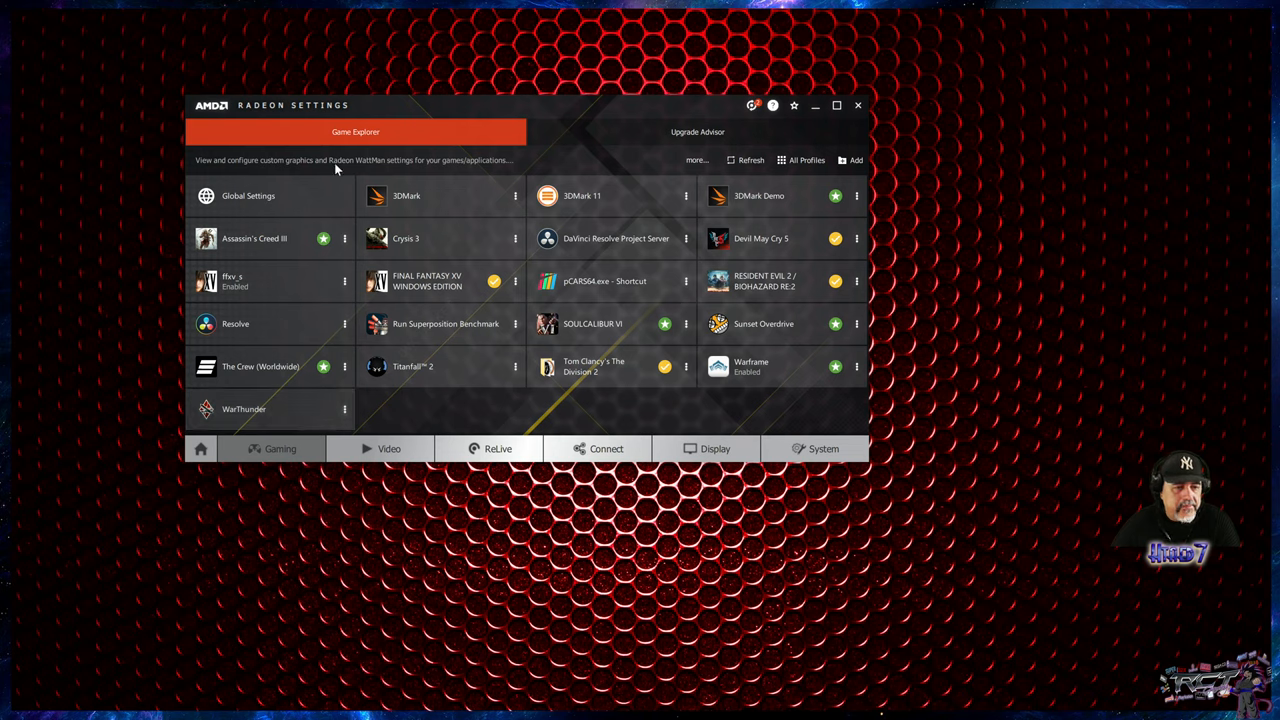
mouse_move(719, 459)
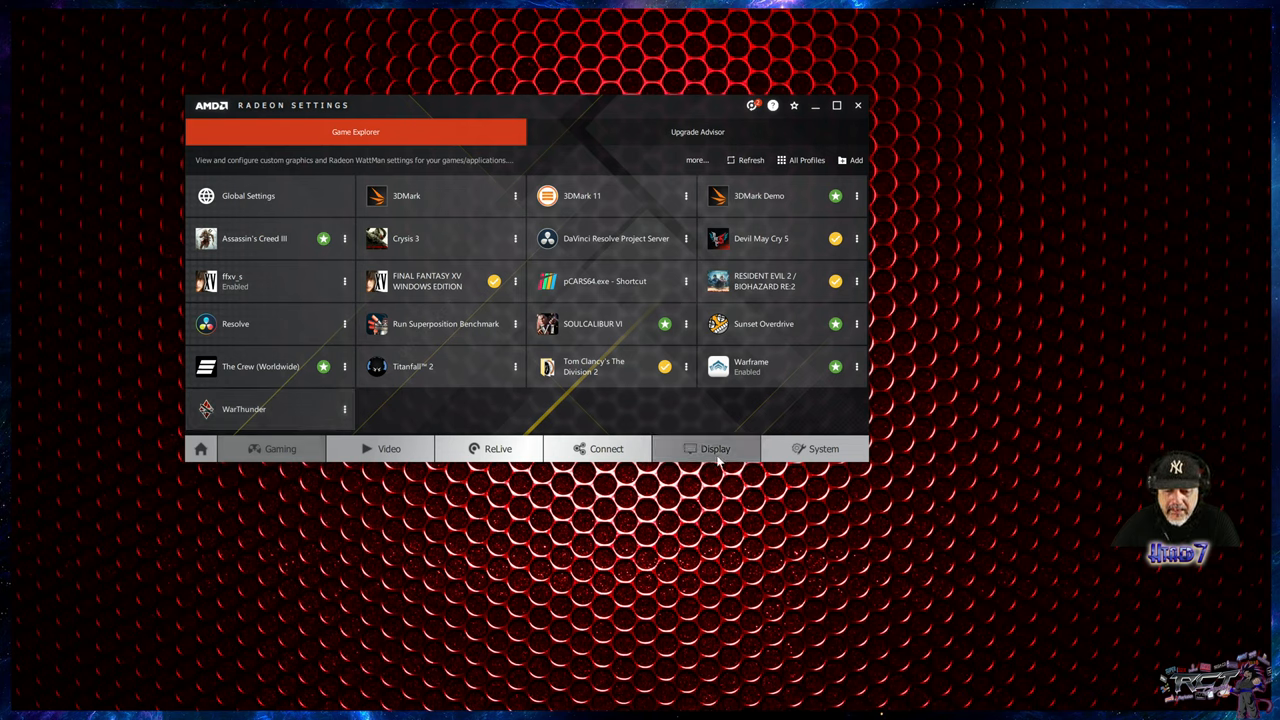
click(718, 449)
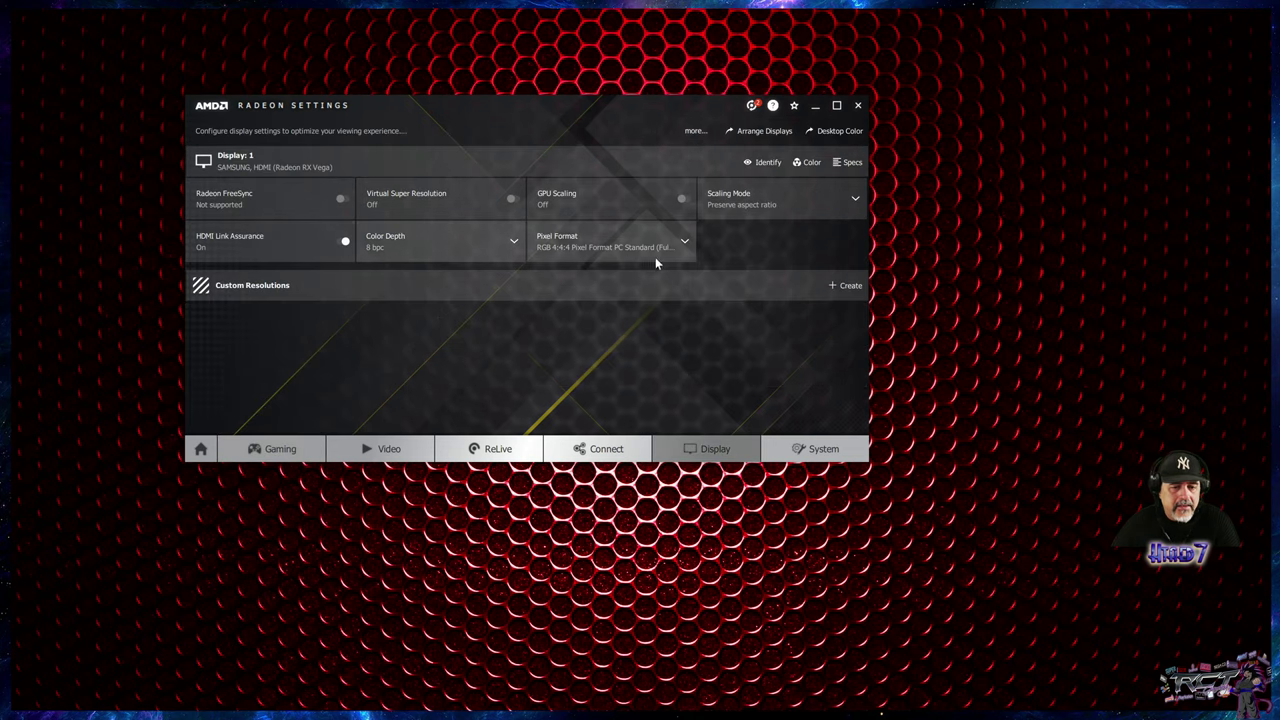
mouse_move(211, 248)
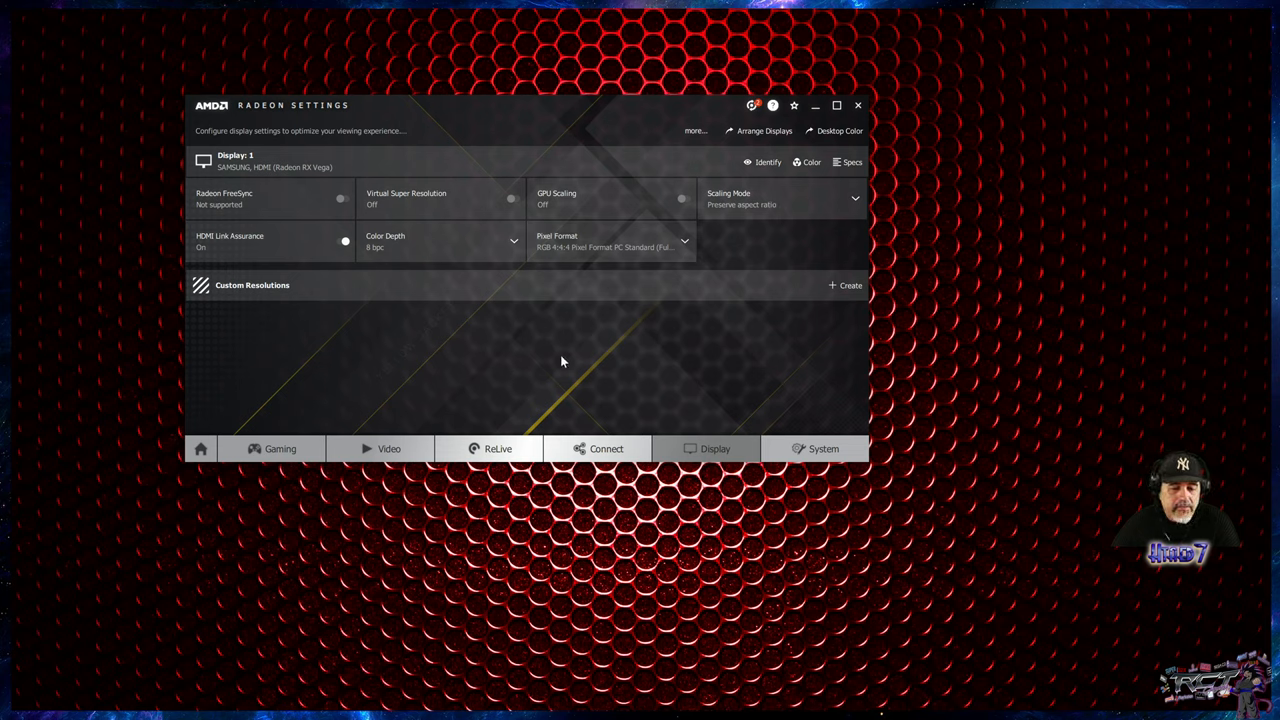
mouse_move(588, 386)
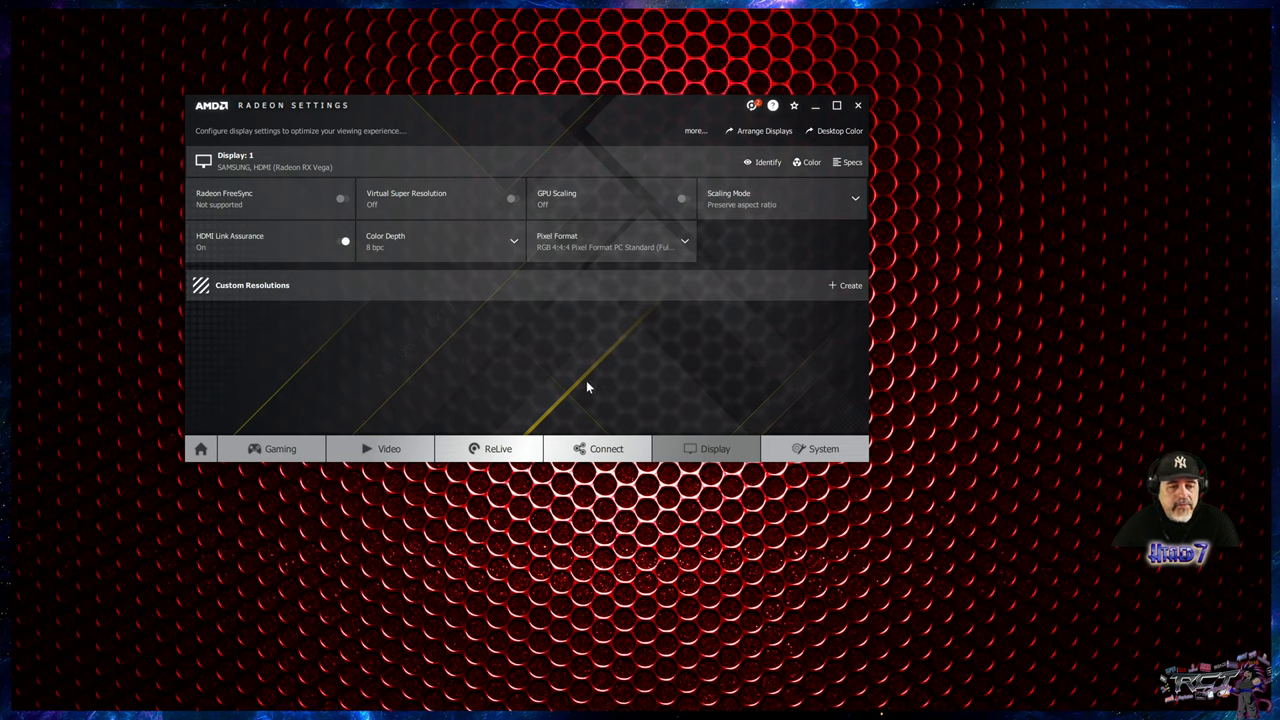
mouse_move(487, 449)
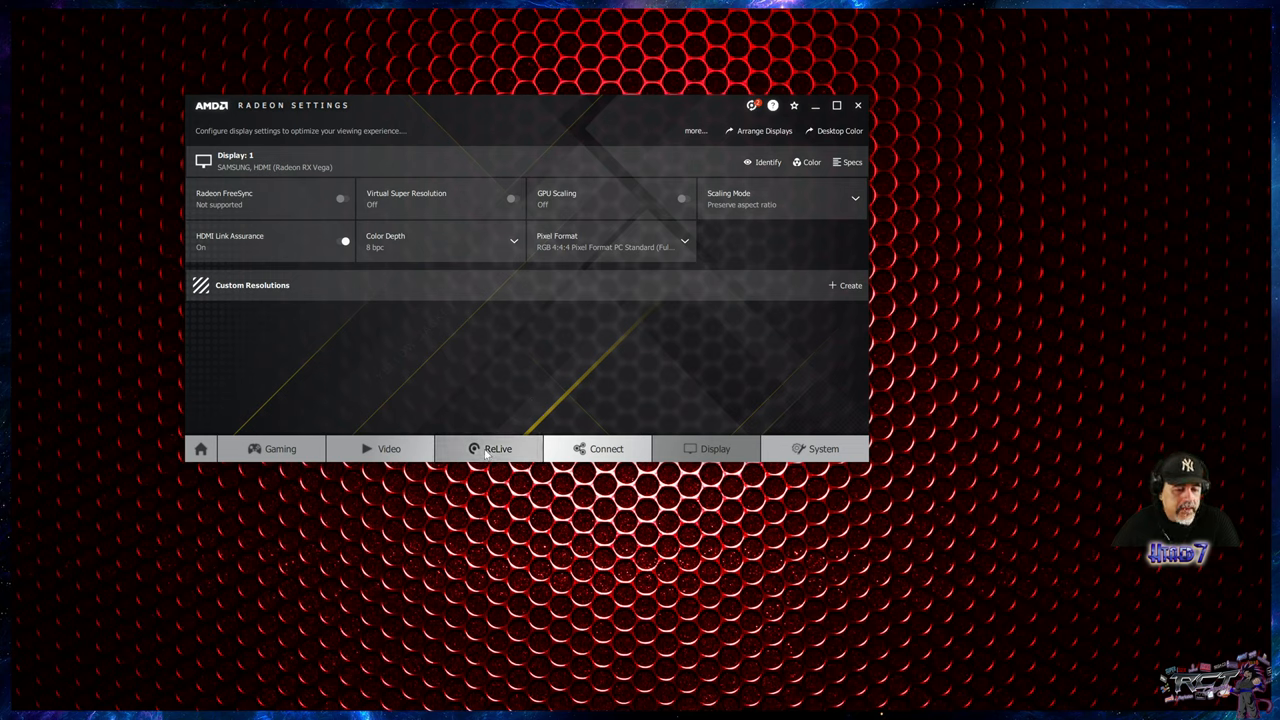
Step: Browse ReLive's Game & VR Streaming, Live Streaming and Scene pages, returning to Global
click(497, 448)
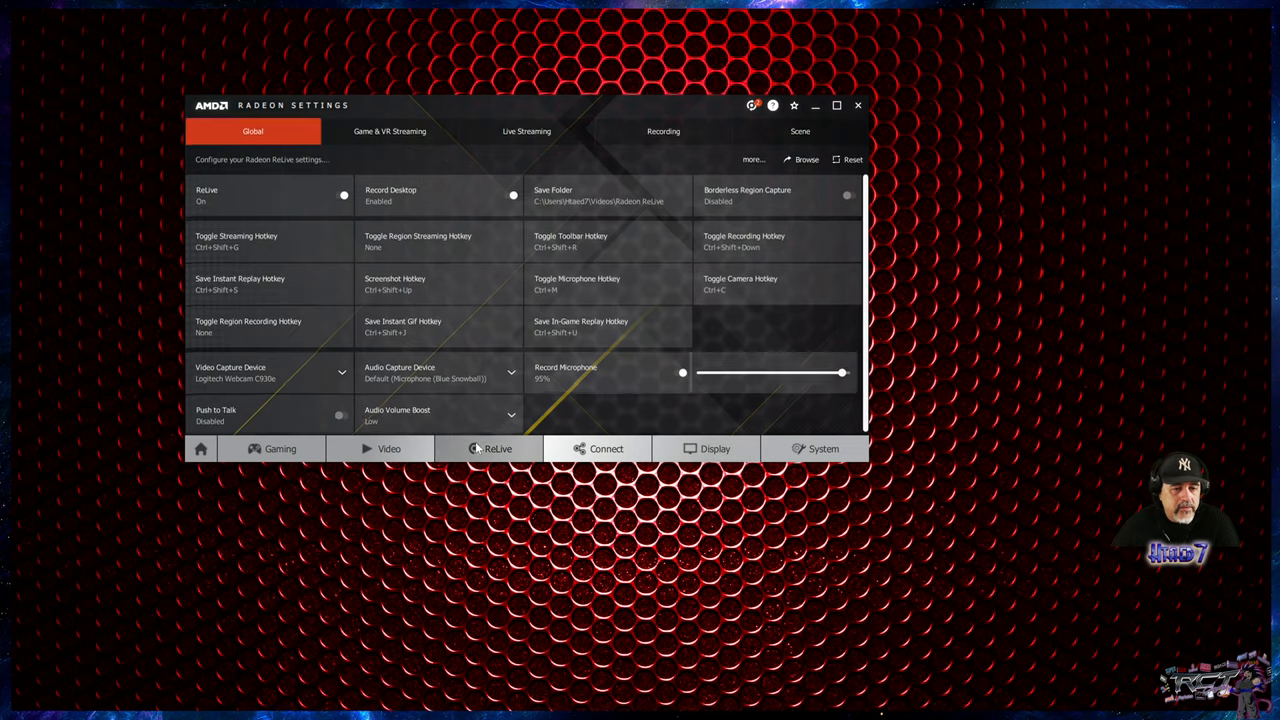
mouse_move(495, 449)
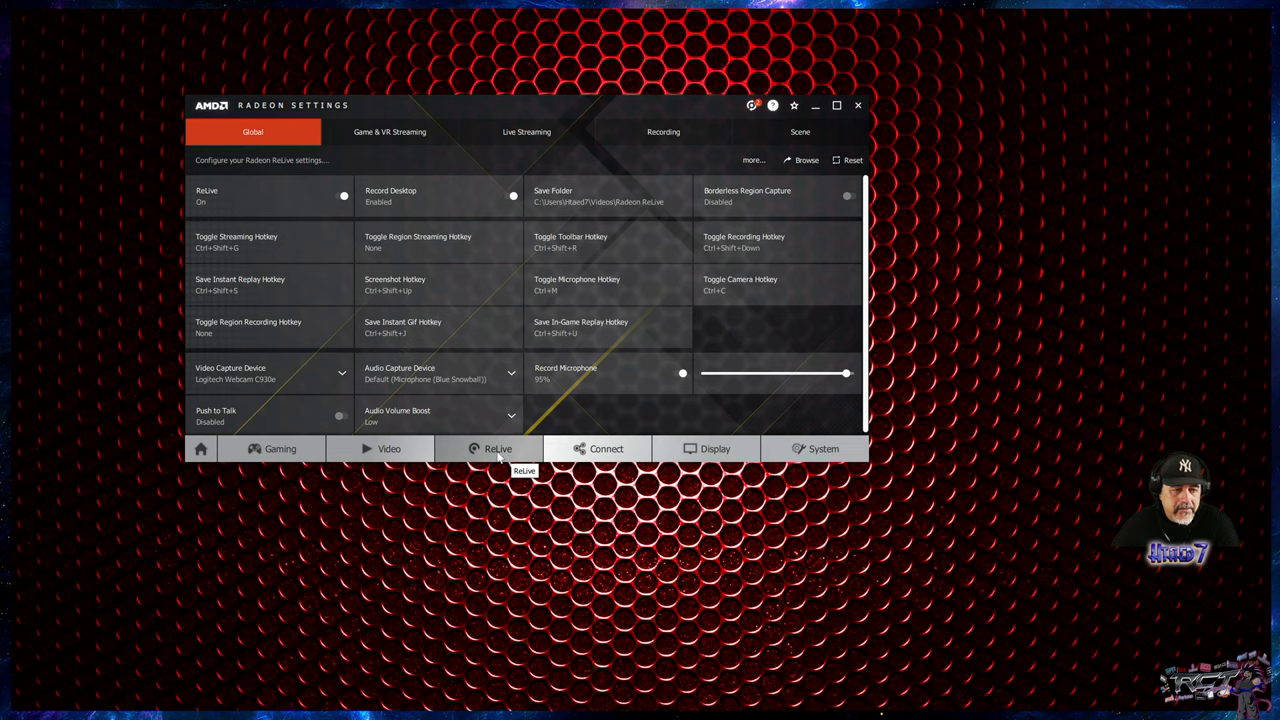
mouse_move(525, 480)
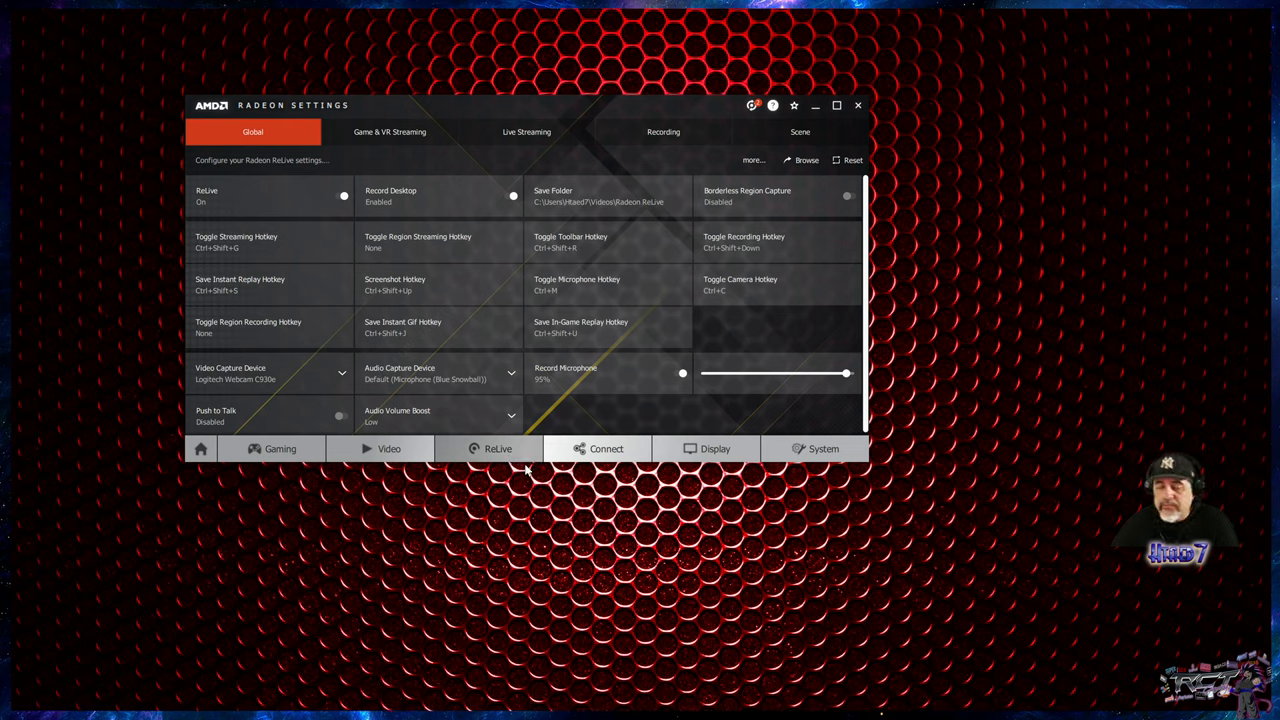
mouse_move(579, 448)
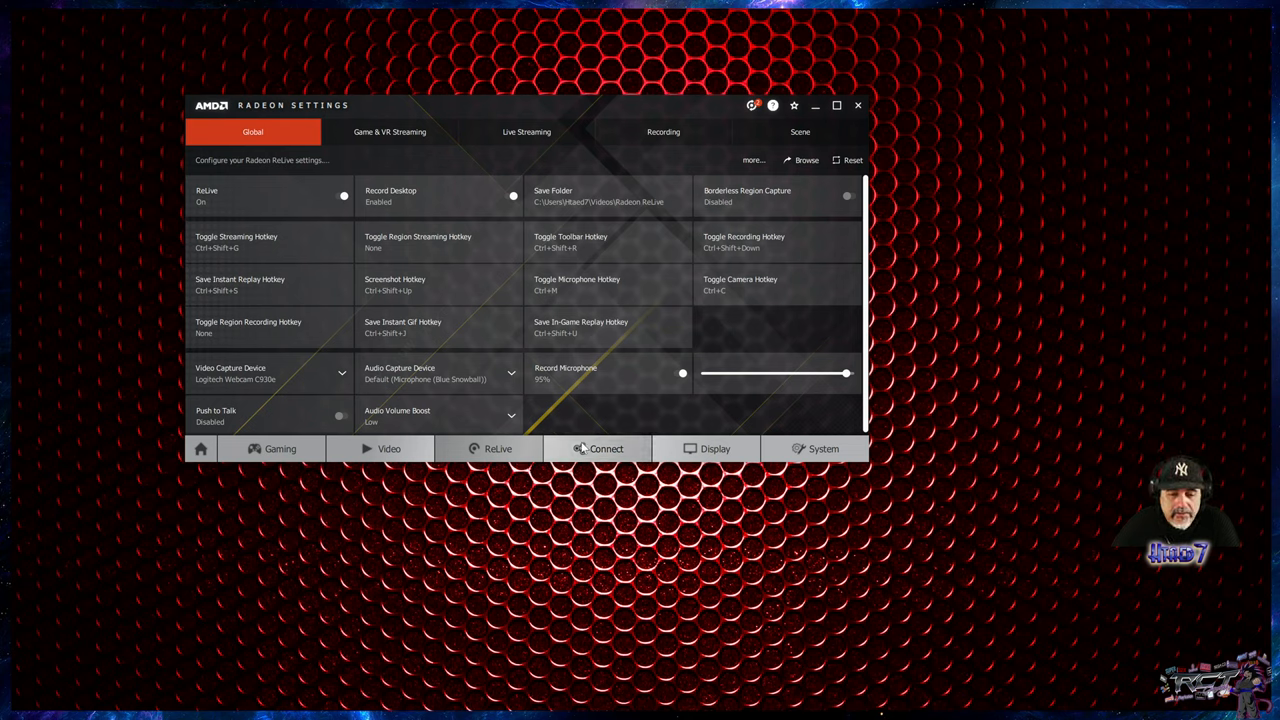
mouse_move(626, 409)
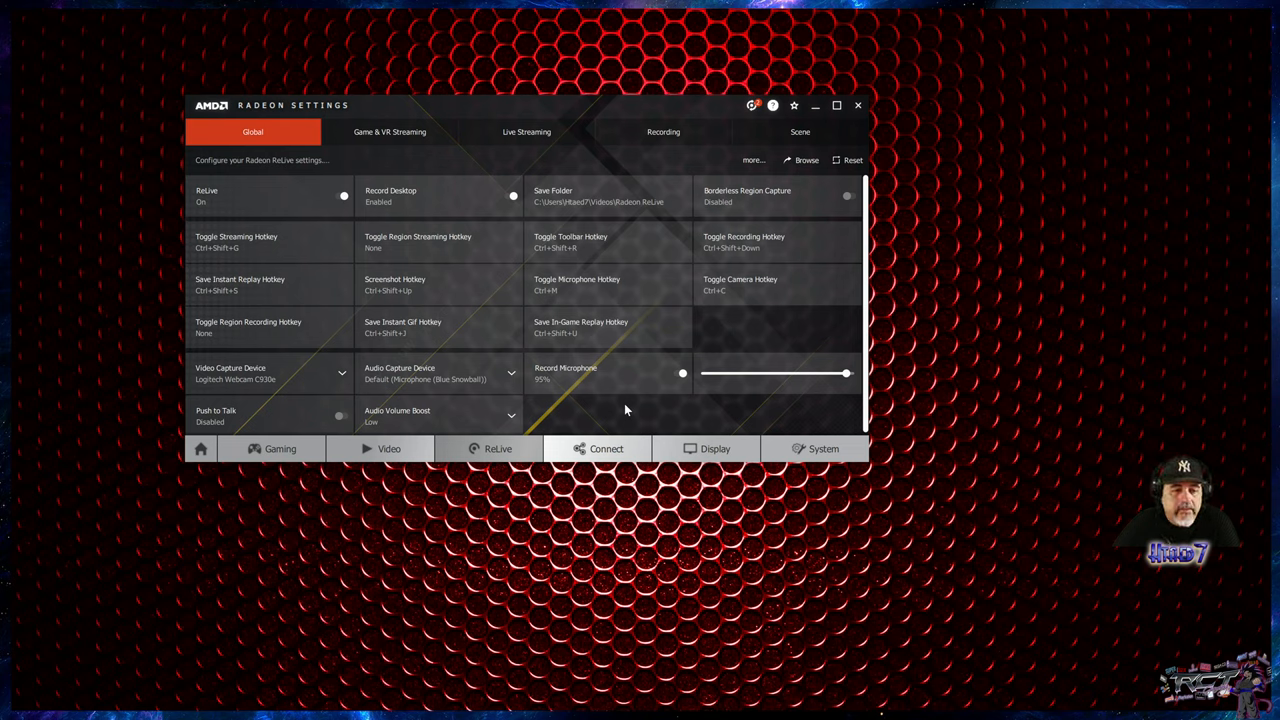
mouse_move(497, 448)
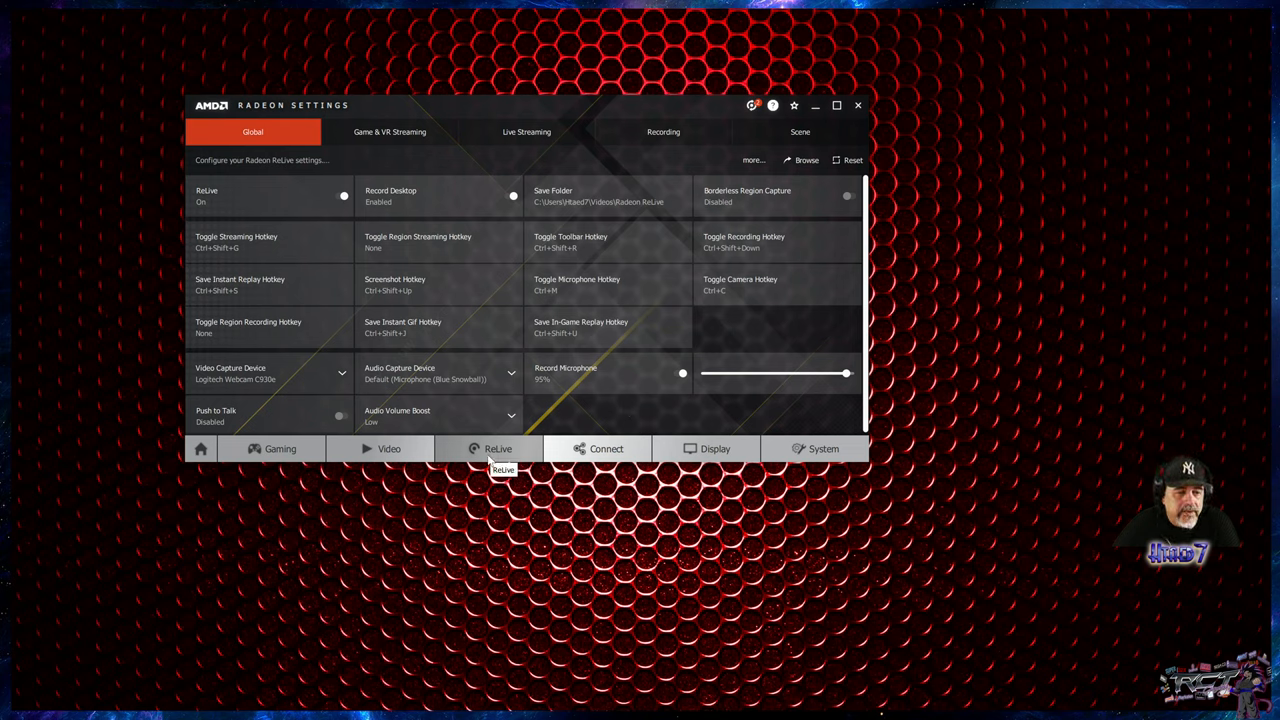
click(389, 131)
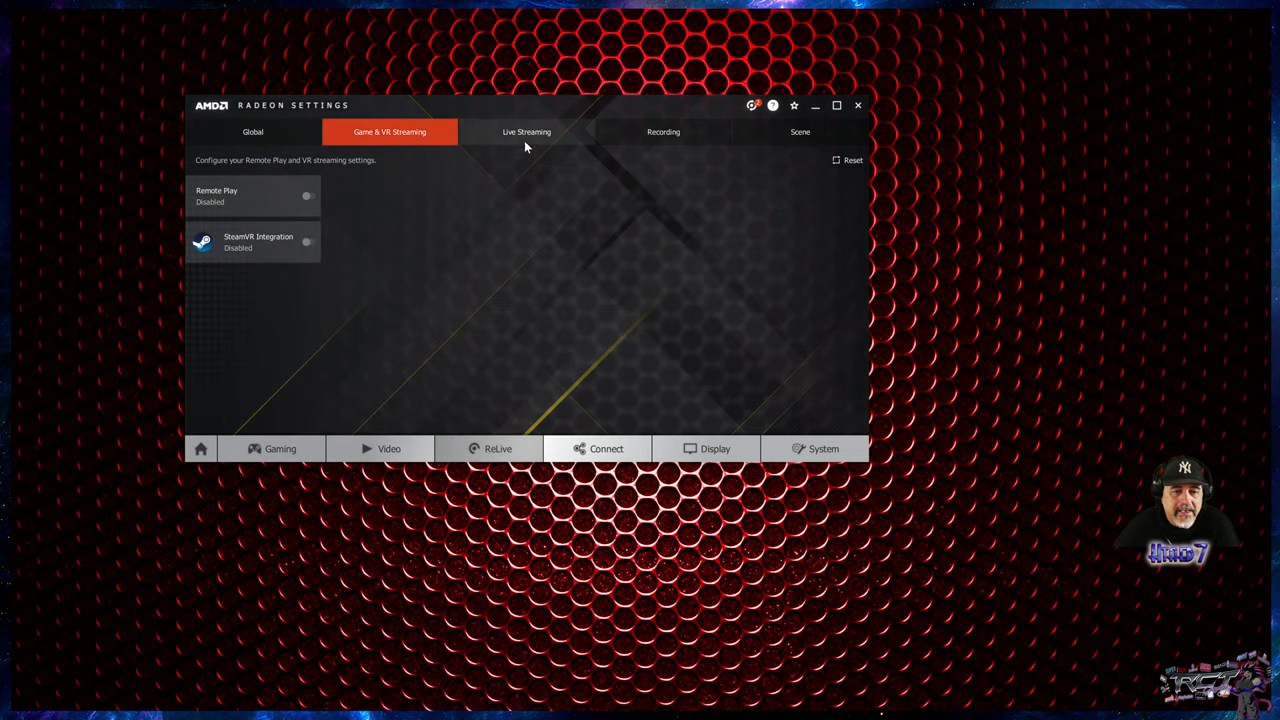
click(525, 131)
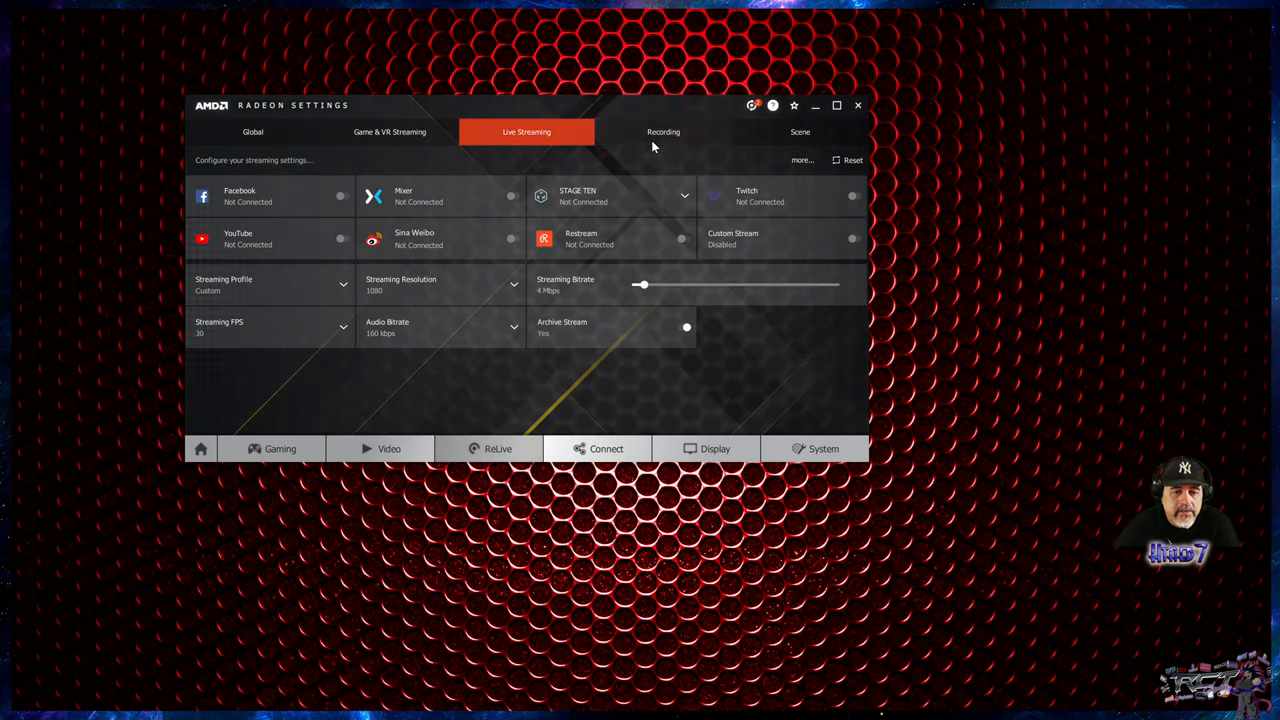
click(799, 131)
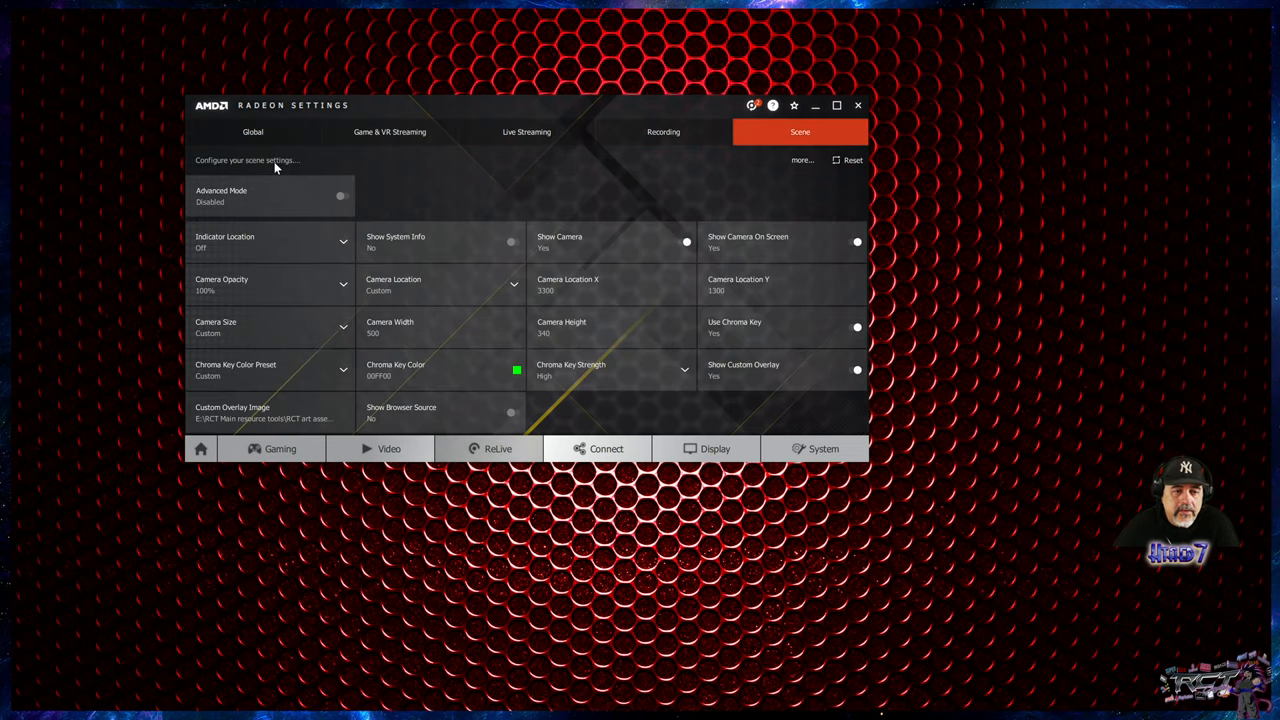
click(251, 131)
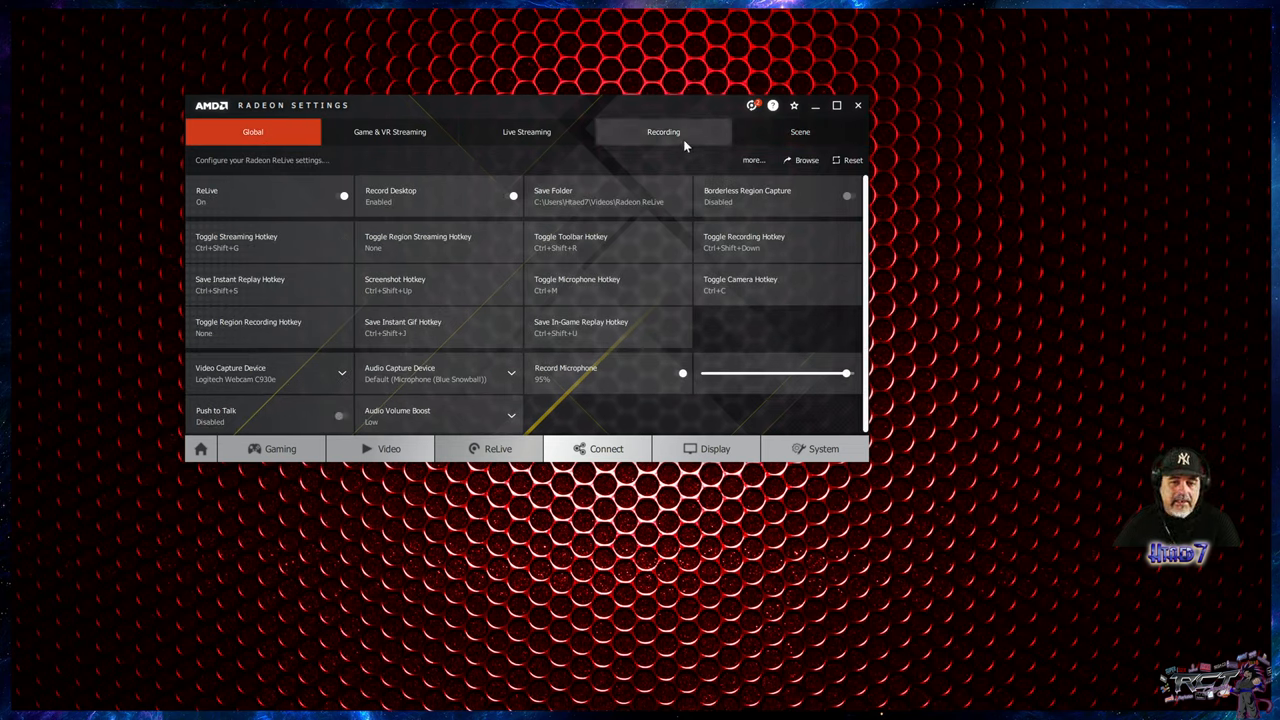
mouse_move(687, 145)
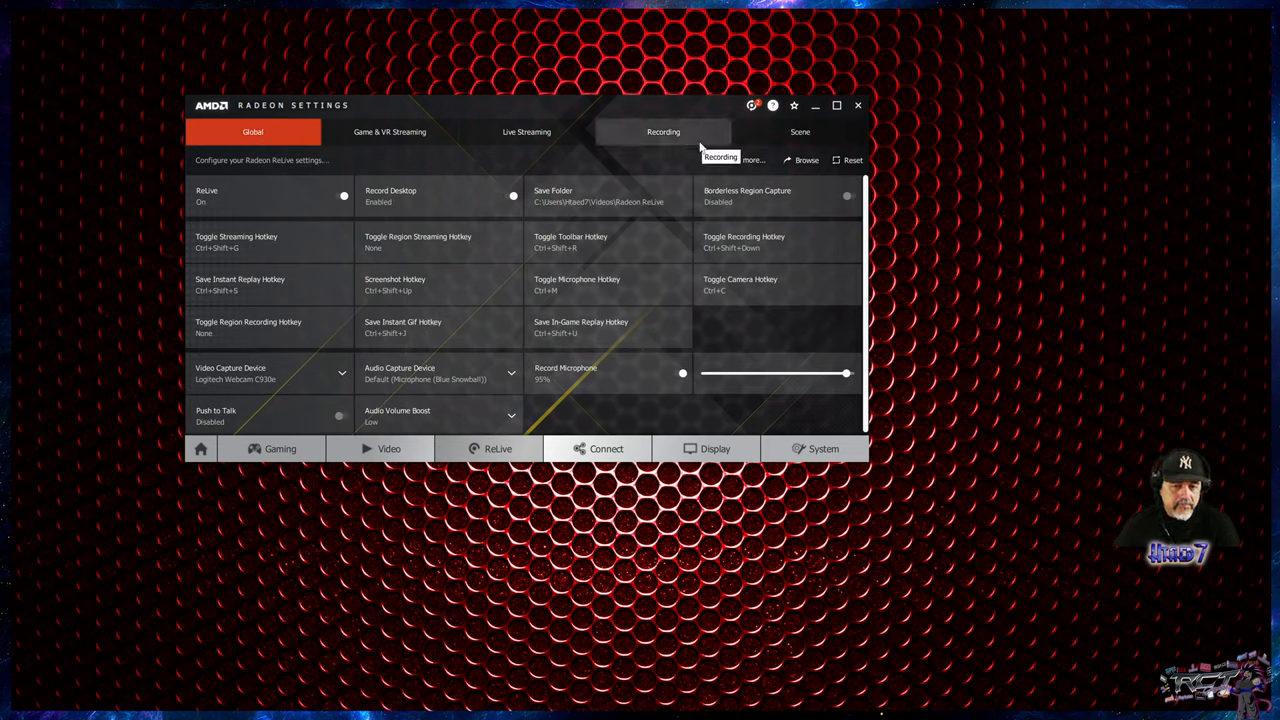
mouse_move(749, 144)
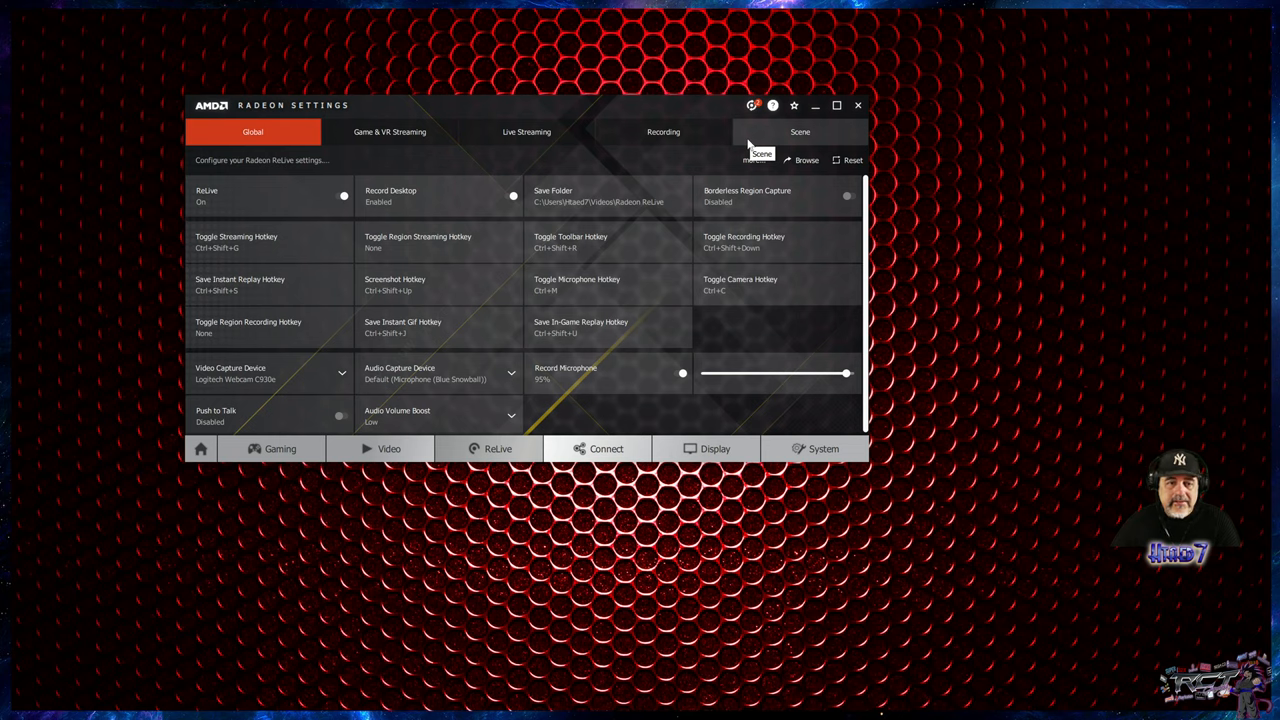
mouse_move(497, 196)
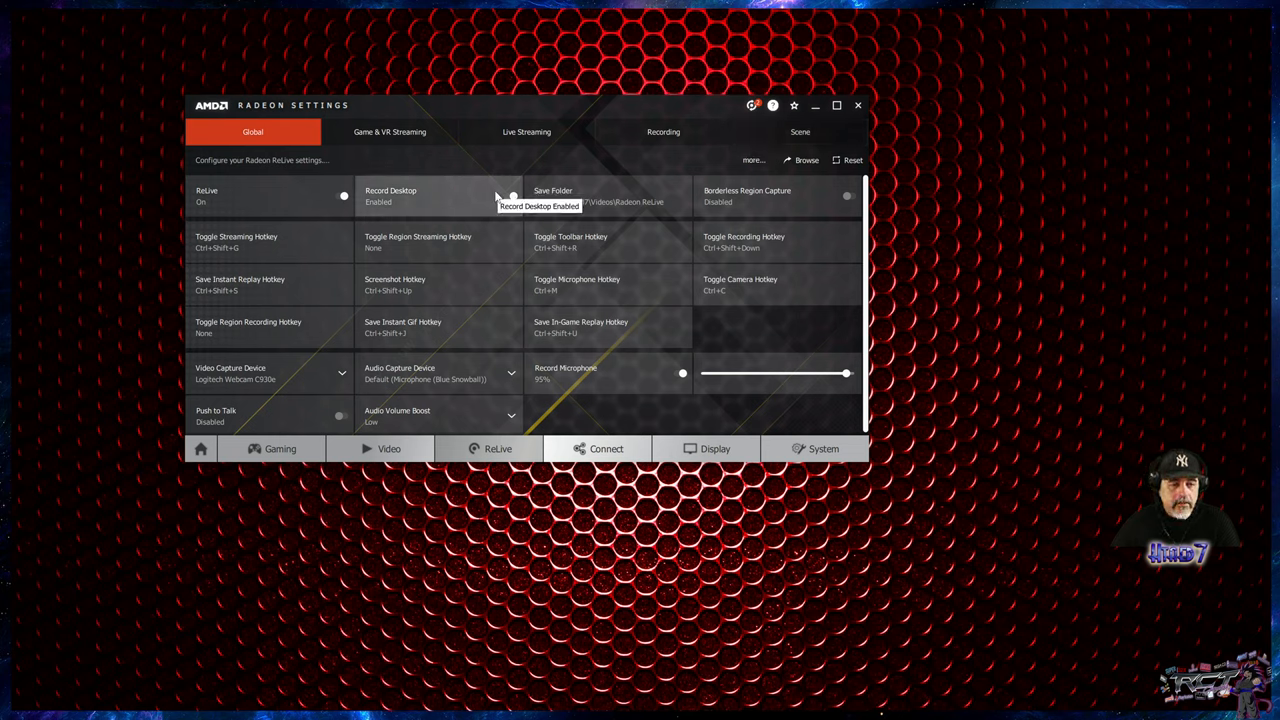
mouse_move(451, 152)
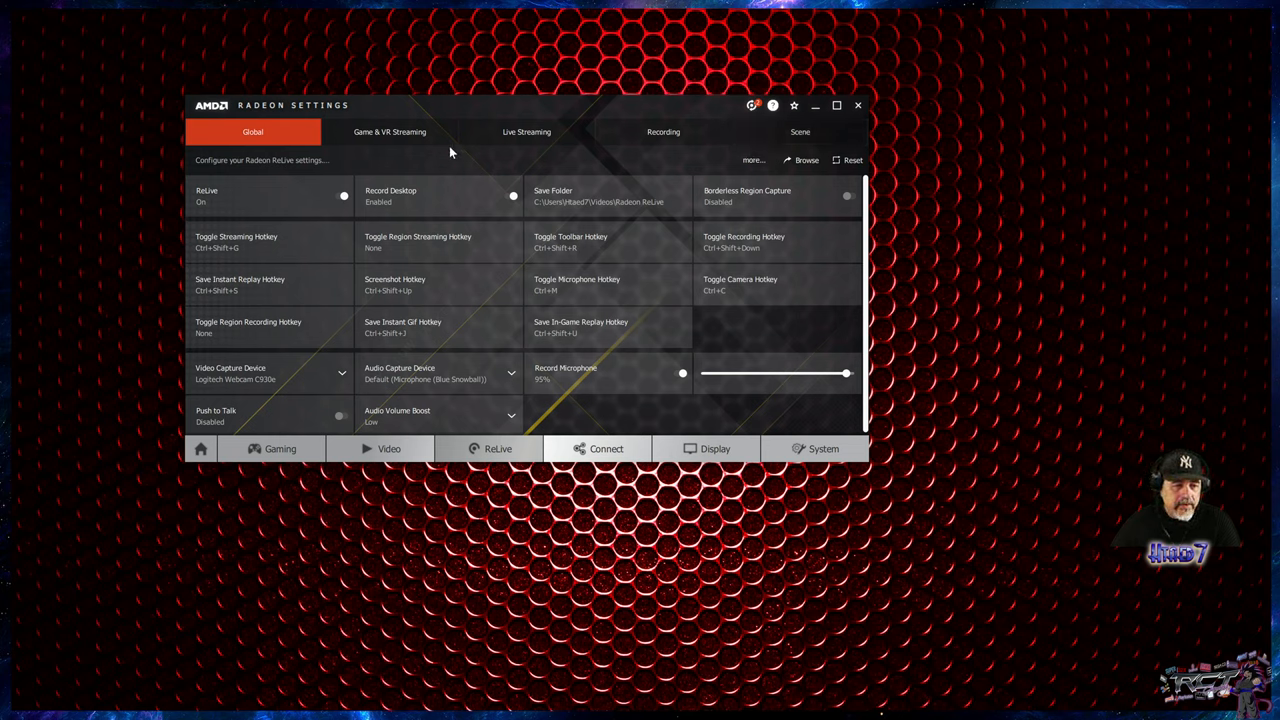
click(389, 131)
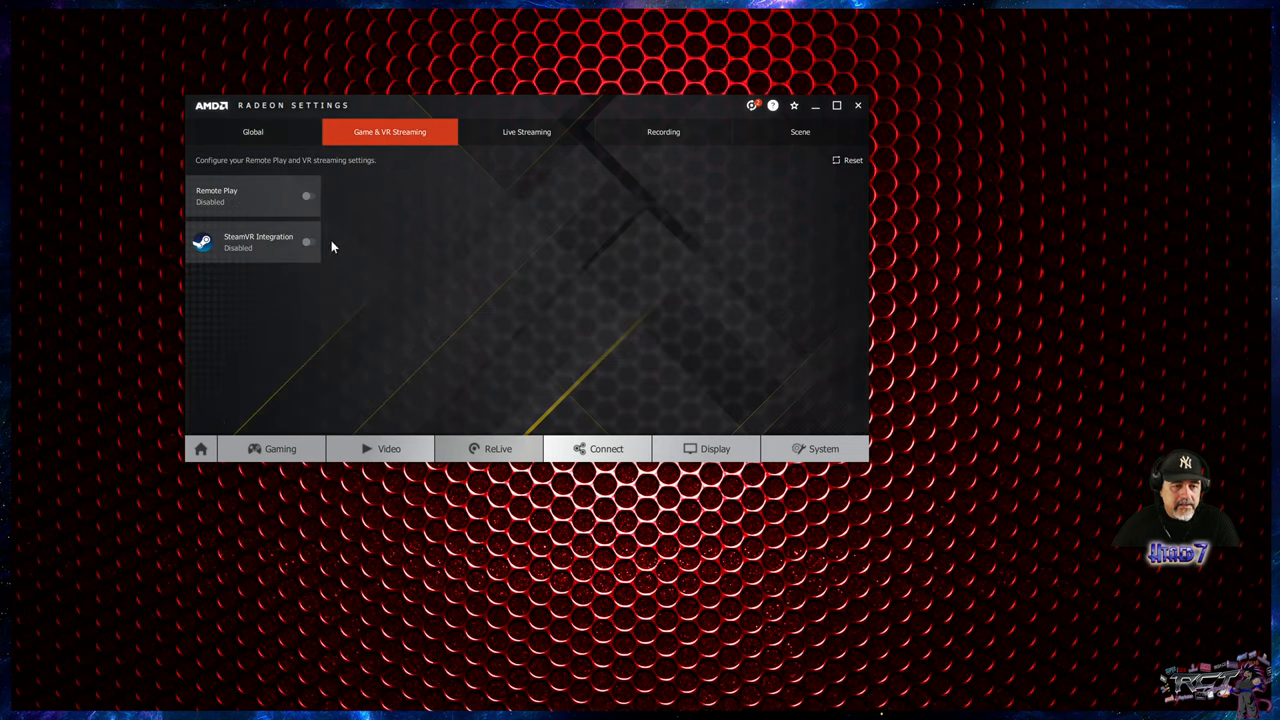
mouse_move(245, 251)
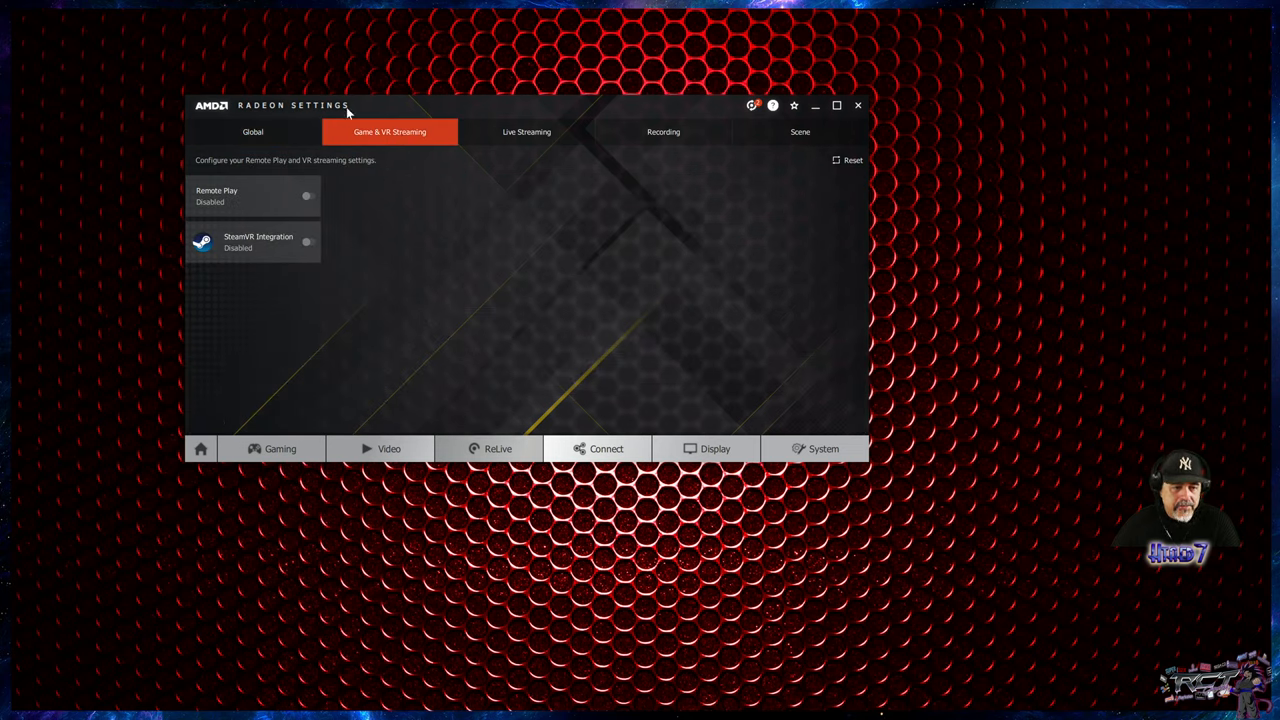
mouse_move(560, 146)
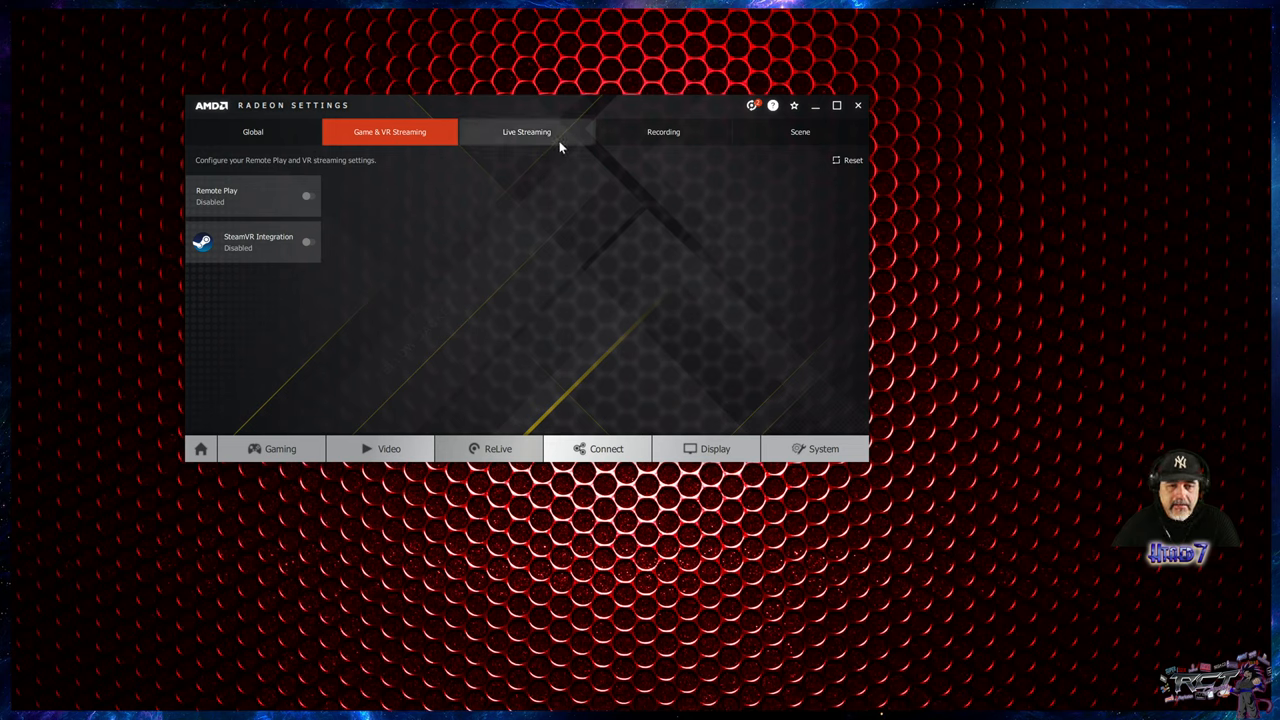
click(525, 131)
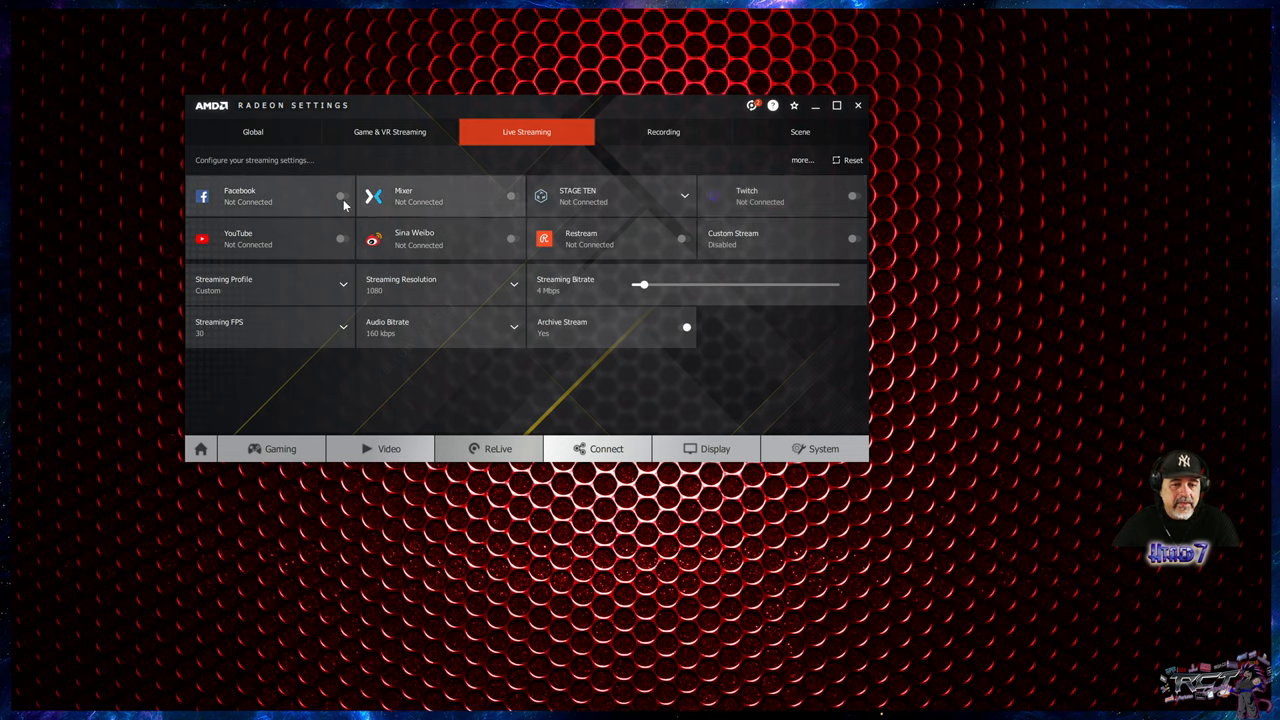
mouse_move(774, 241)
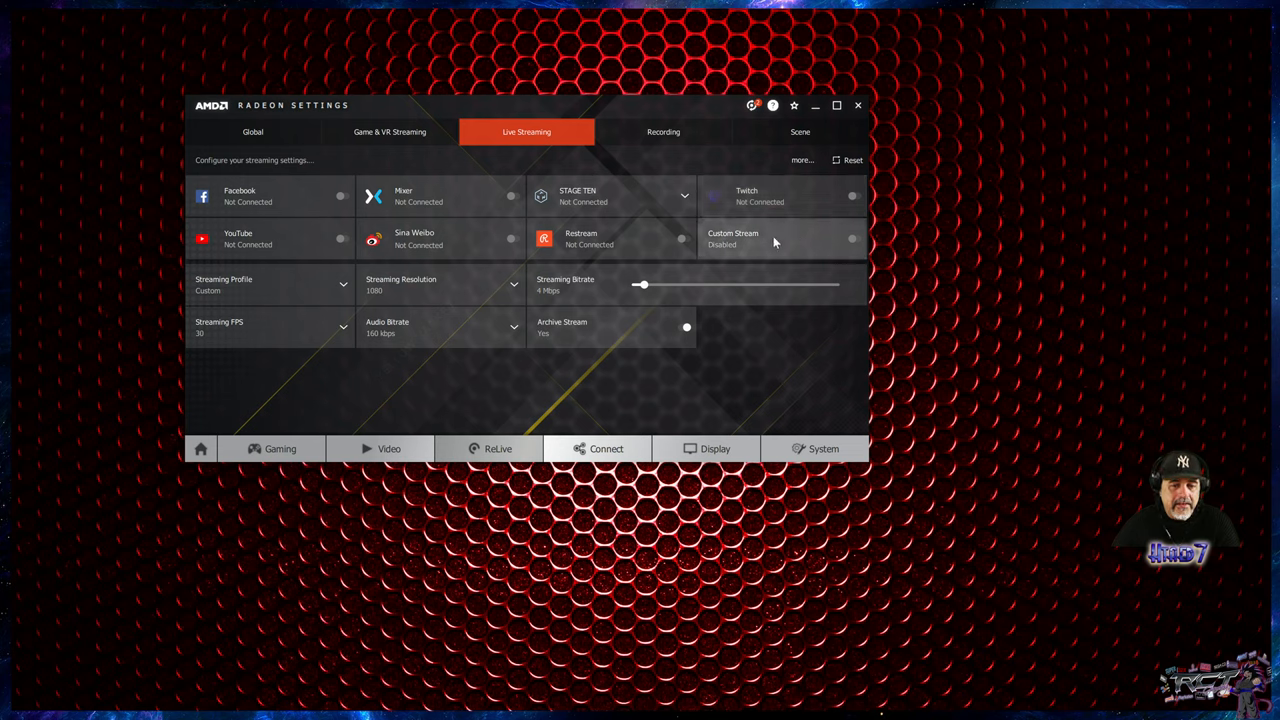
mouse_move(625, 334)
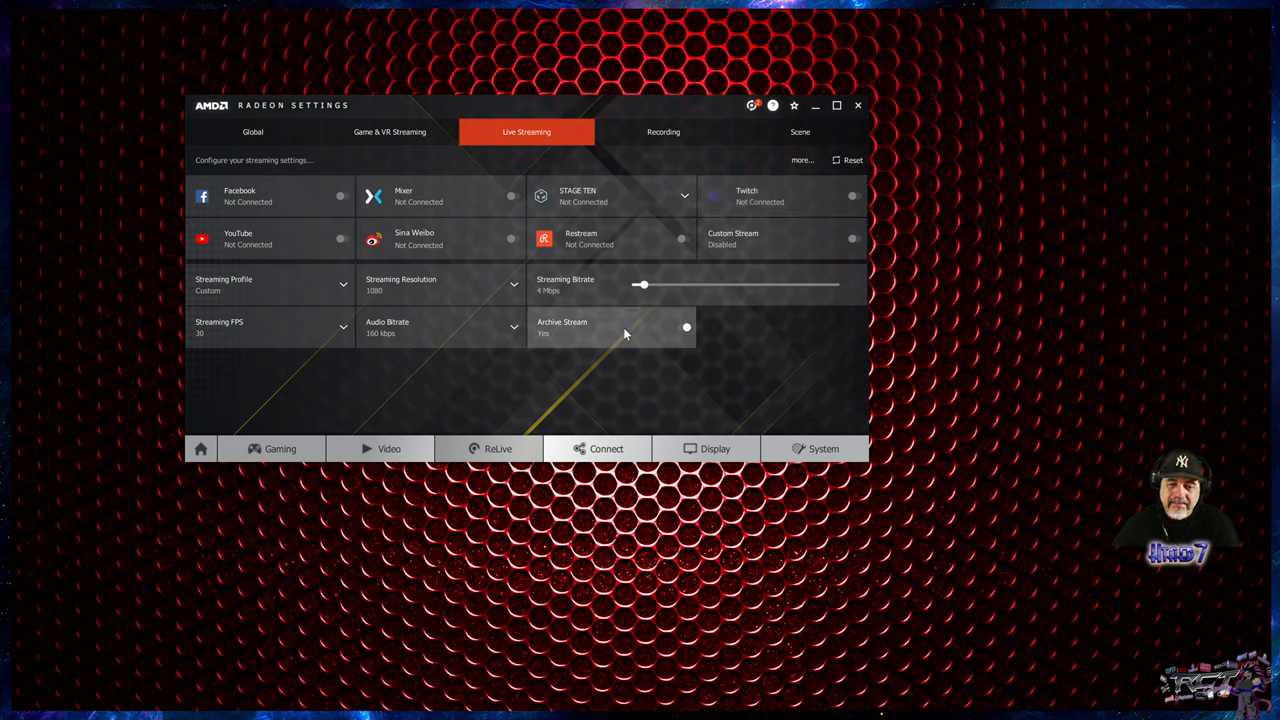
mouse_move(643, 285)
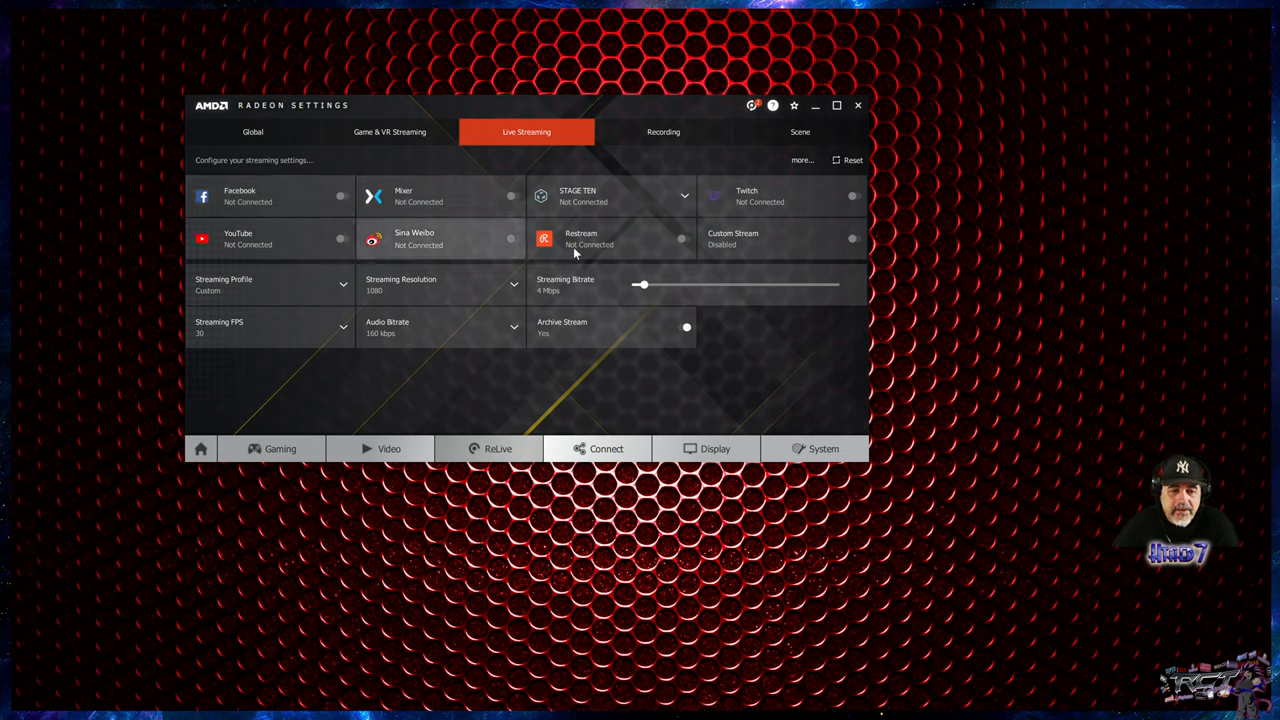
mouse_move(640, 237)
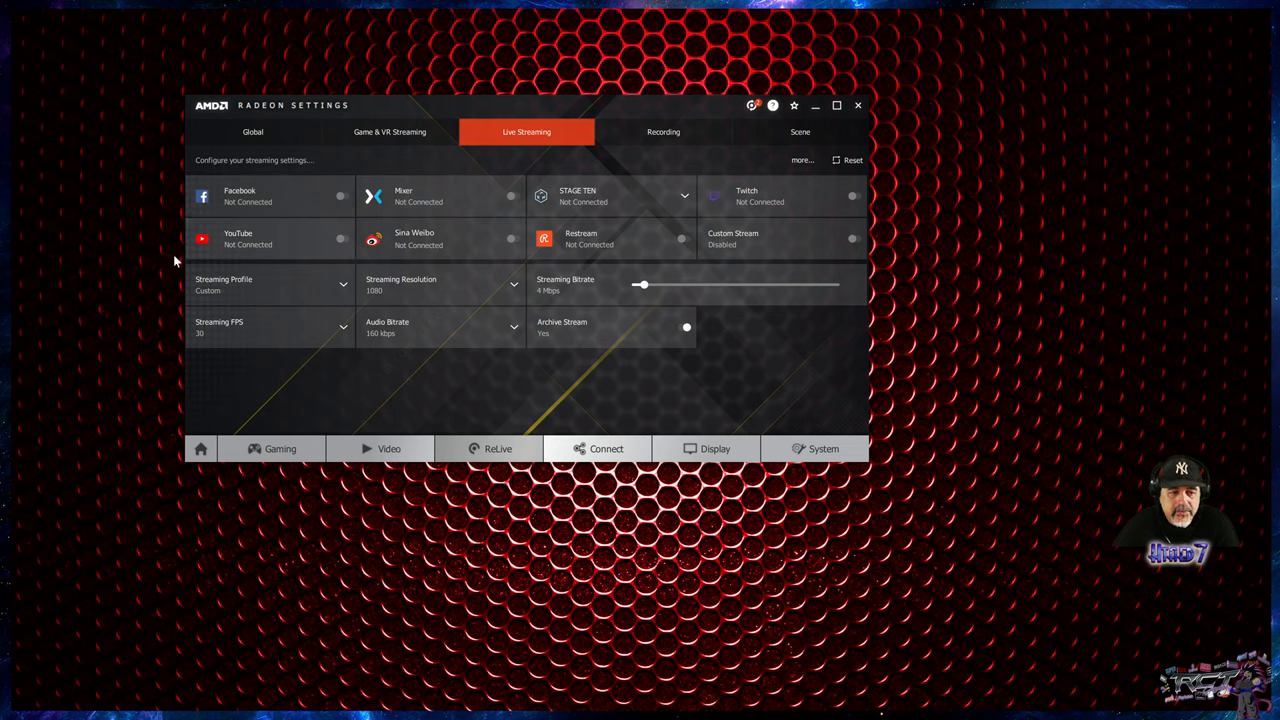
mouse_move(326, 242)
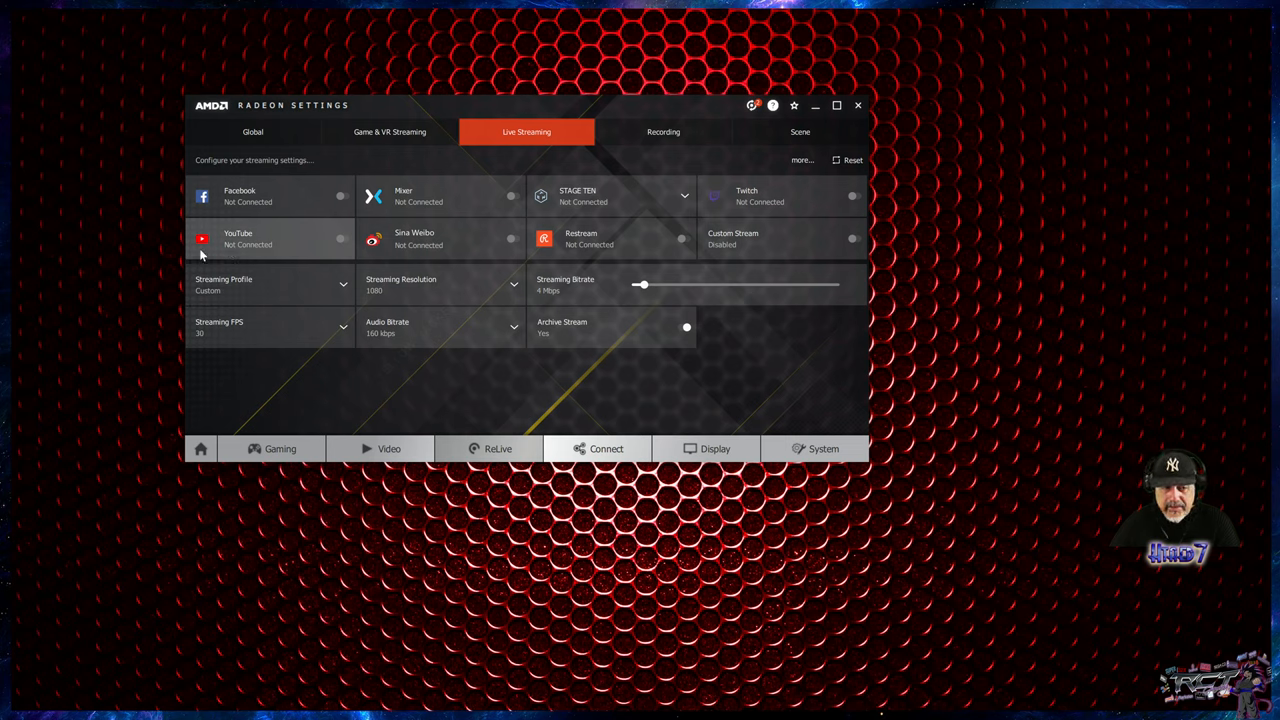
mouse_move(663, 139)
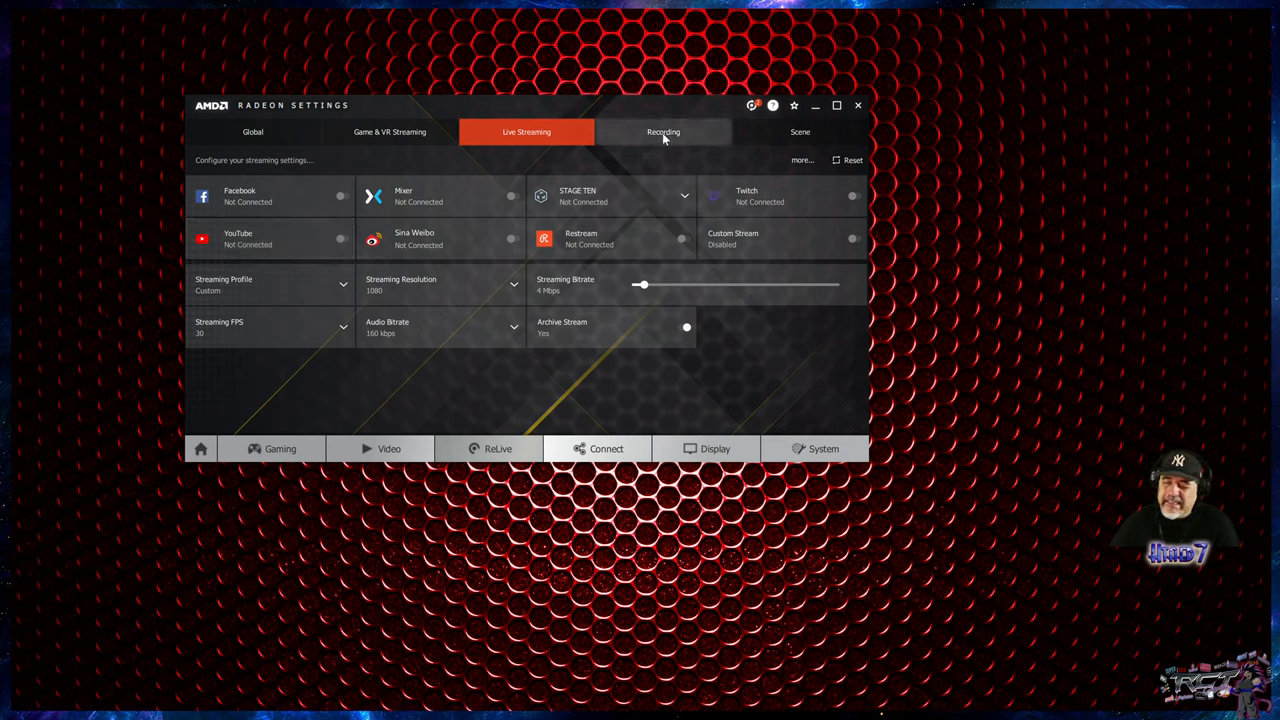
Step: Show the Recording page and scroll to HEVC encoding and 40 Mbps bitrate
click(662, 131)
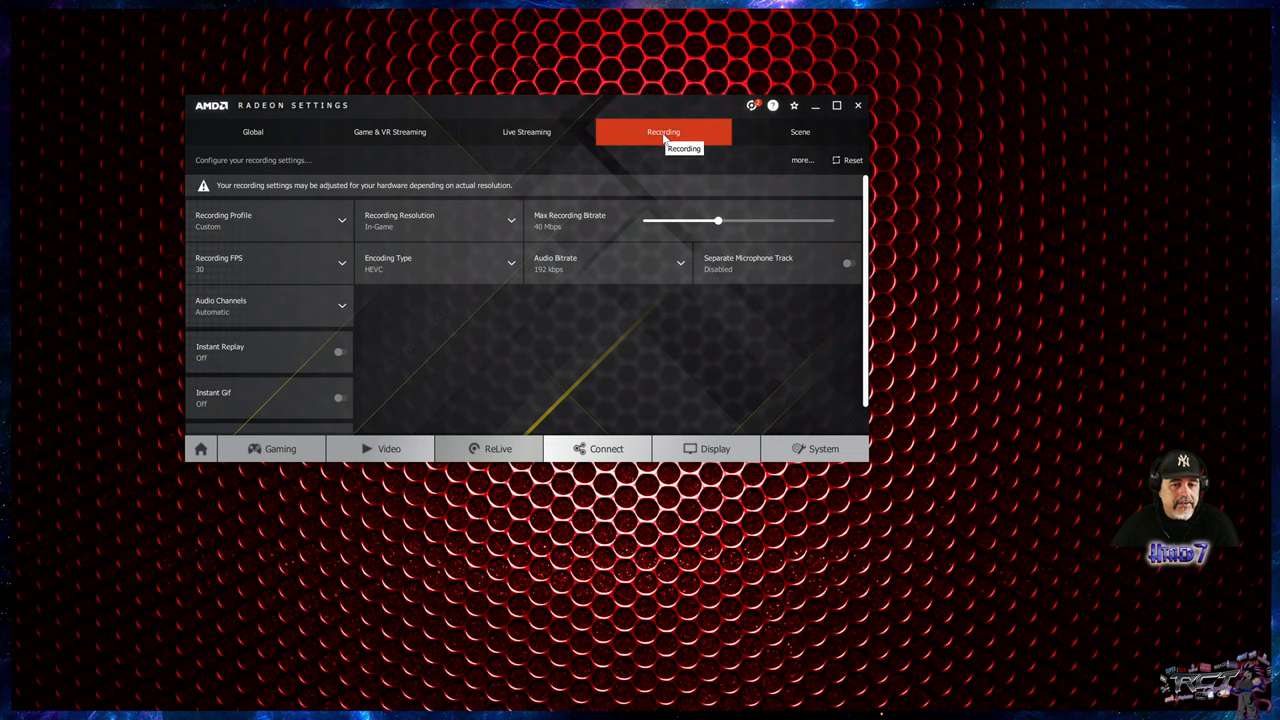
mouse_move(643, 318)
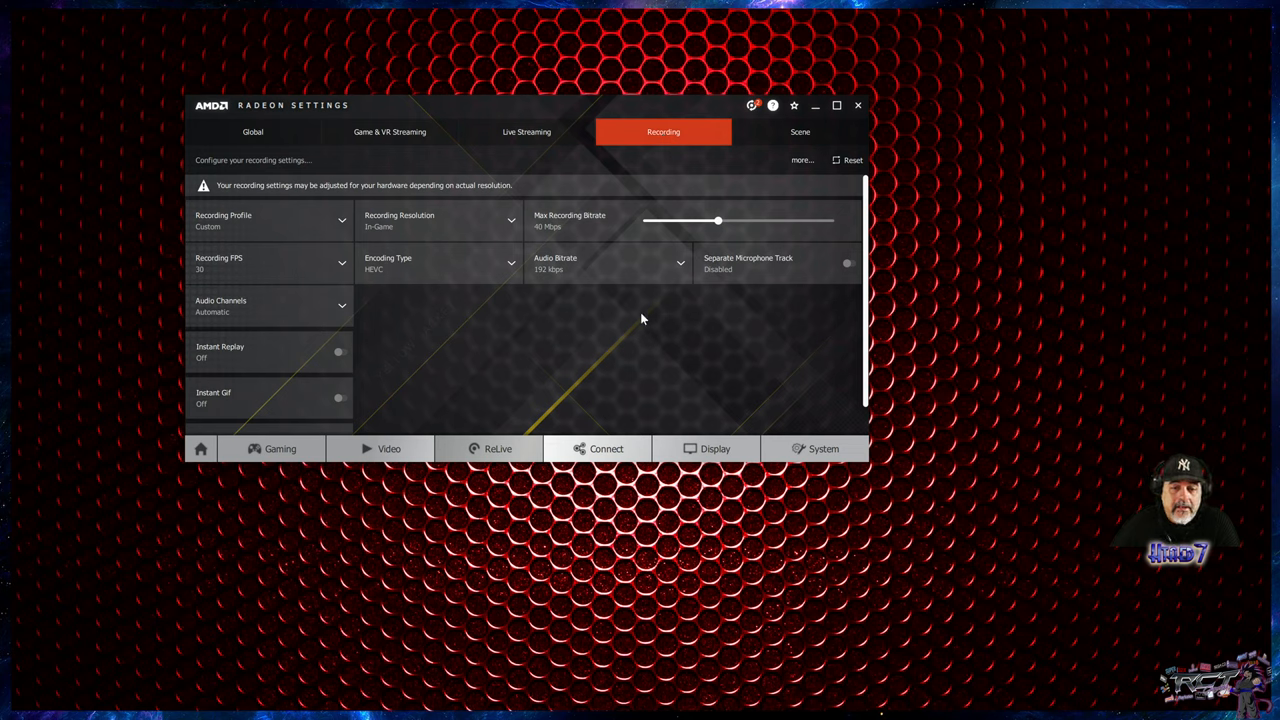
scroll(down, 3)
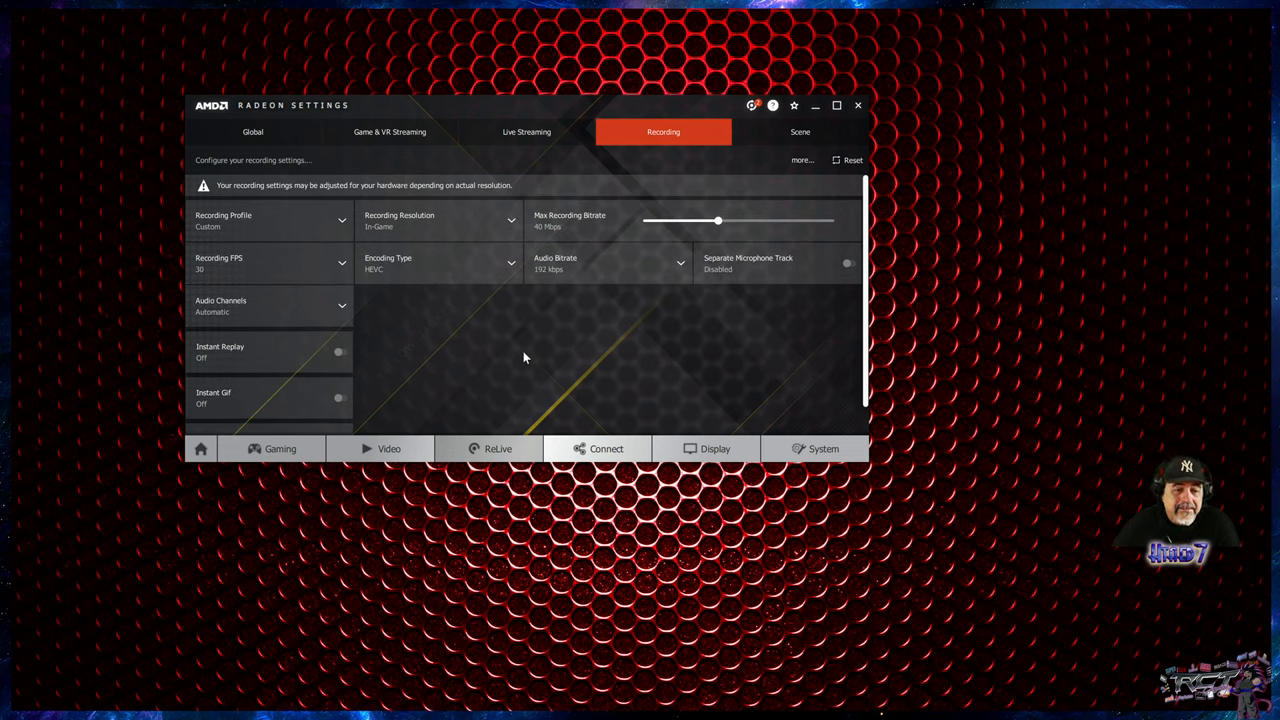
mouse_move(363, 258)
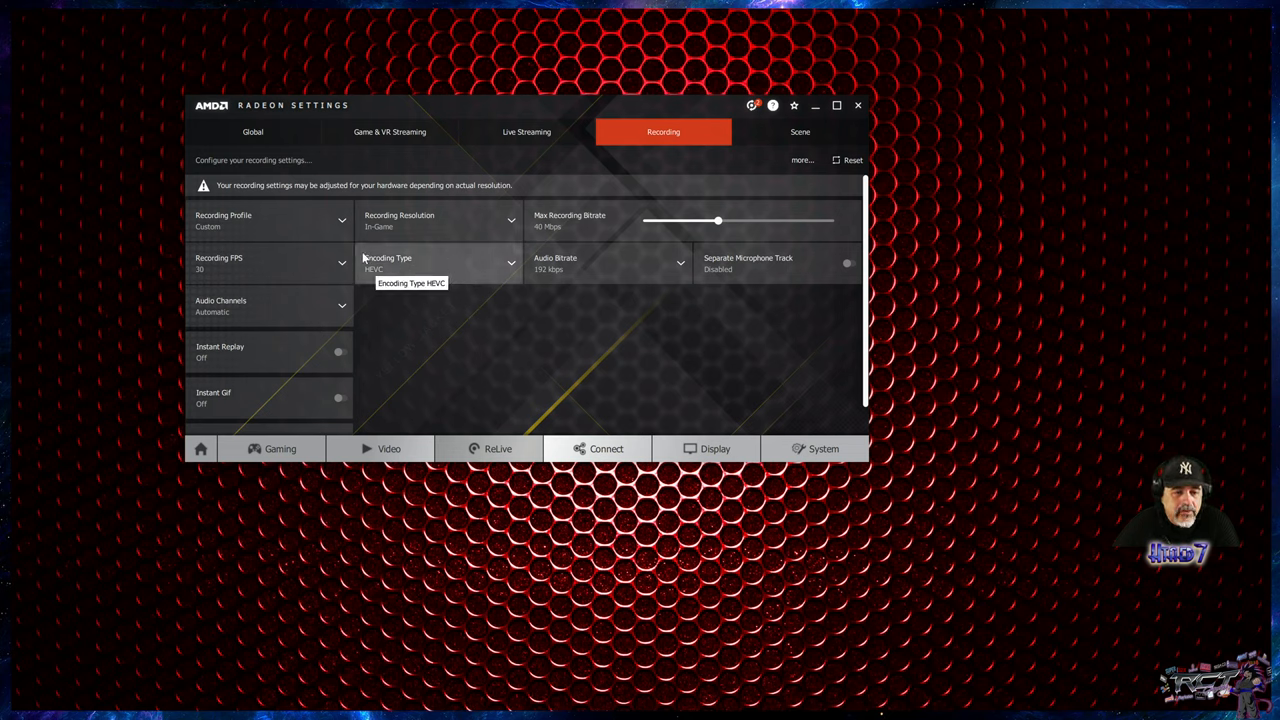
mouse_move(398, 266)
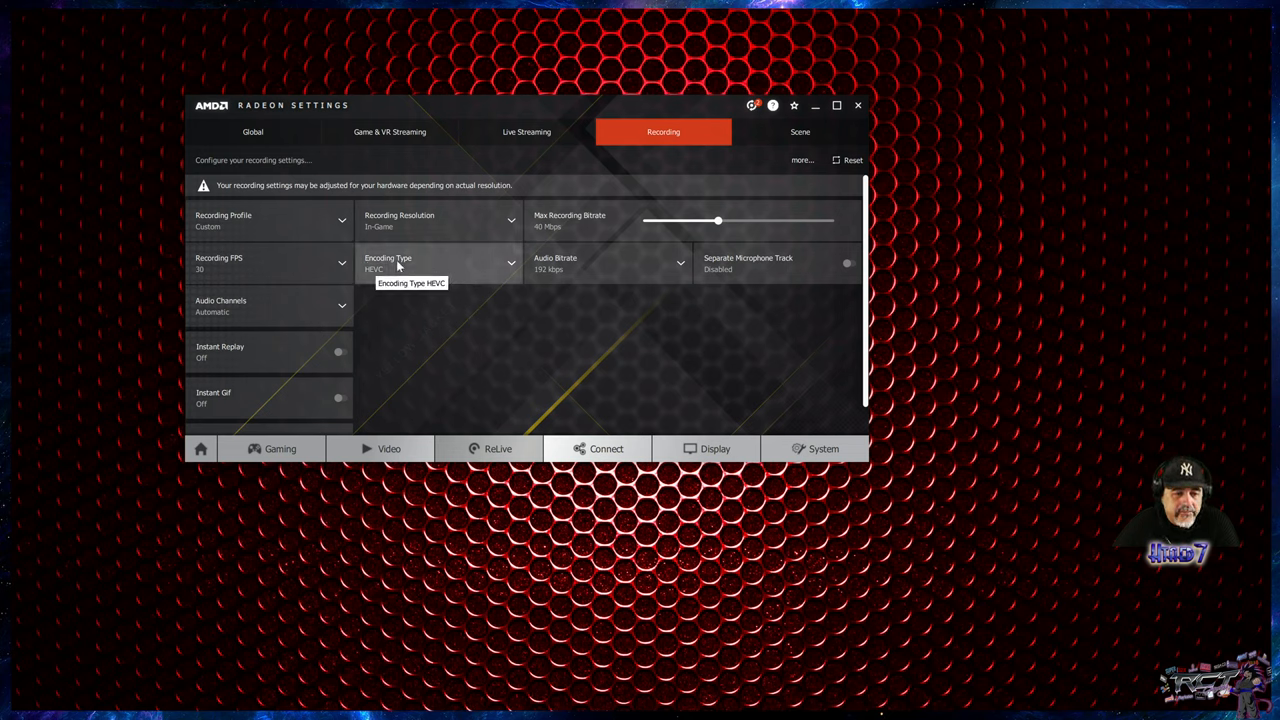
mouse_move(349, 299)
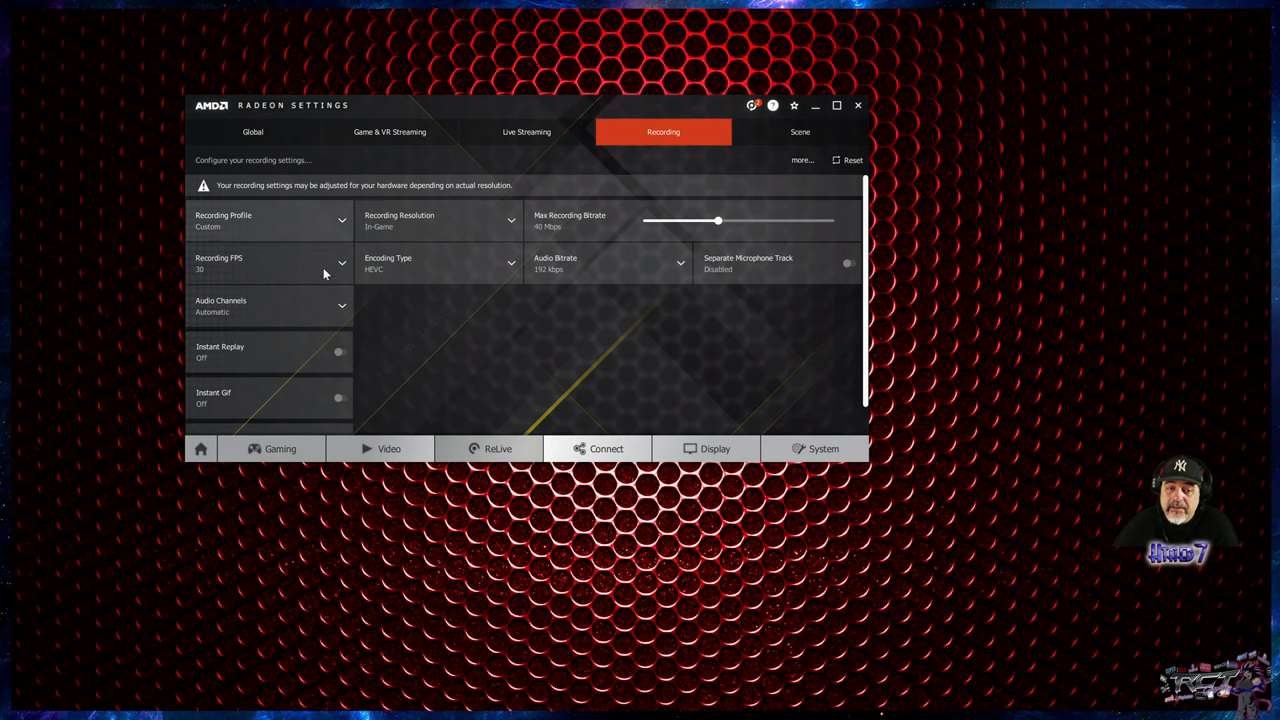
mouse_move(831, 313)
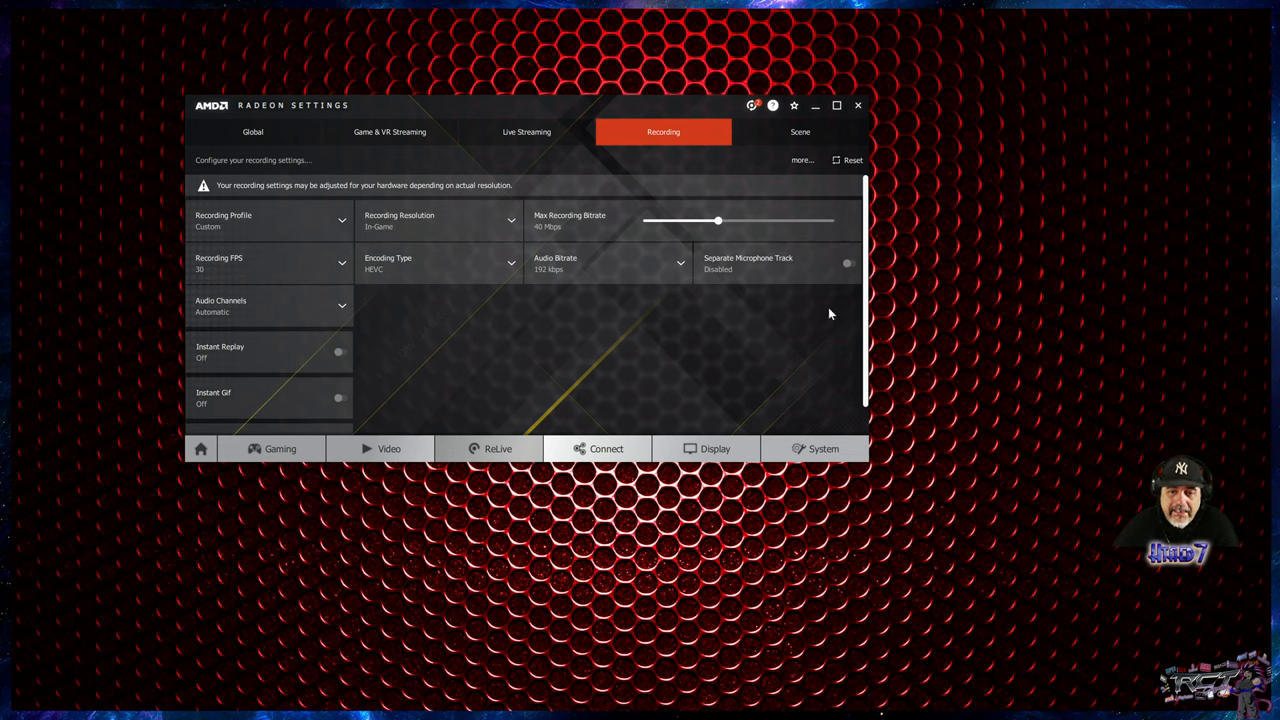
mouse_move(770, 281)
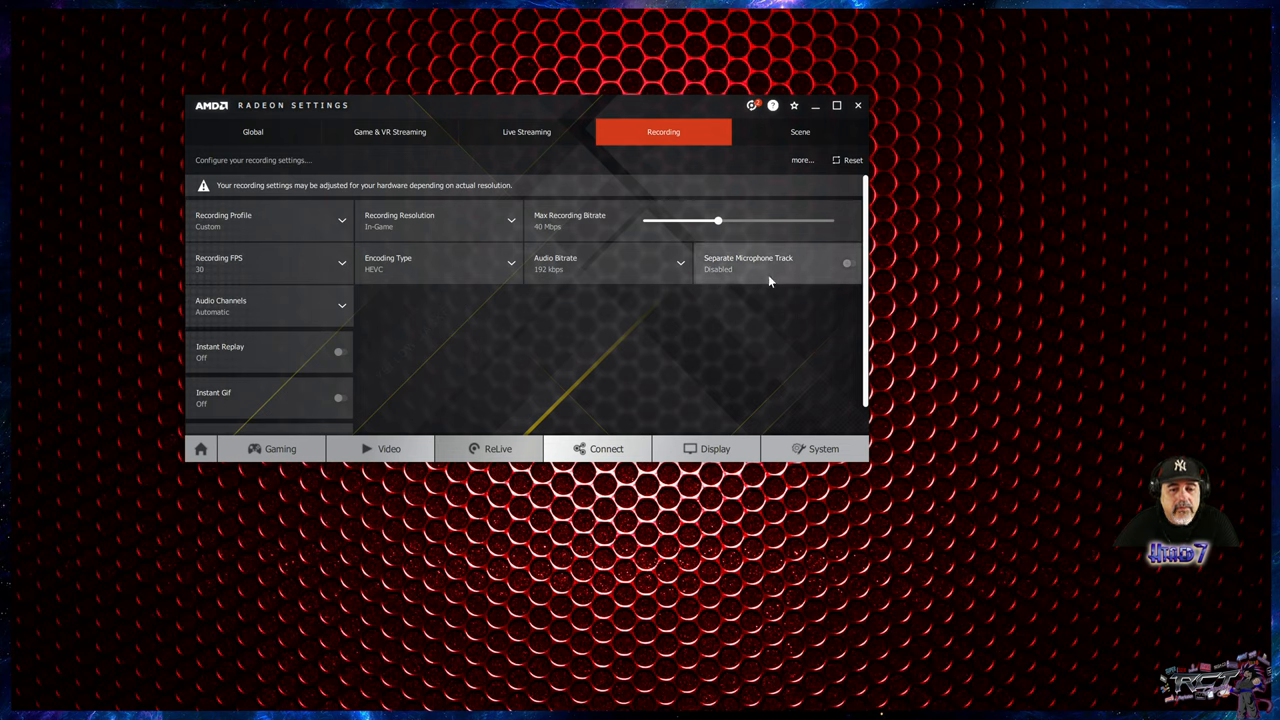
mouse_move(1078, 287)
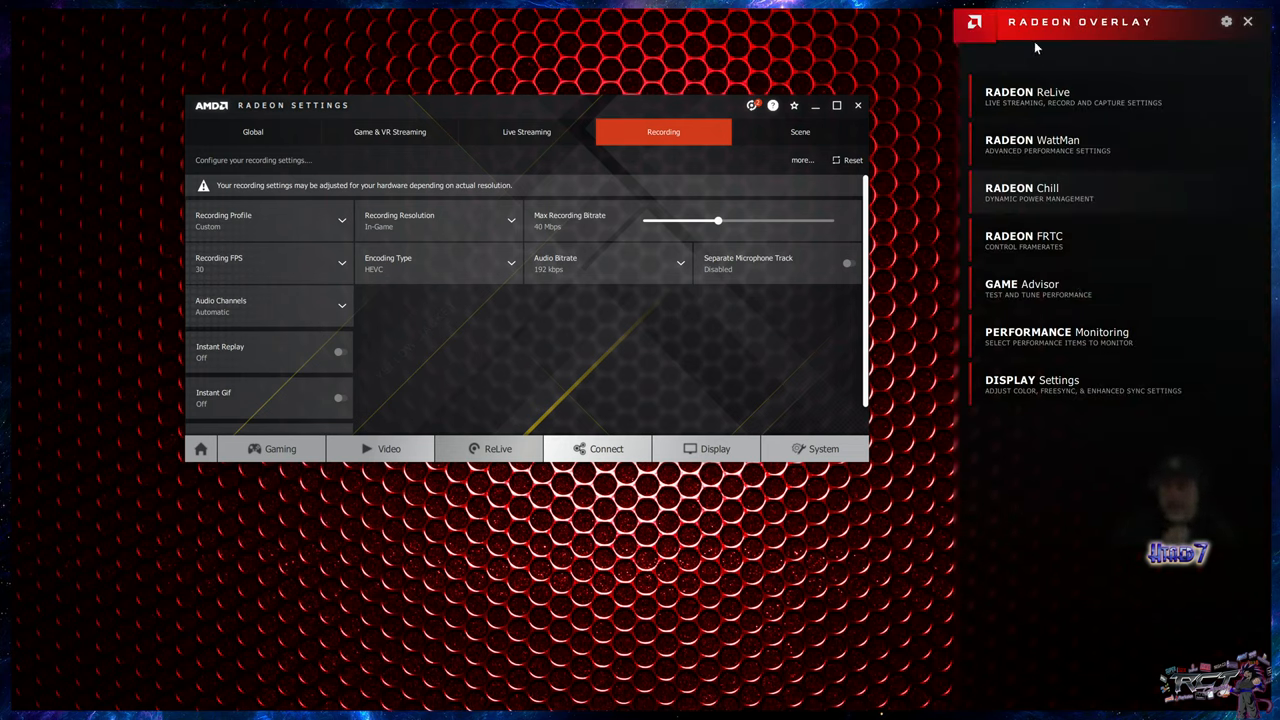
mouse_move(1050, 406)
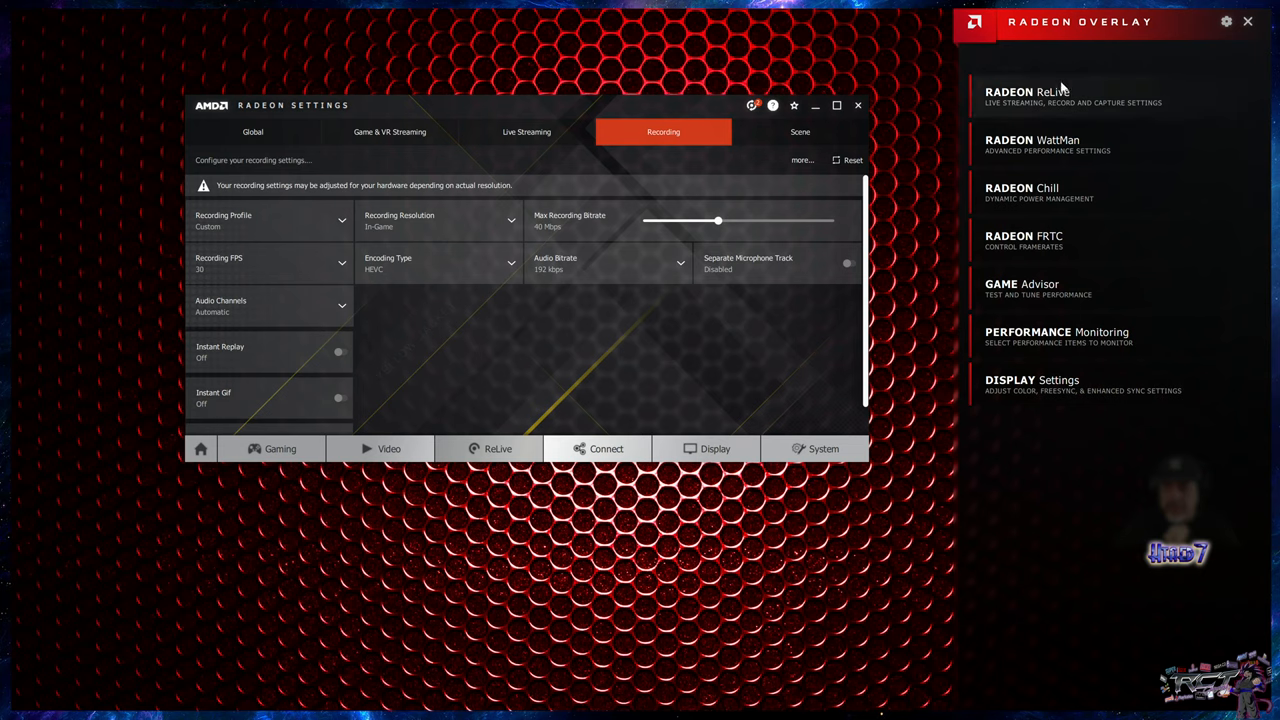
click(1035, 90)
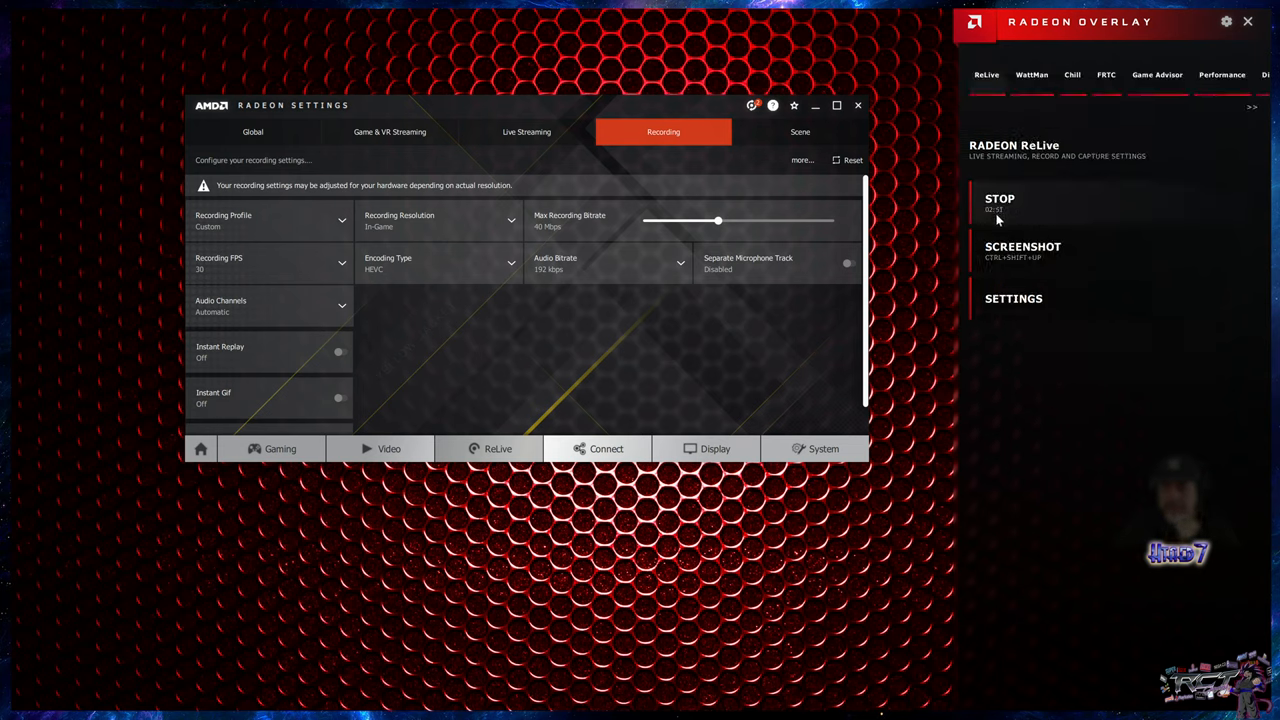
mouse_move(1107, 175)
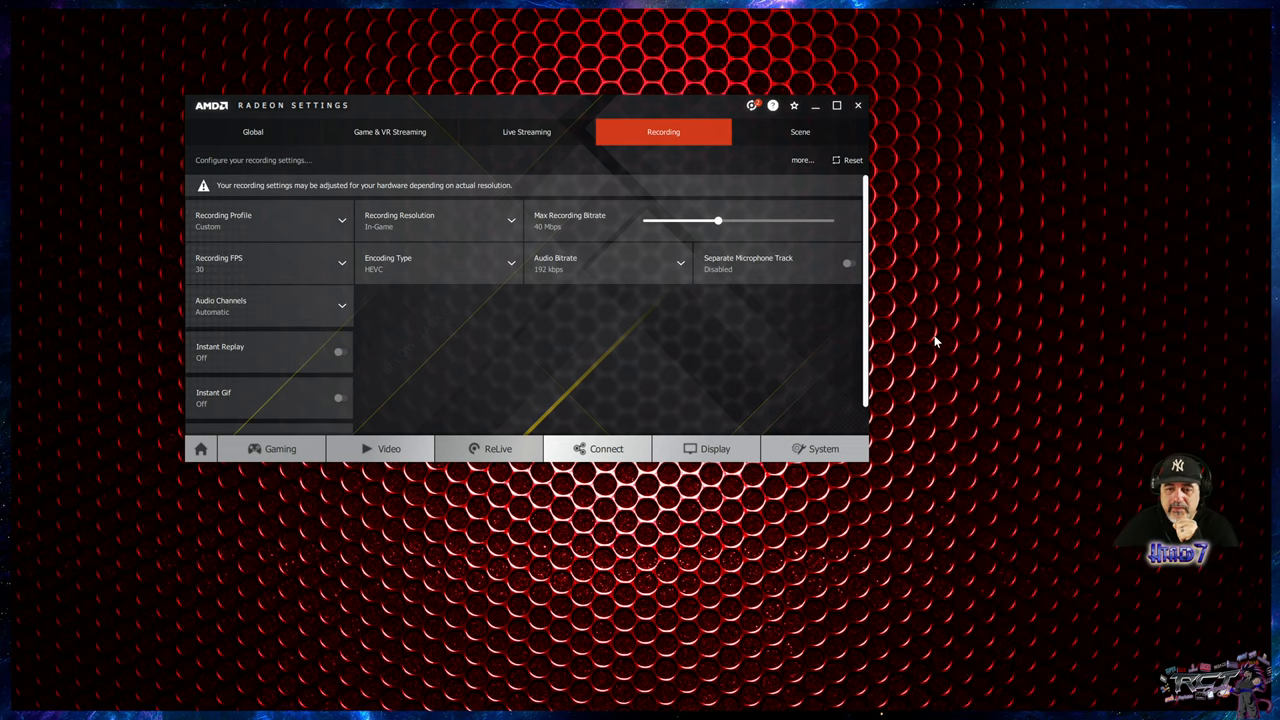
mouse_move(608, 403)
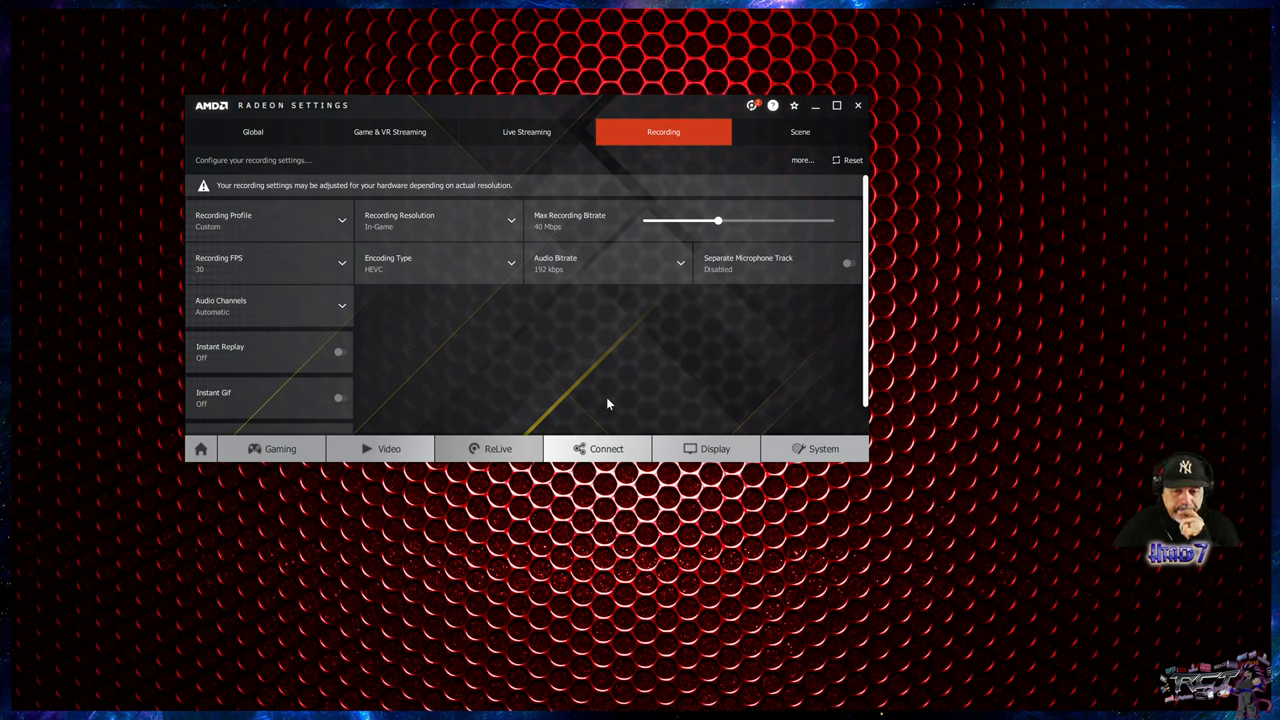
mouse_move(450, 299)
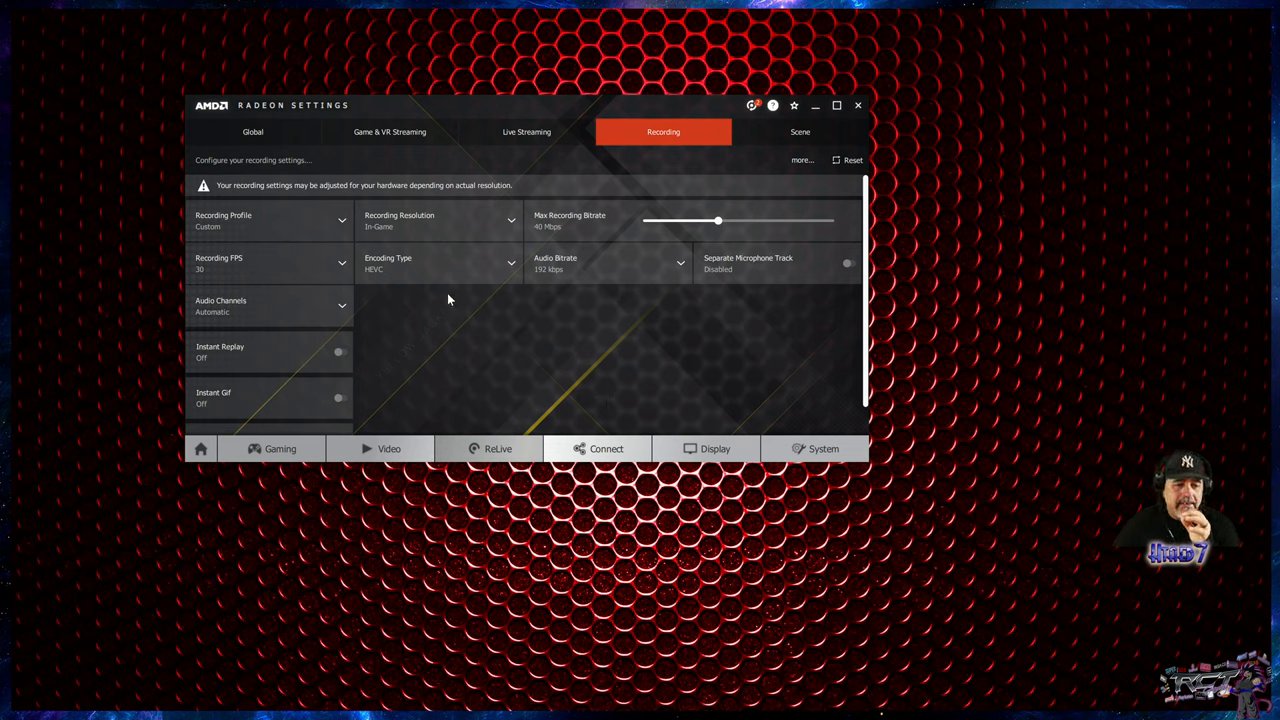
mouse_move(517, 265)
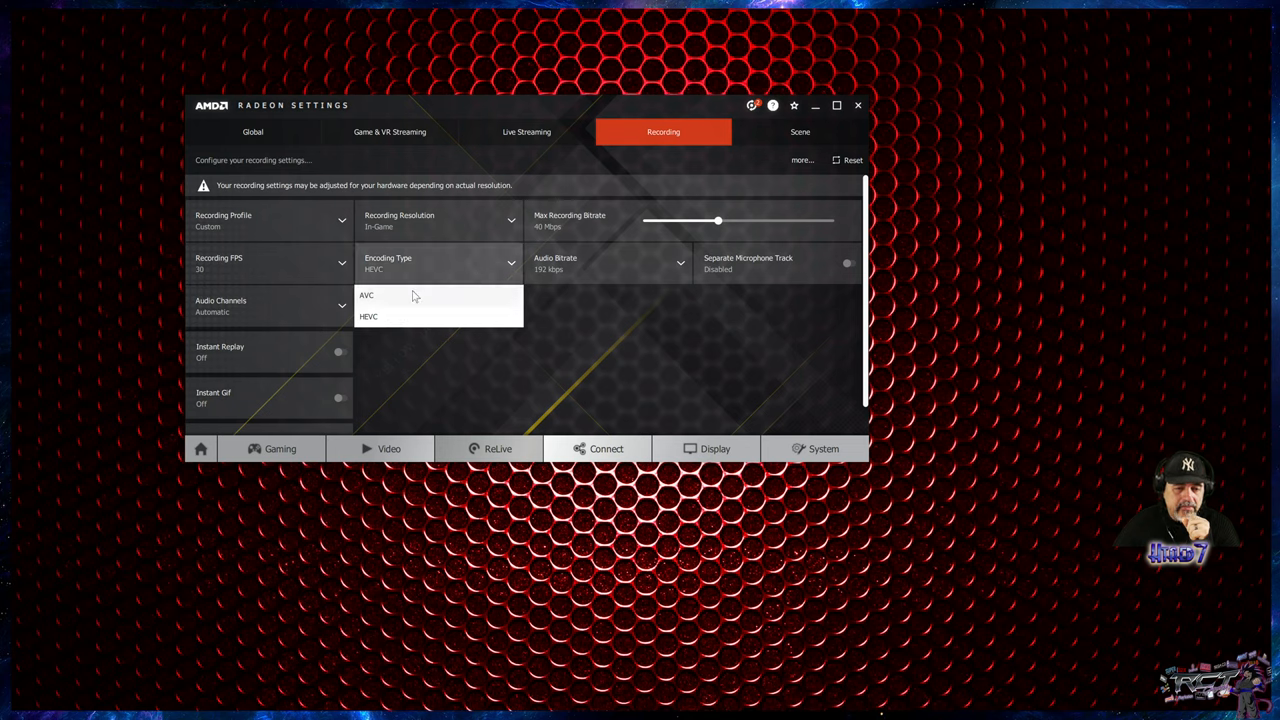
click(368, 316)
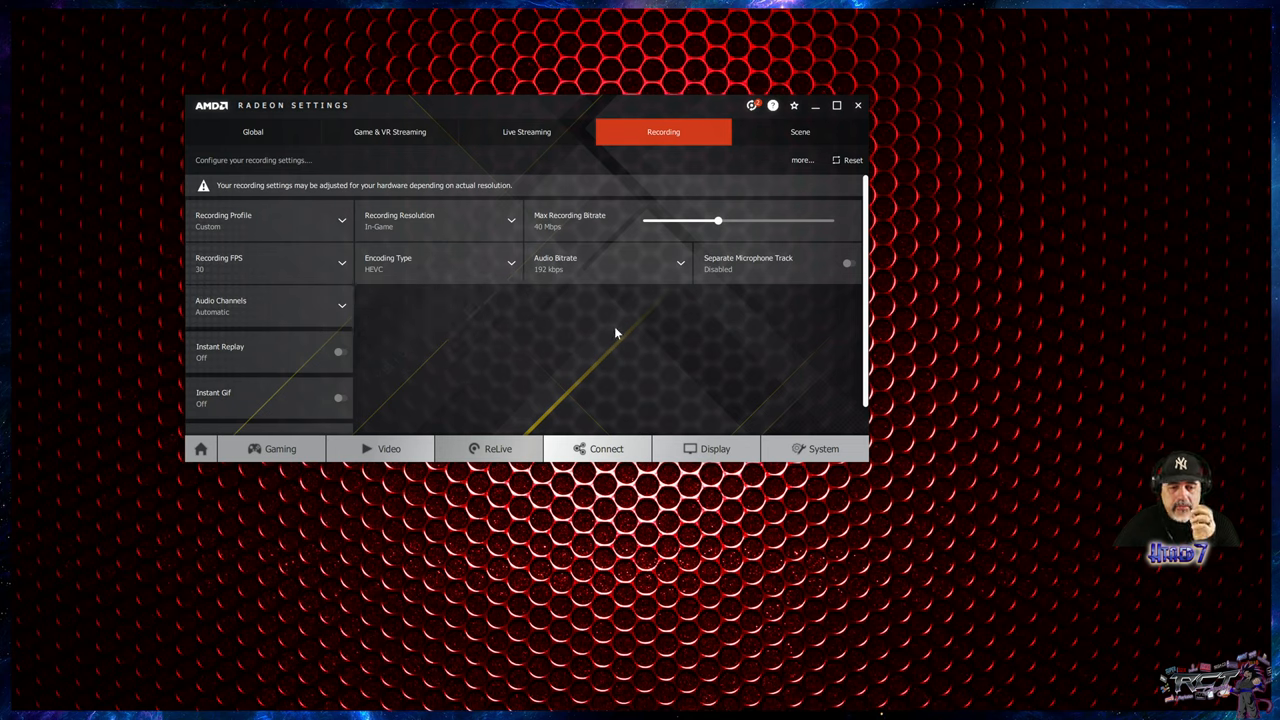
mouse_move(512, 366)
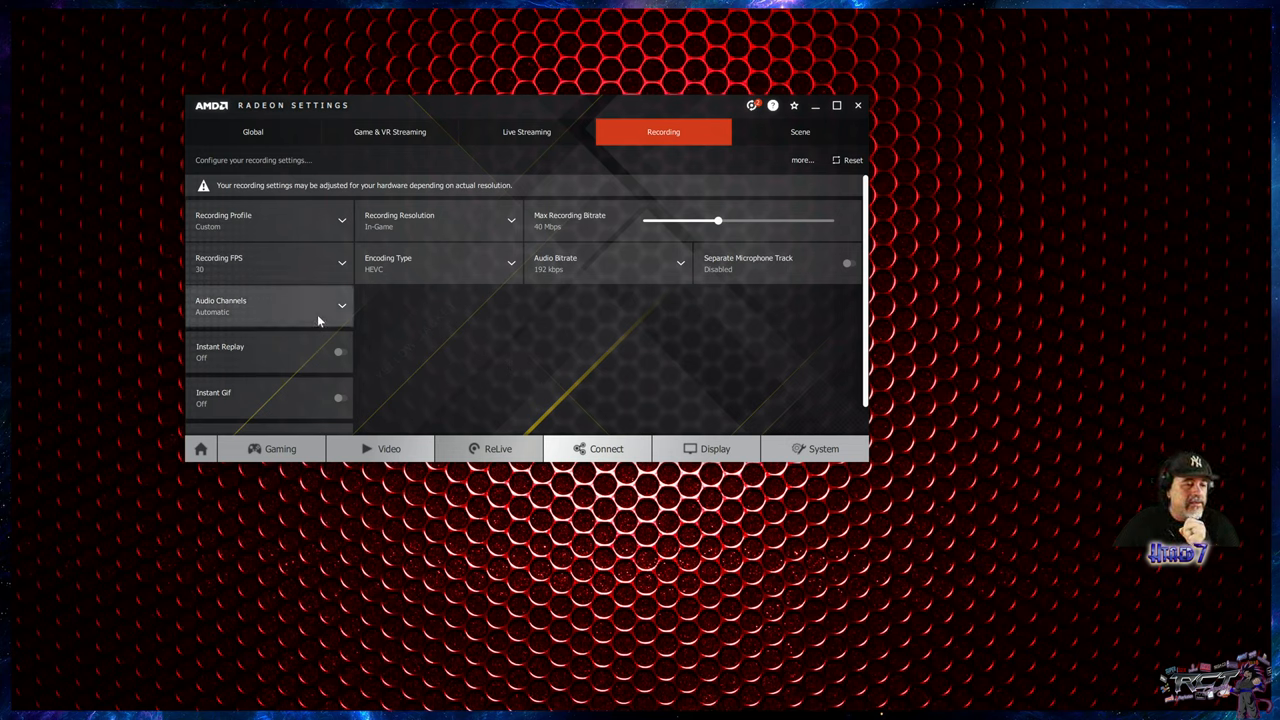
mouse_move(290, 227)
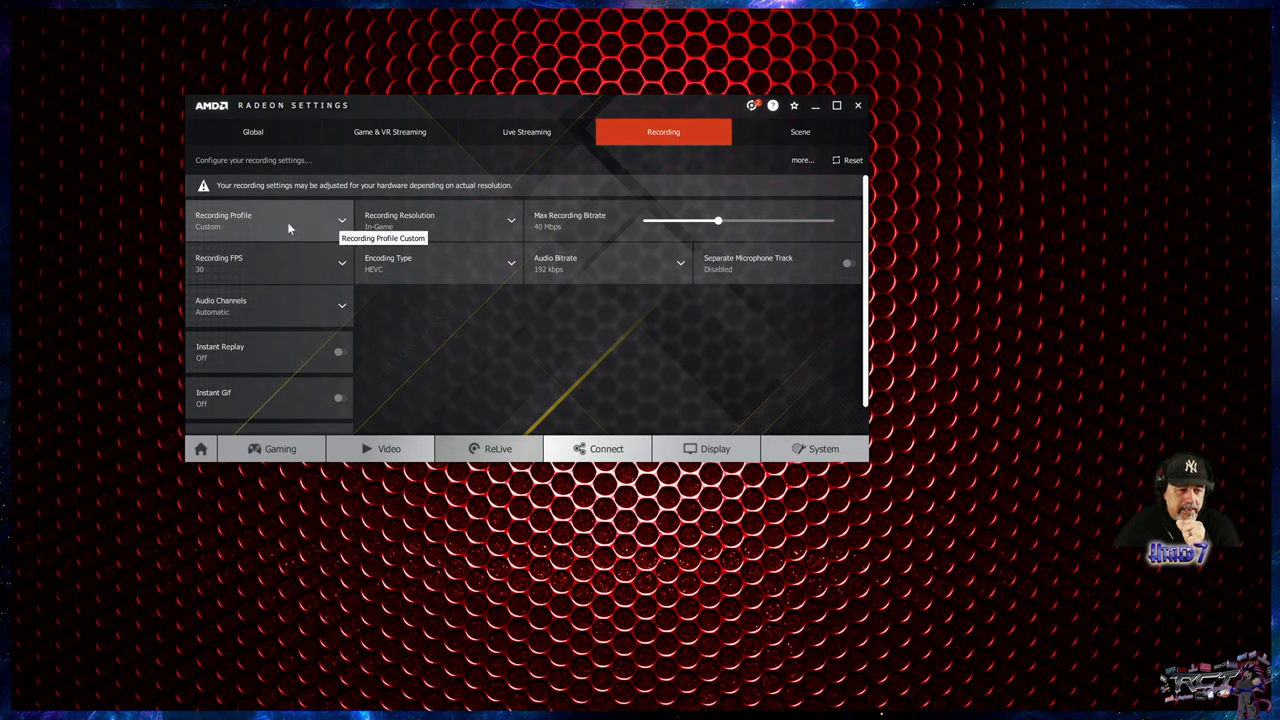
mouse_move(347, 240)
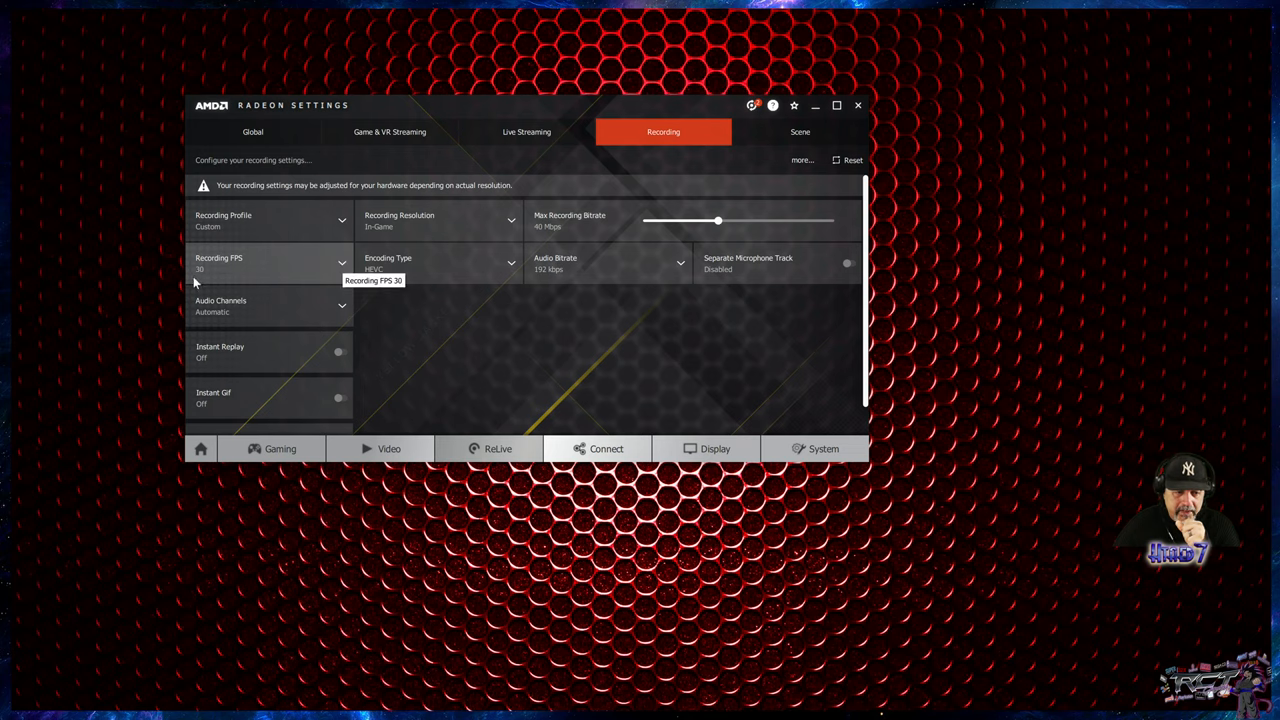
mouse_move(344, 272)
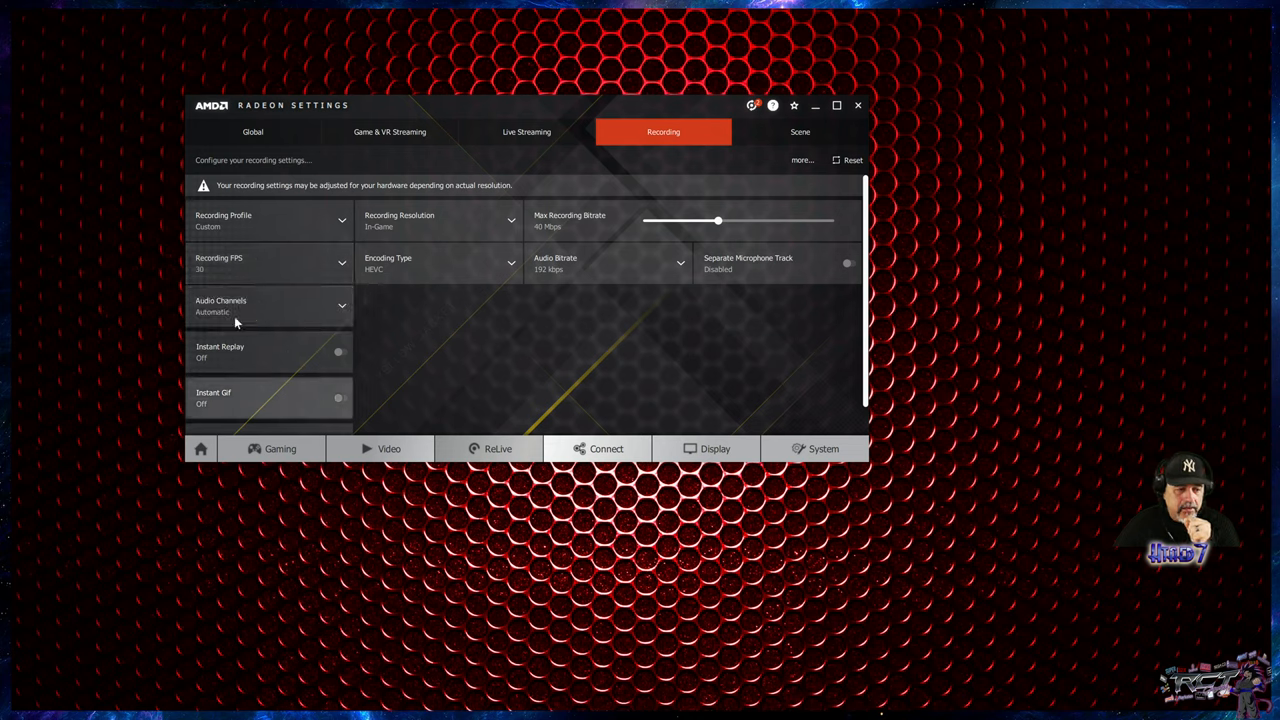
scroll(down, 3)
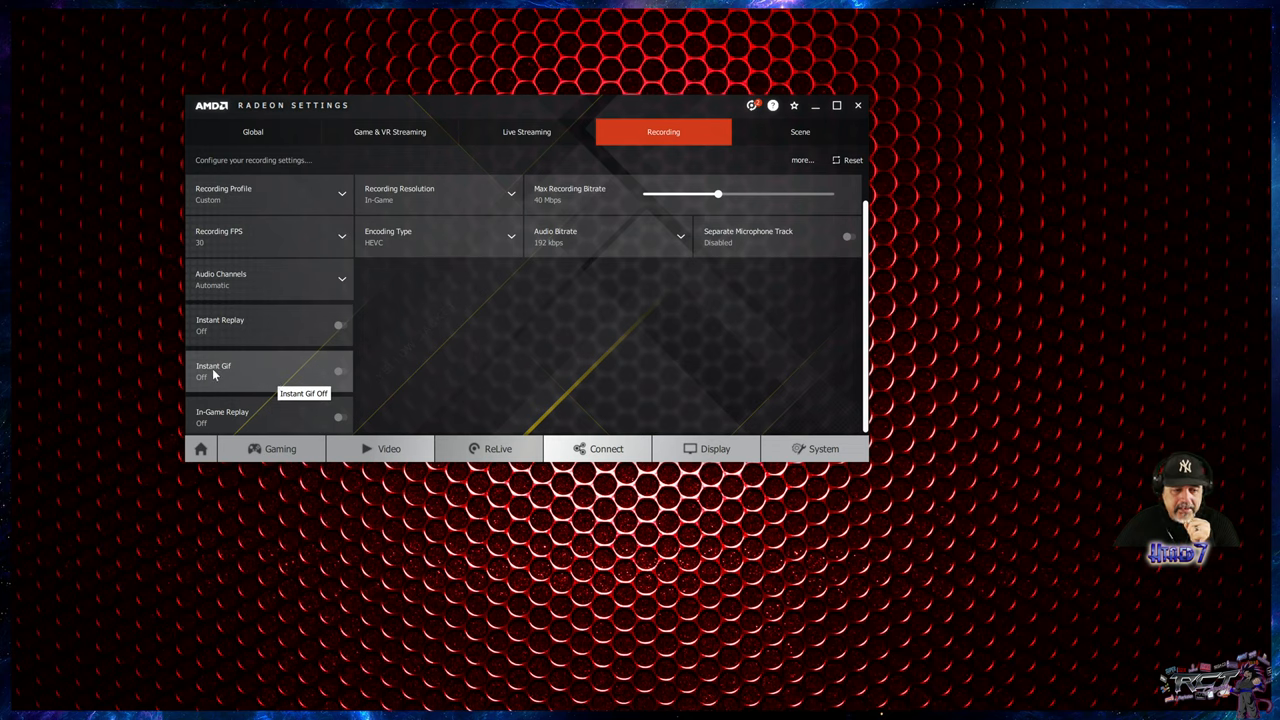
mouse_move(228, 429)
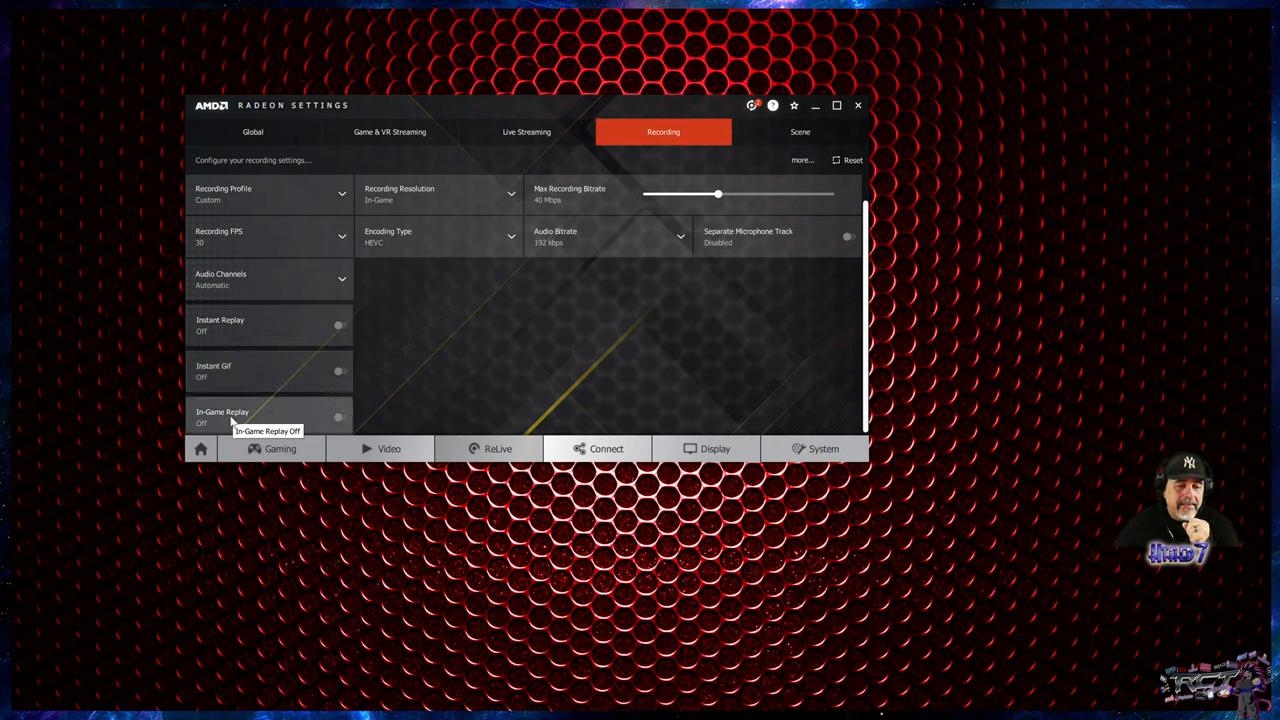
mouse_move(483, 390)
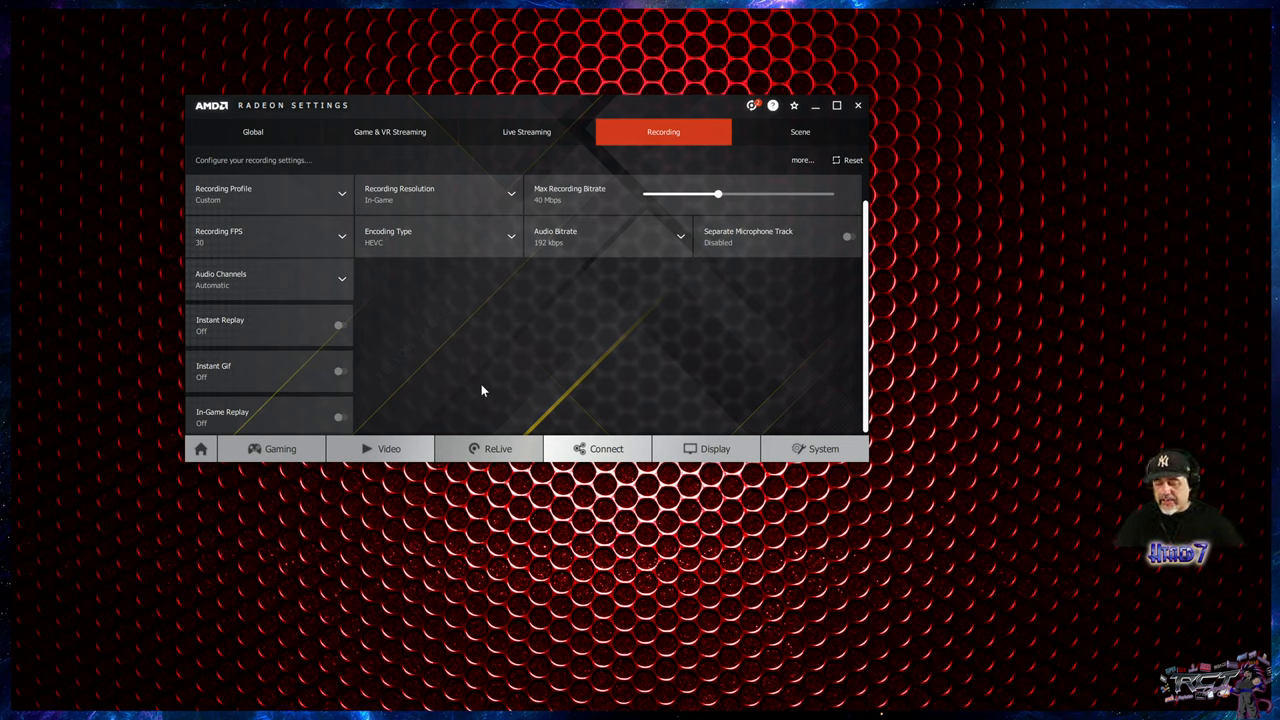
mouse_move(613, 341)
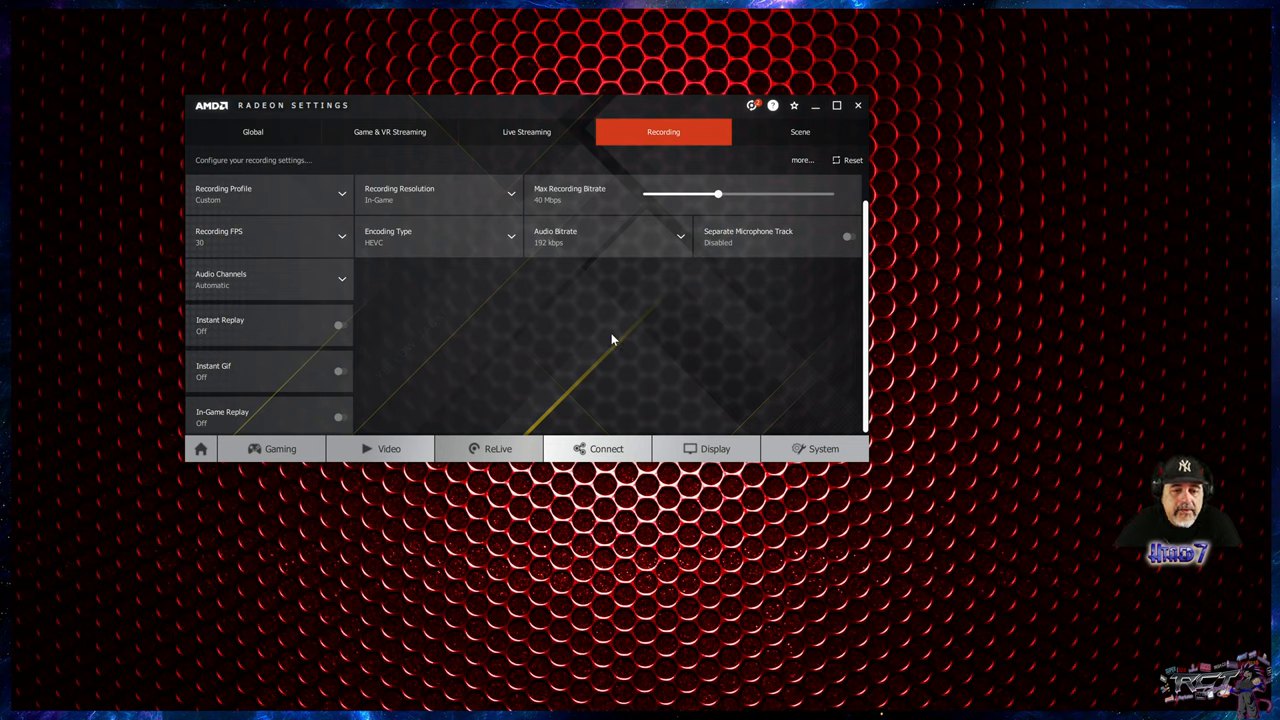
mouse_move(767, 237)
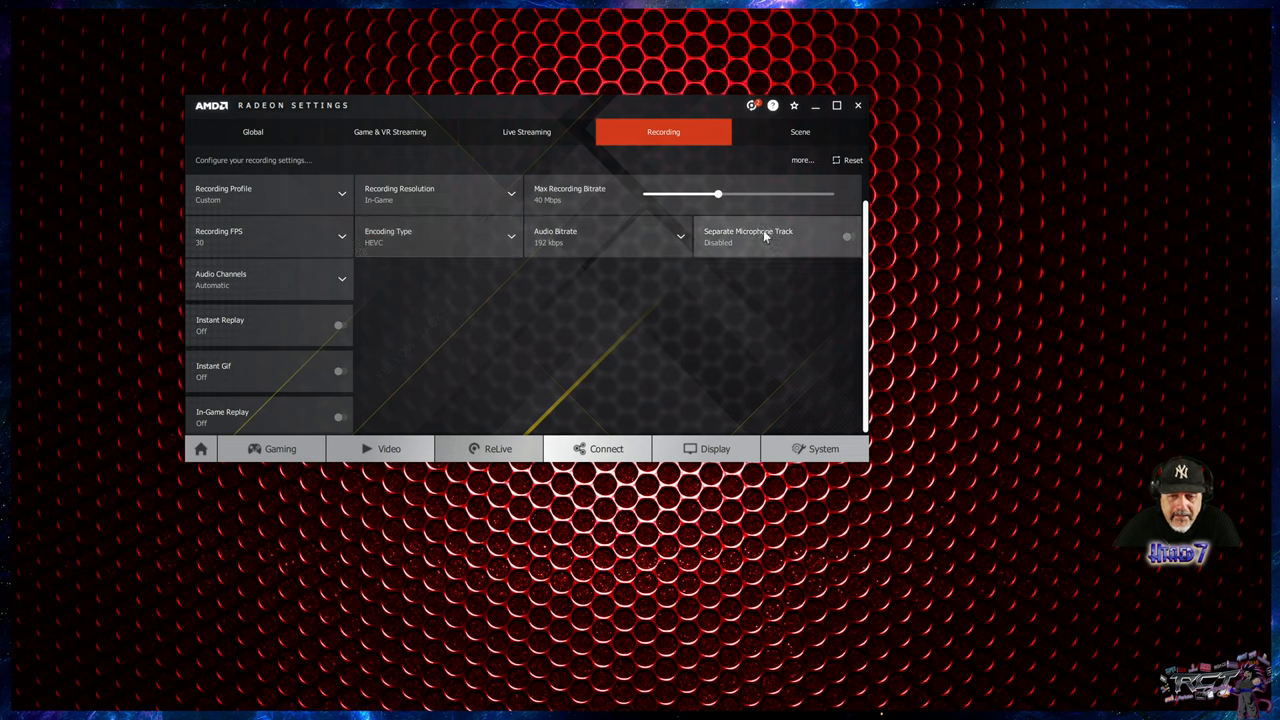
mouse_move(580, 236)
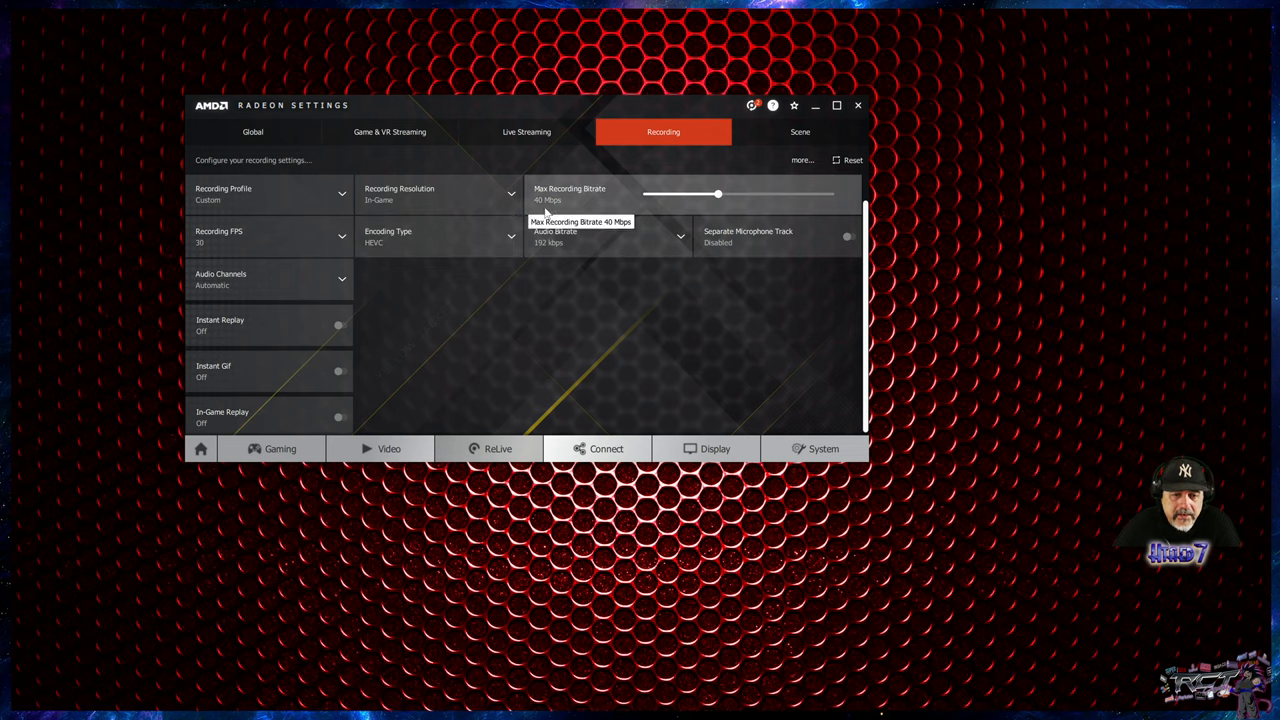
mouse_move(658, 205)
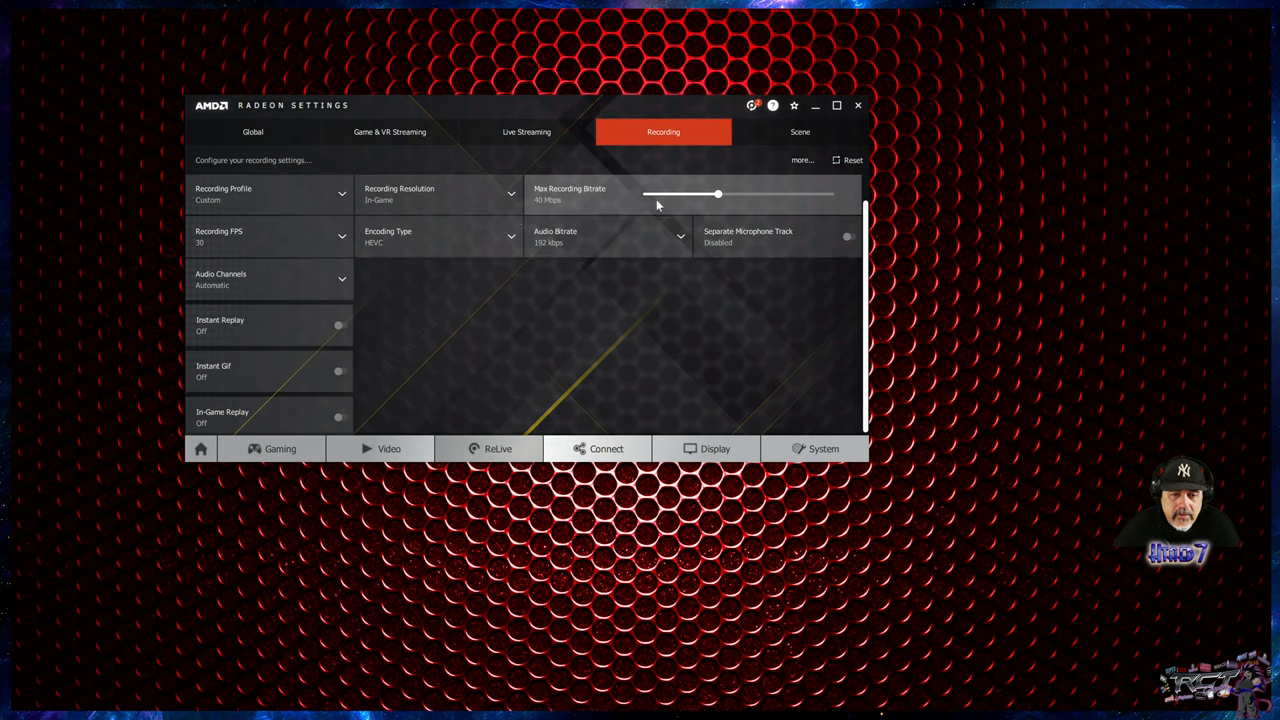
mouse_move(820, 250)
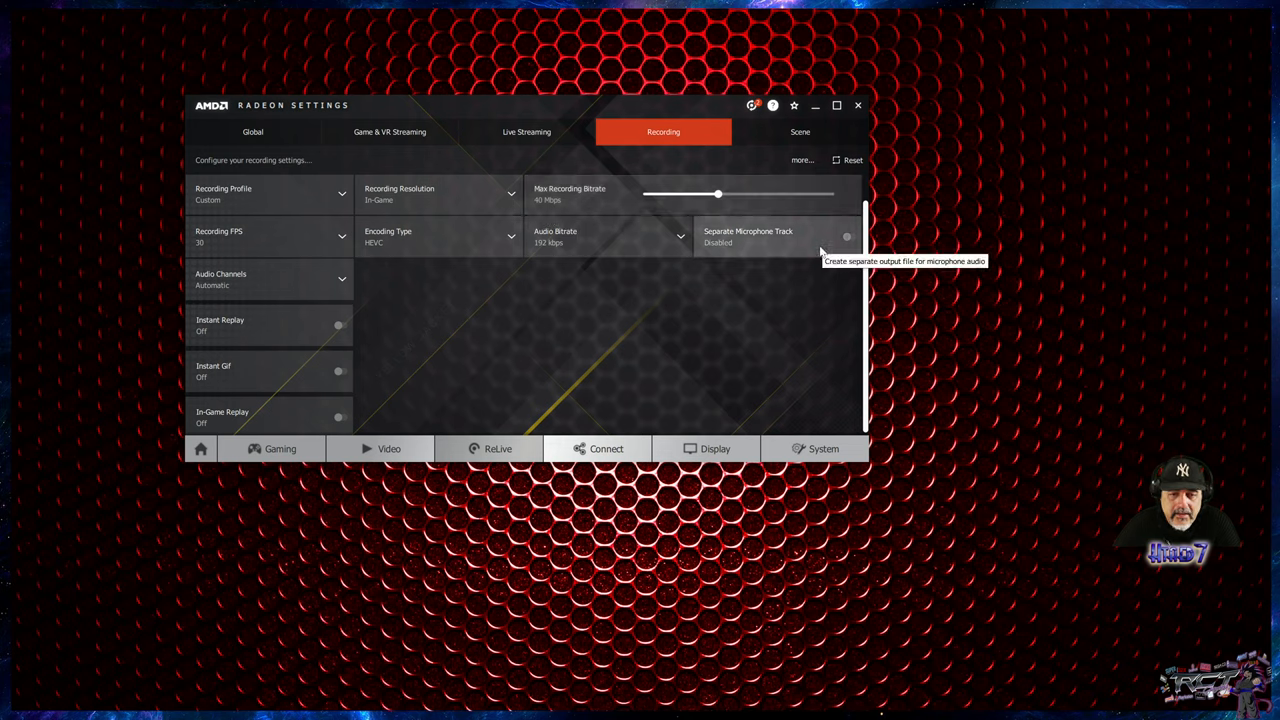
mouse_move(607, 212)
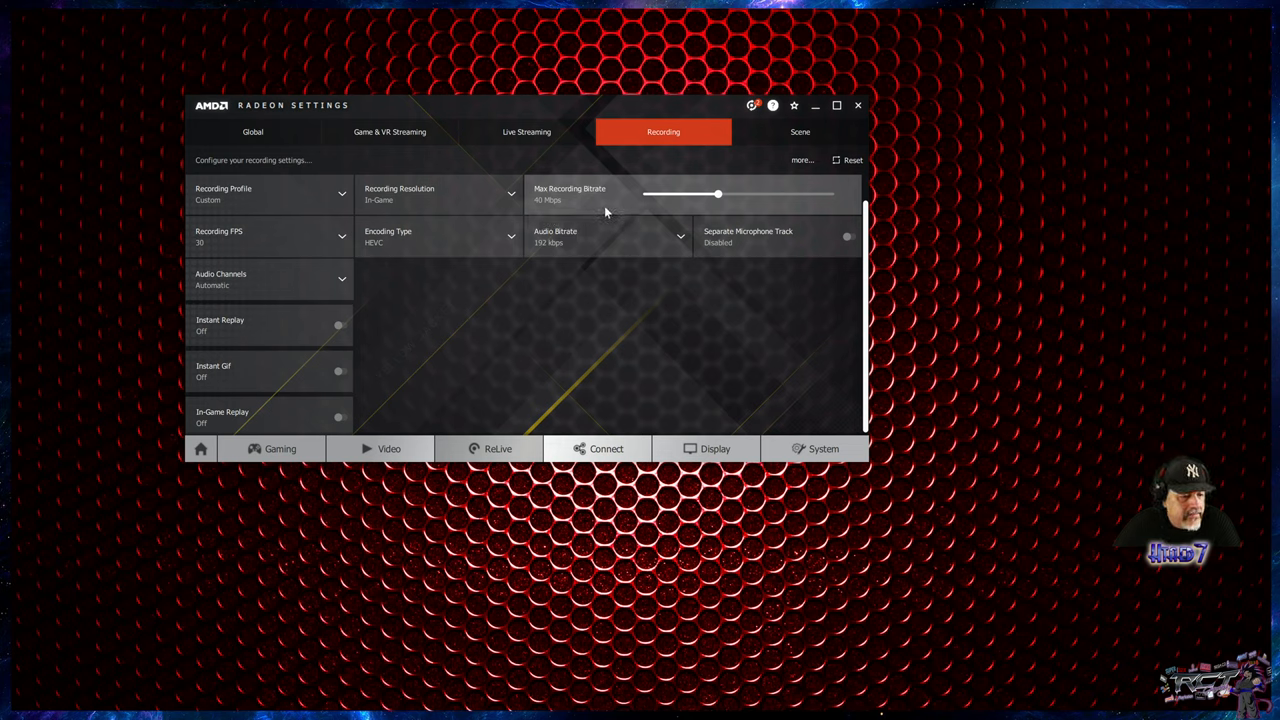
mouse_move(319, 403)
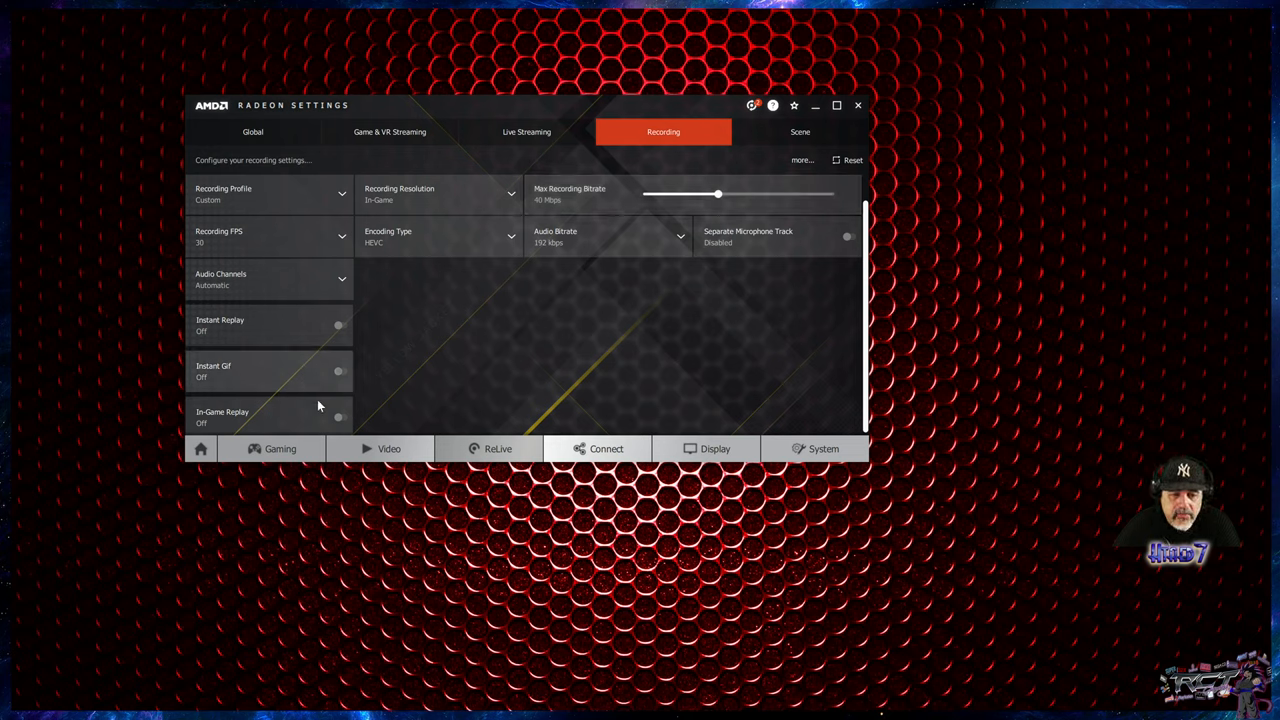
mouse_move(869, 375)
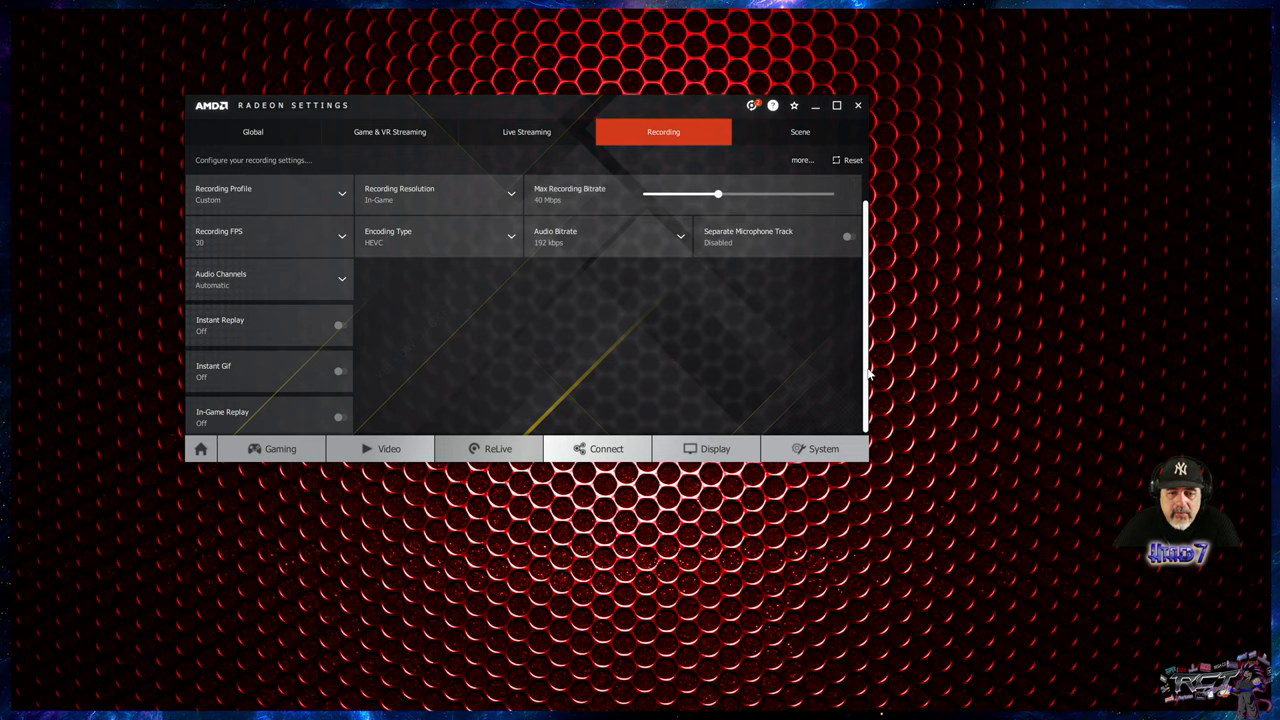
mouse_move(618, 210)
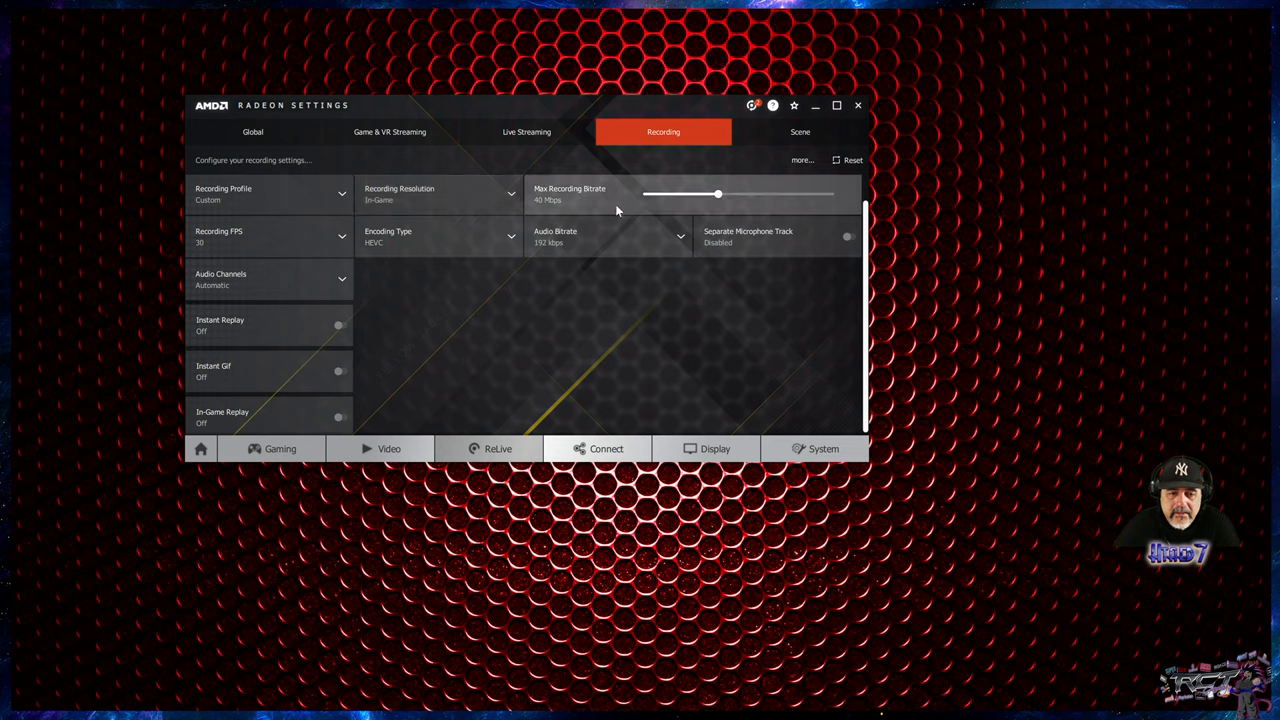
mouse_move(627, 321)
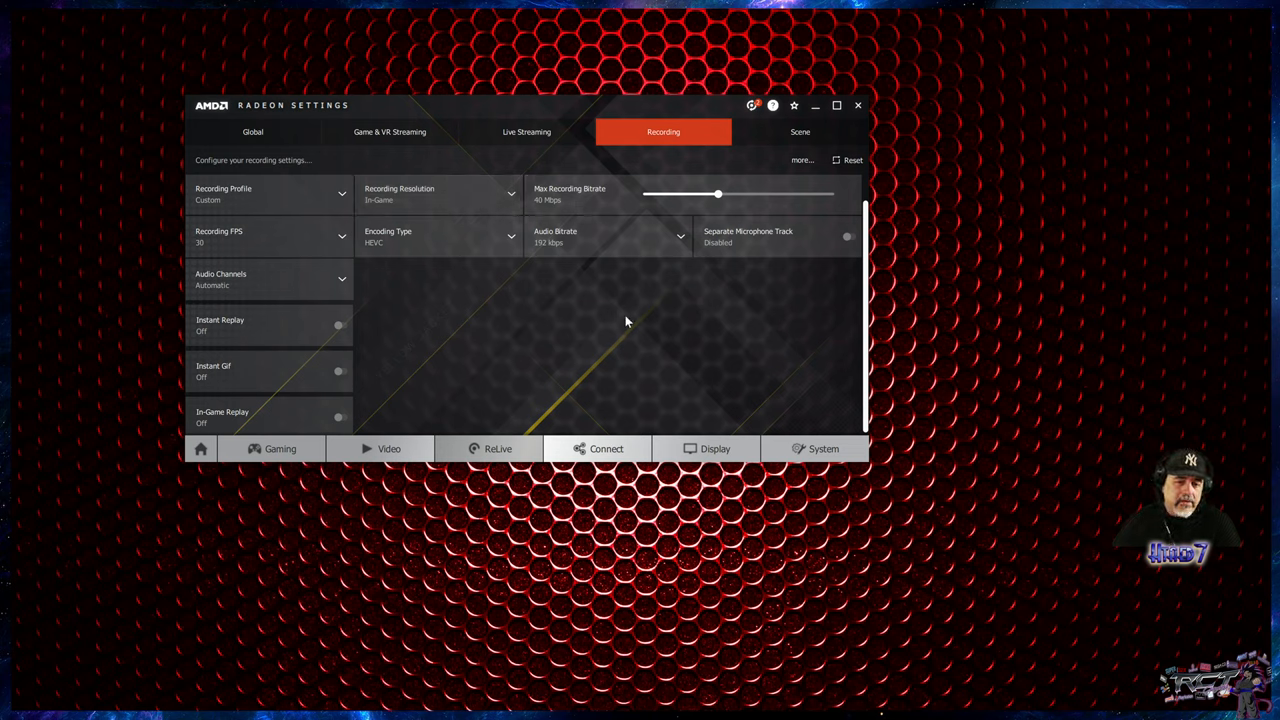
mouse_move(456, 281)
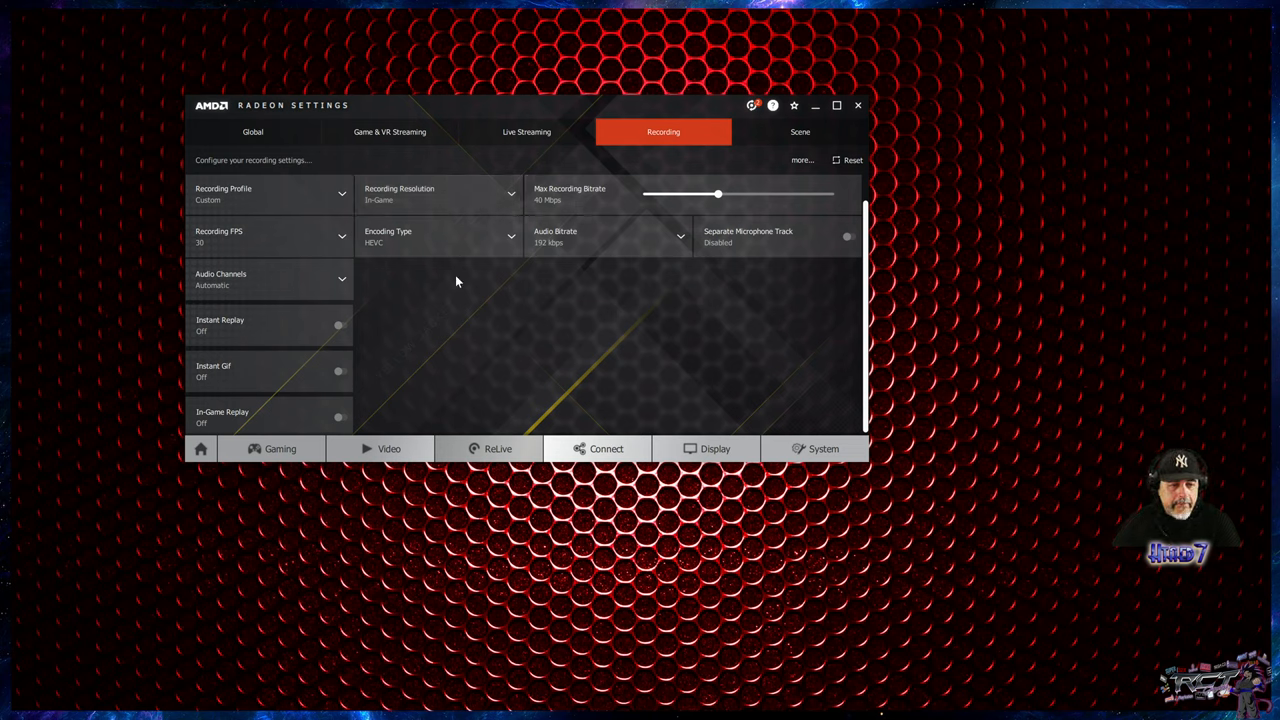
mouse_move(560, 198)
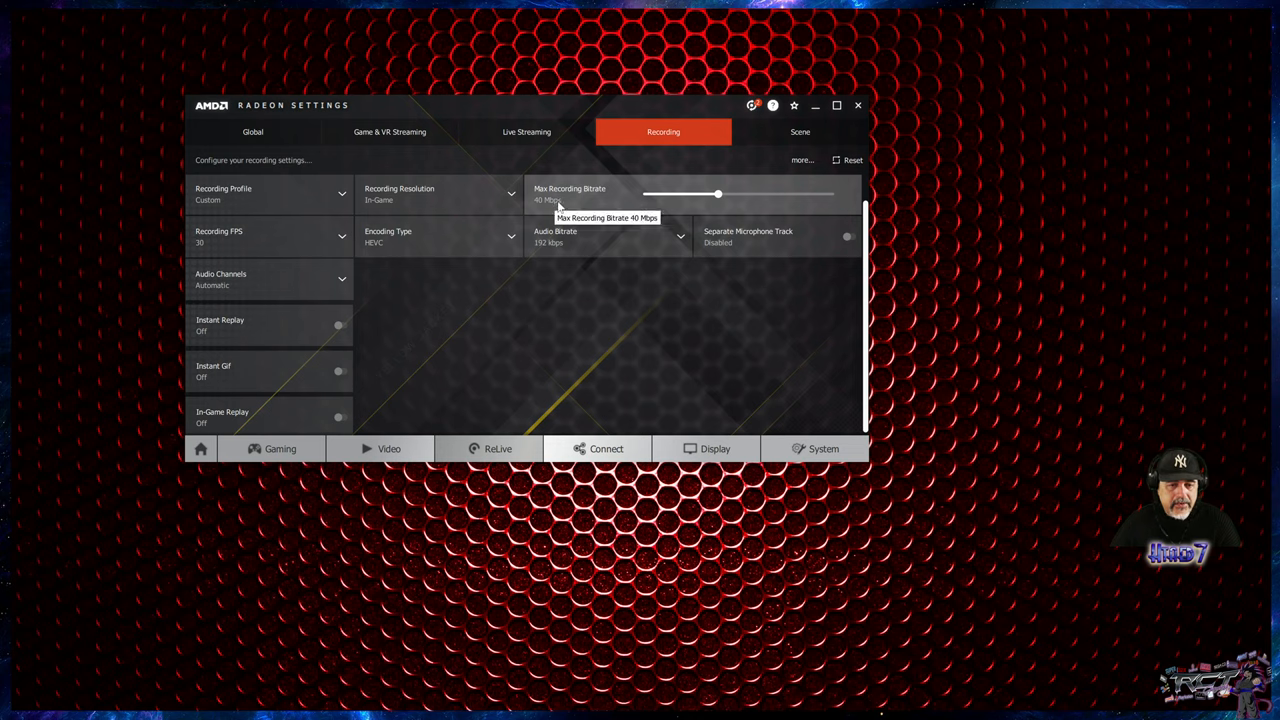
Step: Show ReLive's Scene page with camera, chroma key and custom overlay options
click(799, 131)
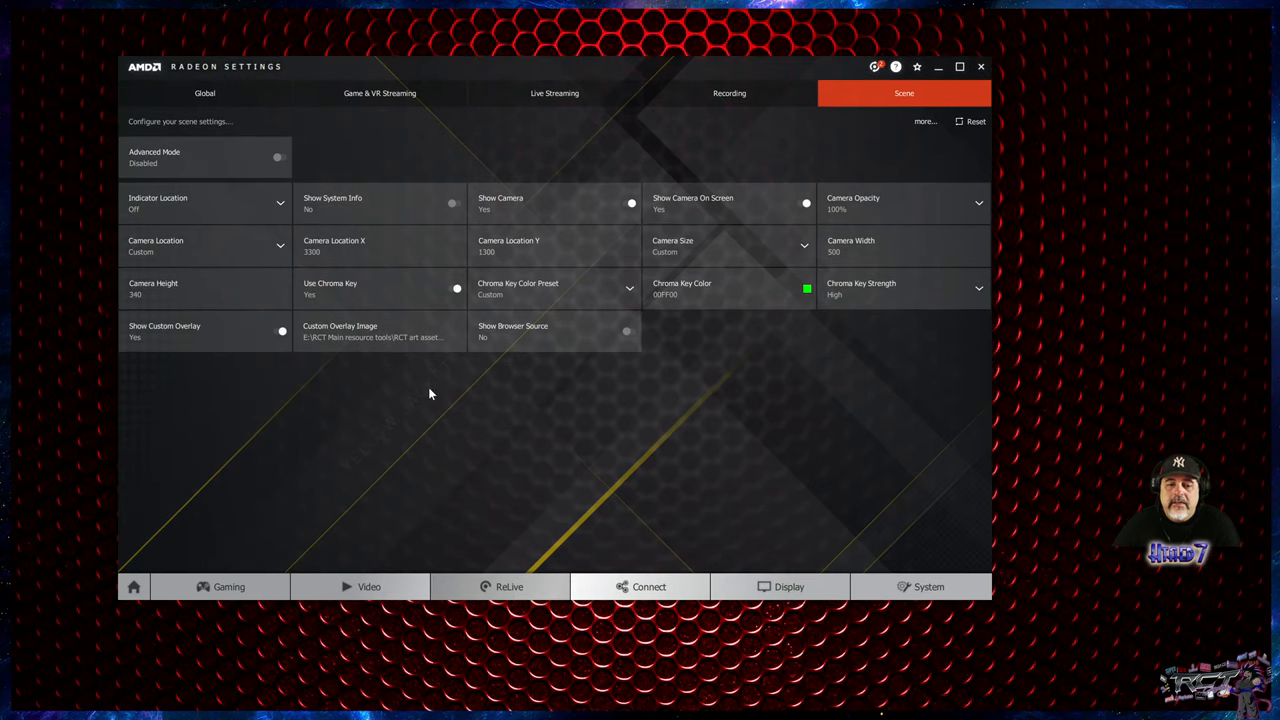
mouse_move(754, 384)
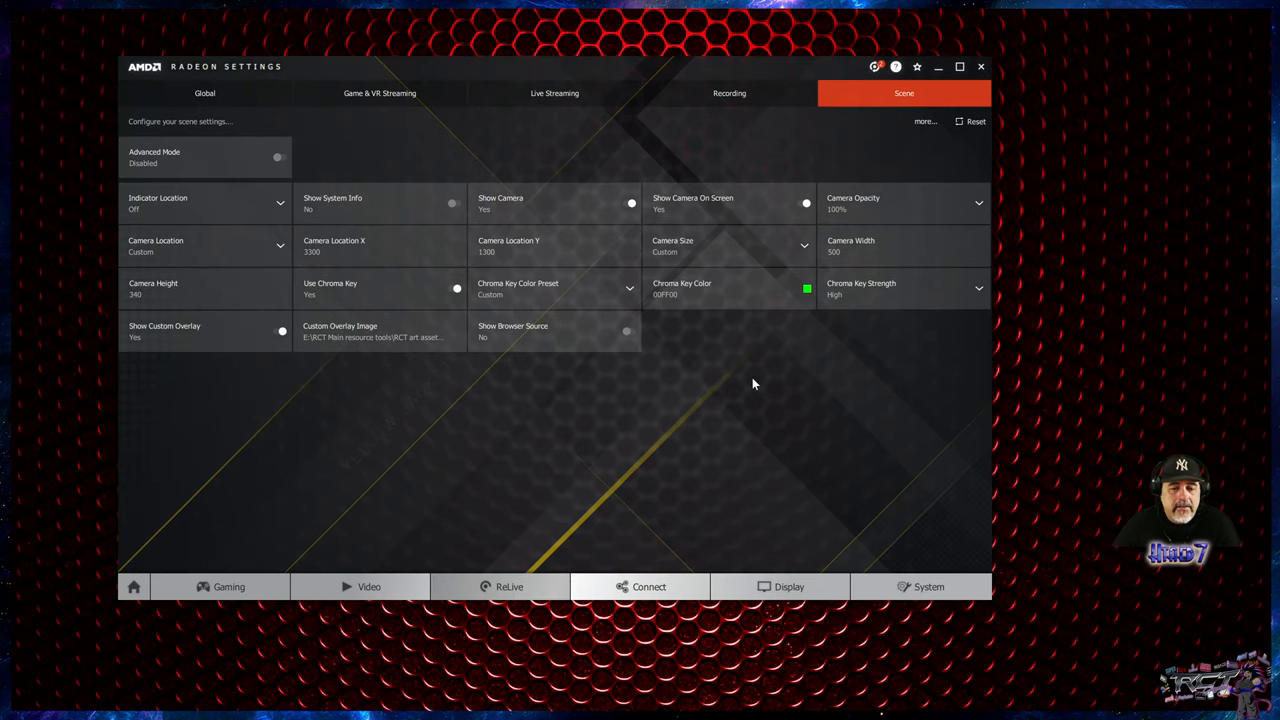
mouse_move(588, 300)
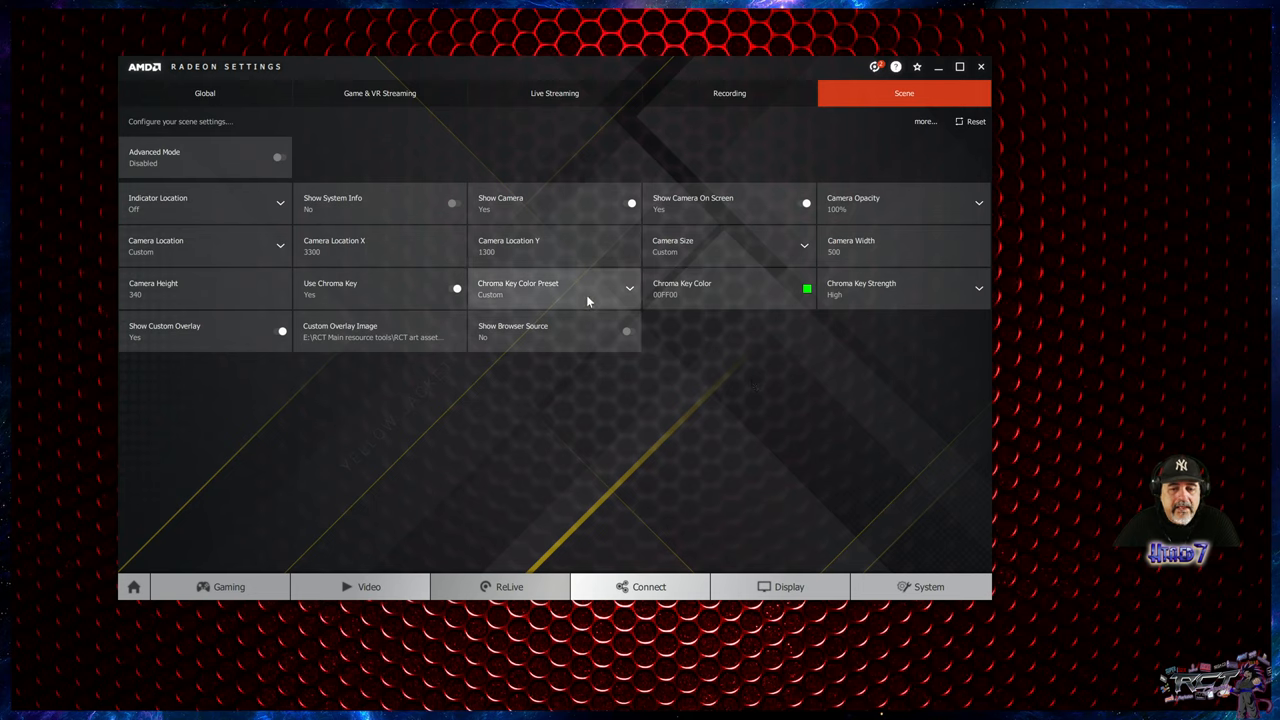
mouse_move(330, 330)
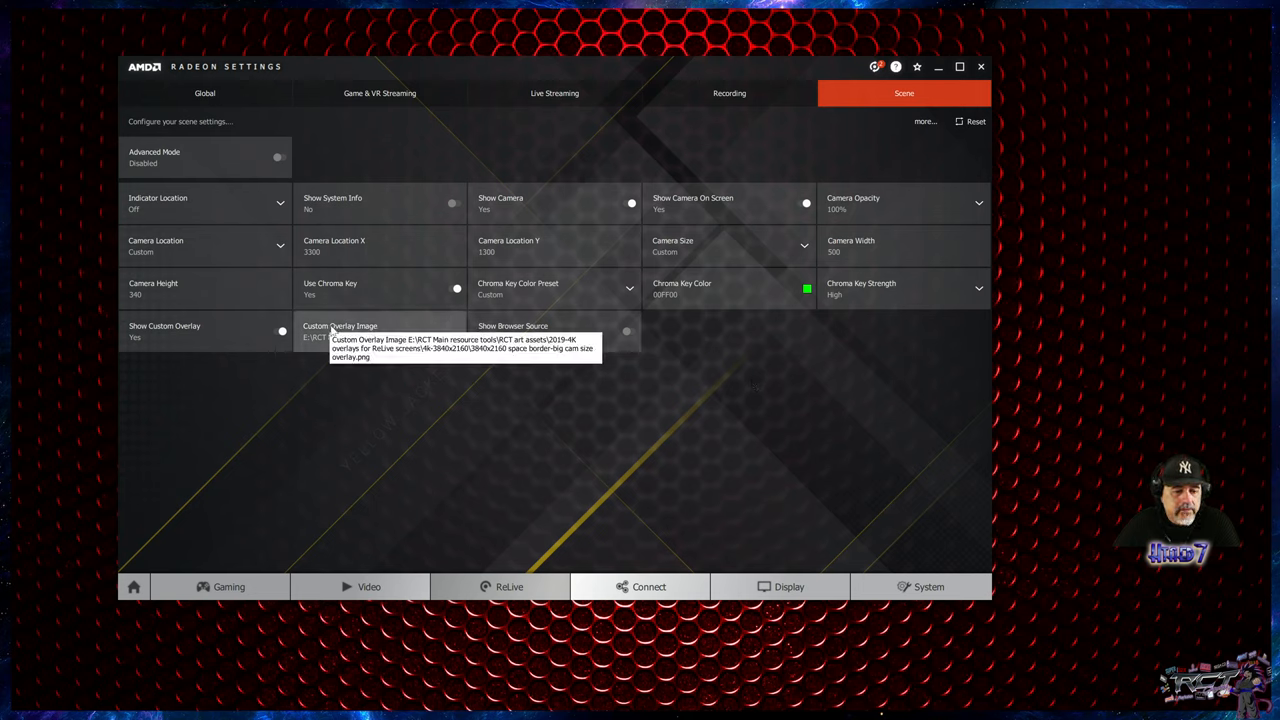
mouse_move(402, 322)
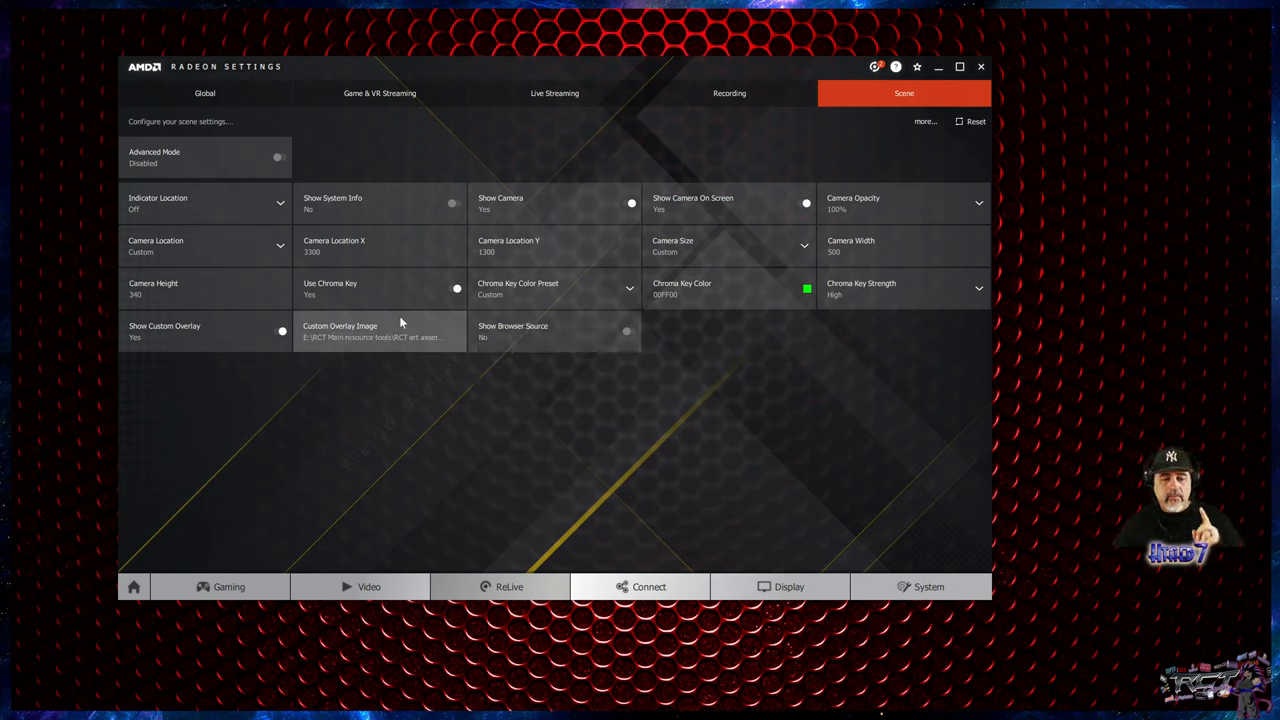
mouse_move(185, 168)
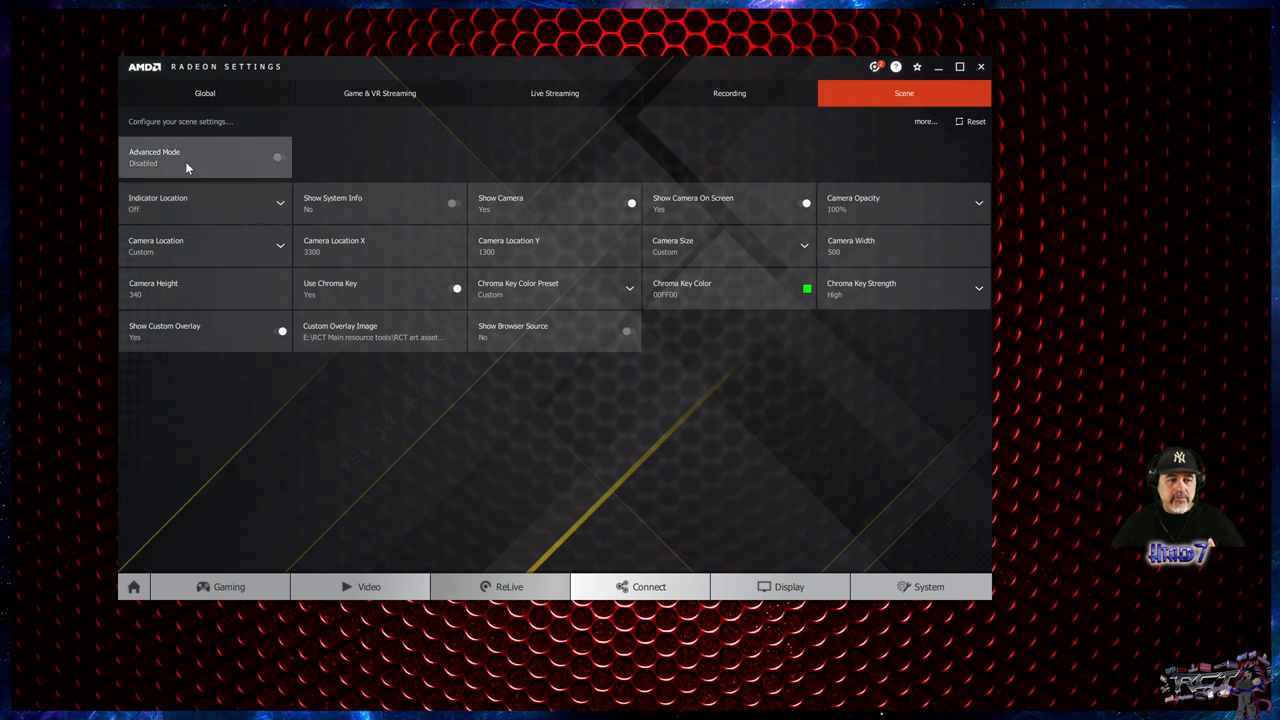
mouse_move(198, 168)
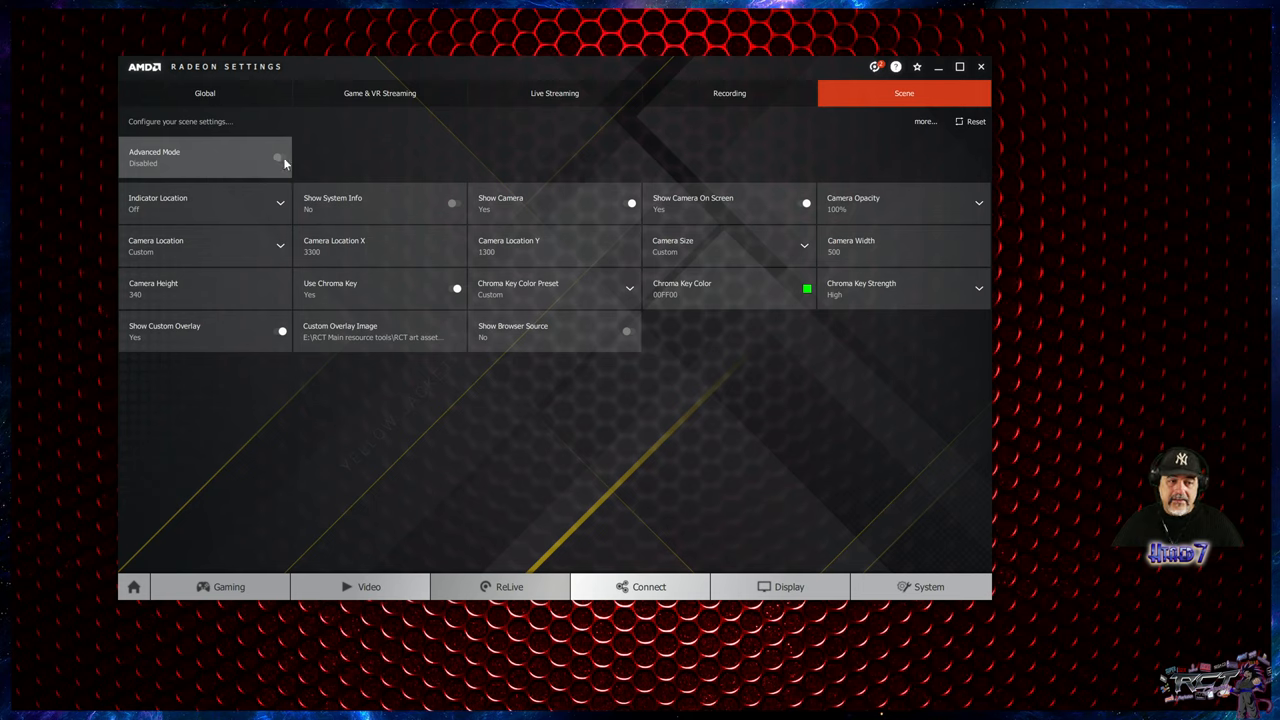
mouse_move(686, 399)
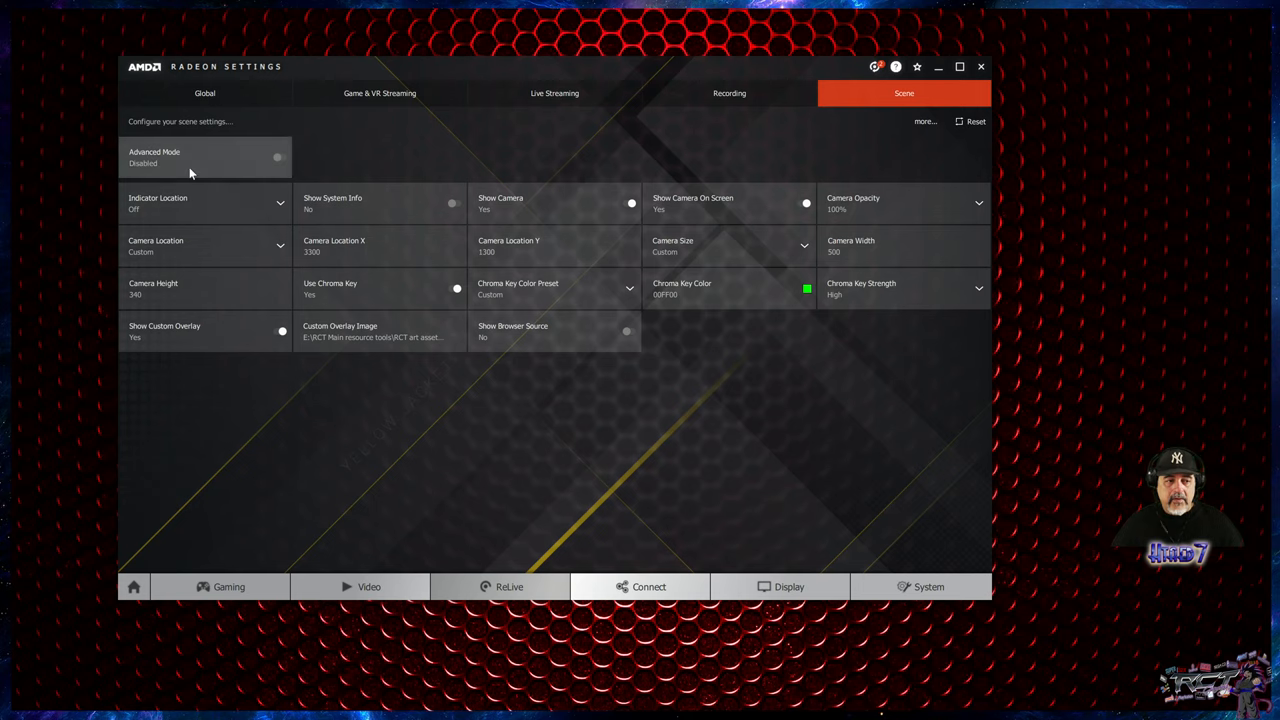
mouse_move(180, 170)
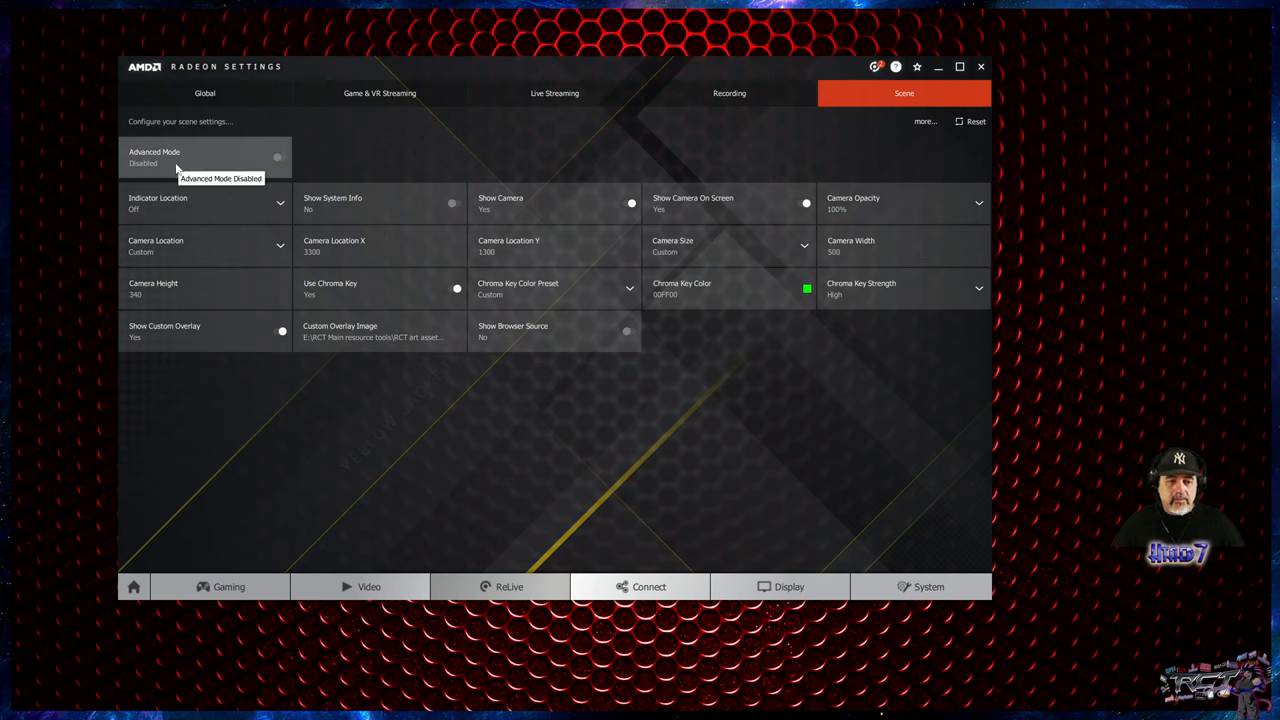
mouse_move(690, 223)
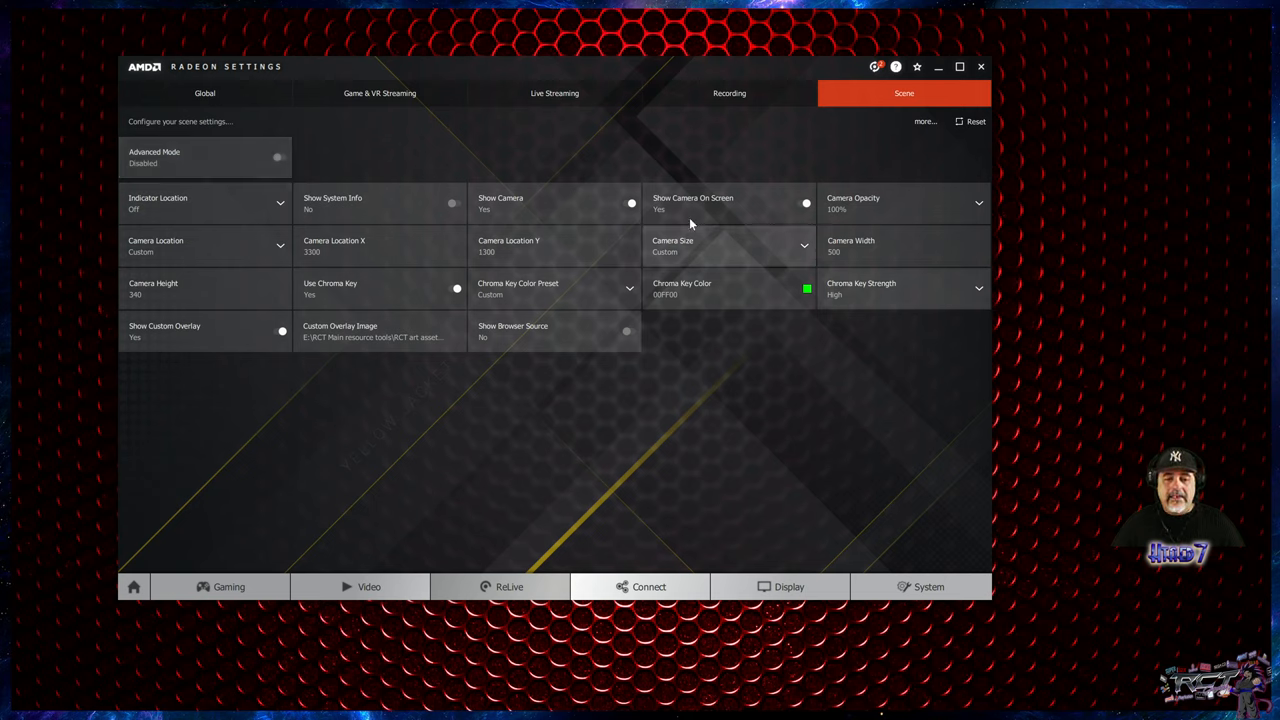
mouse_move(765, 481)
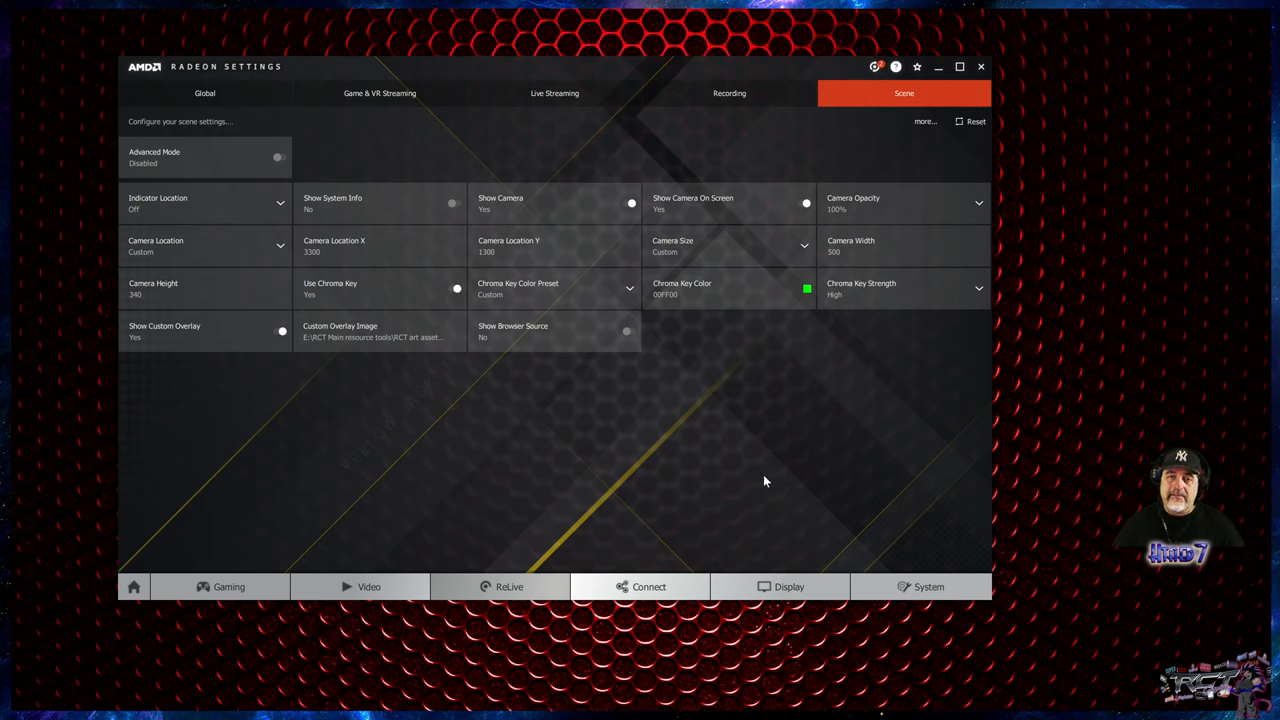
mouse_move(331, 449)
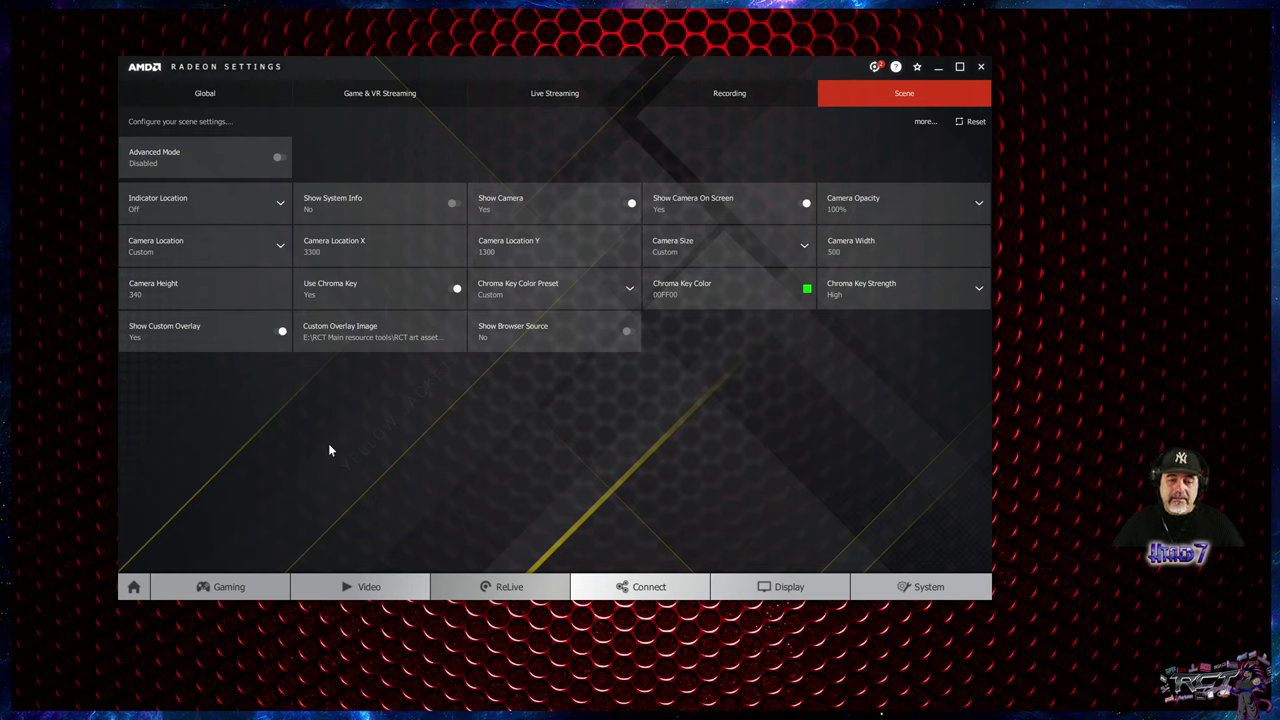
mouse_move(652, 474)
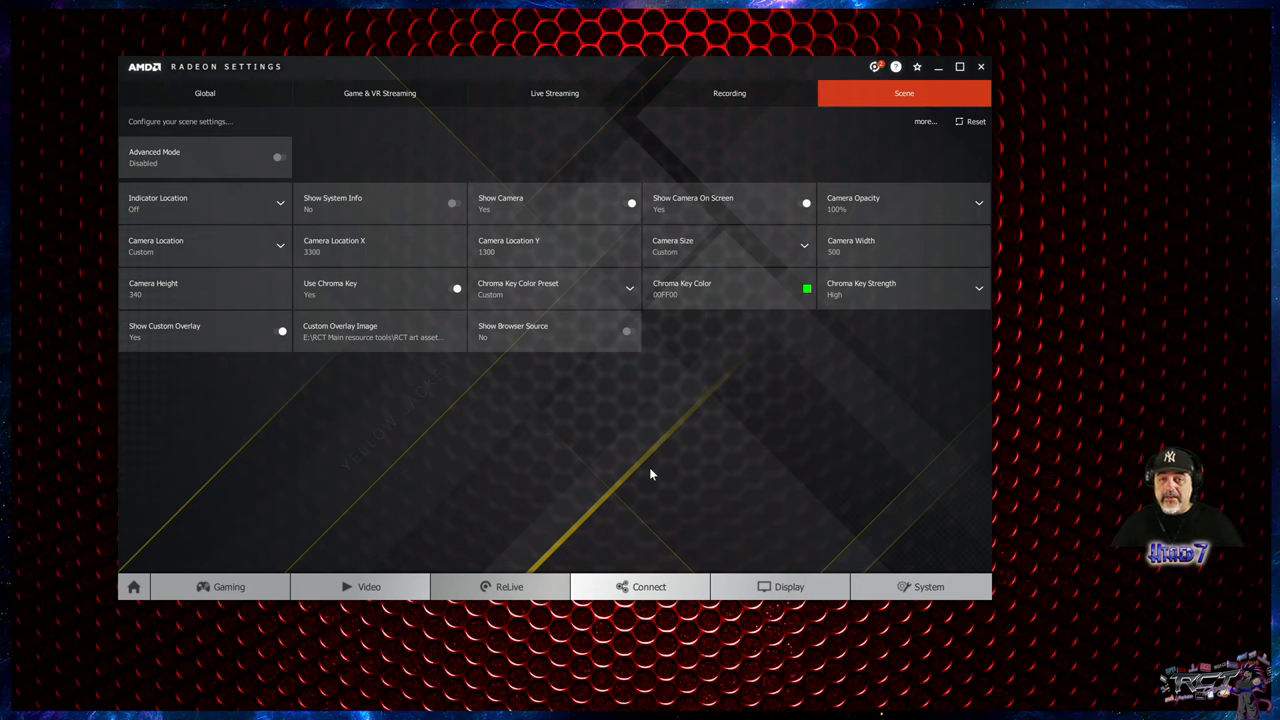
mouse_move(667, 470)
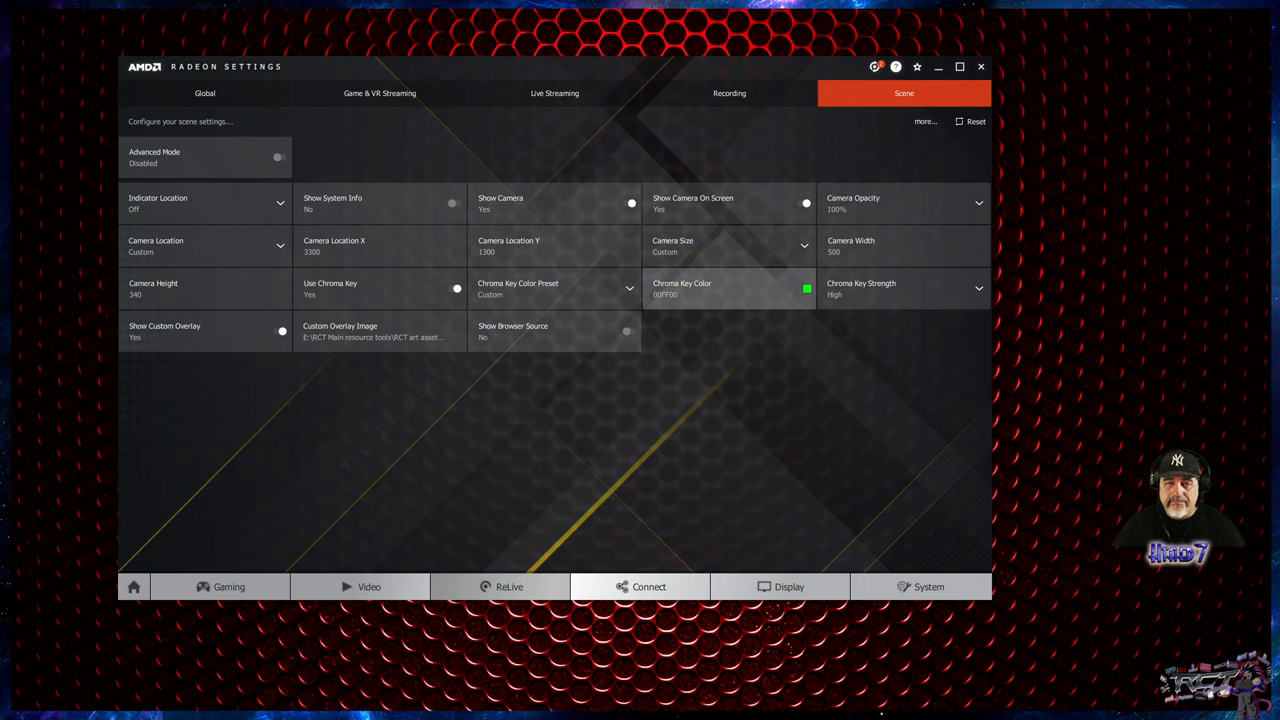
mouse_move(1188, 443)
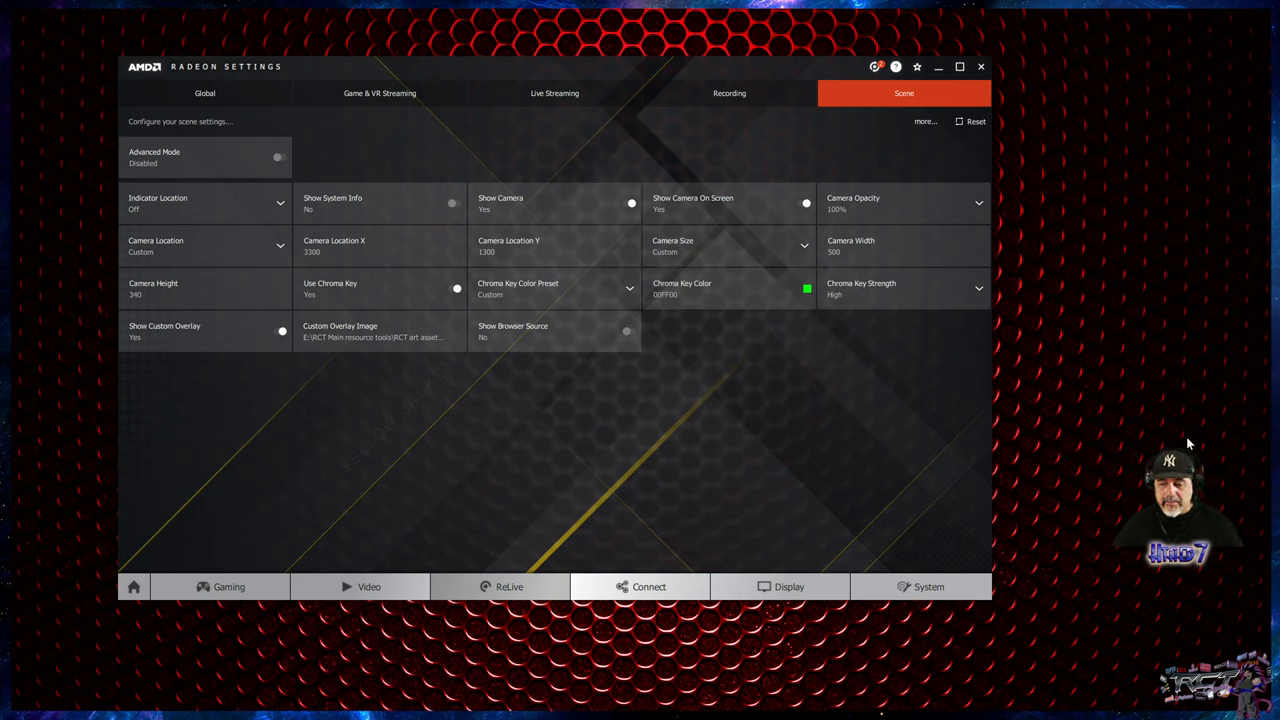
mouse_move(1248, 519)
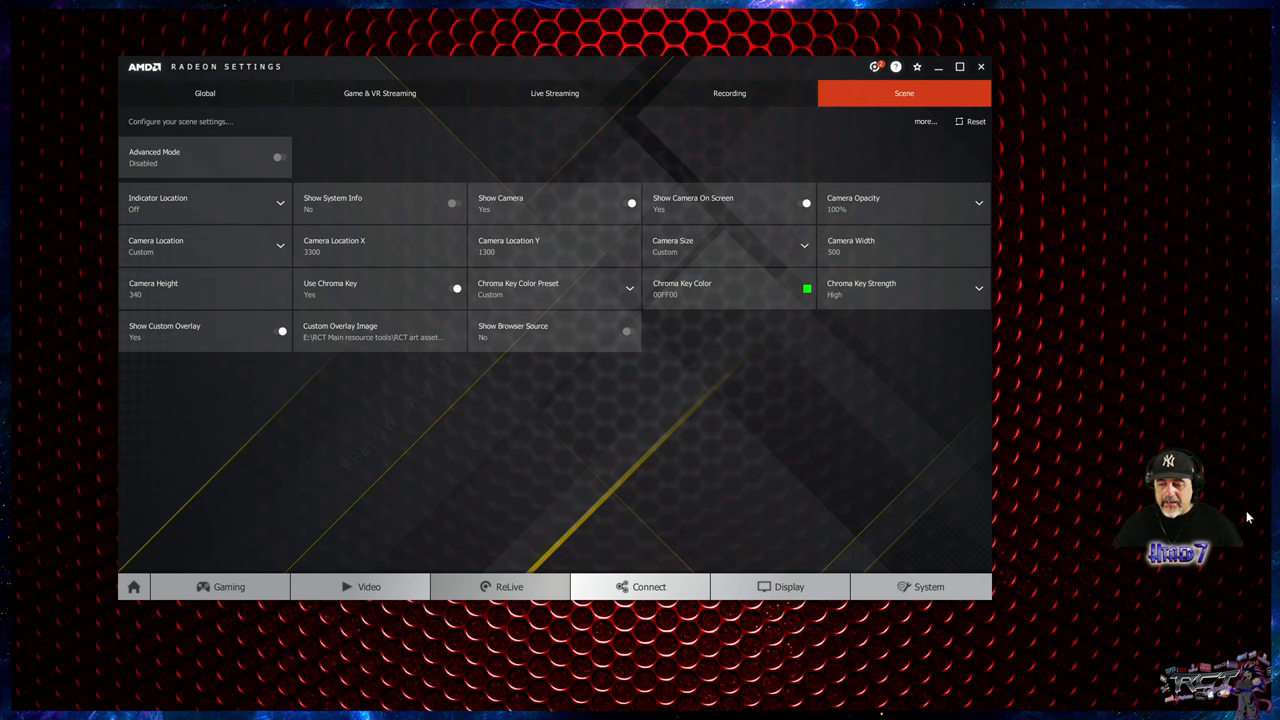
mouse_move(1259, 438)
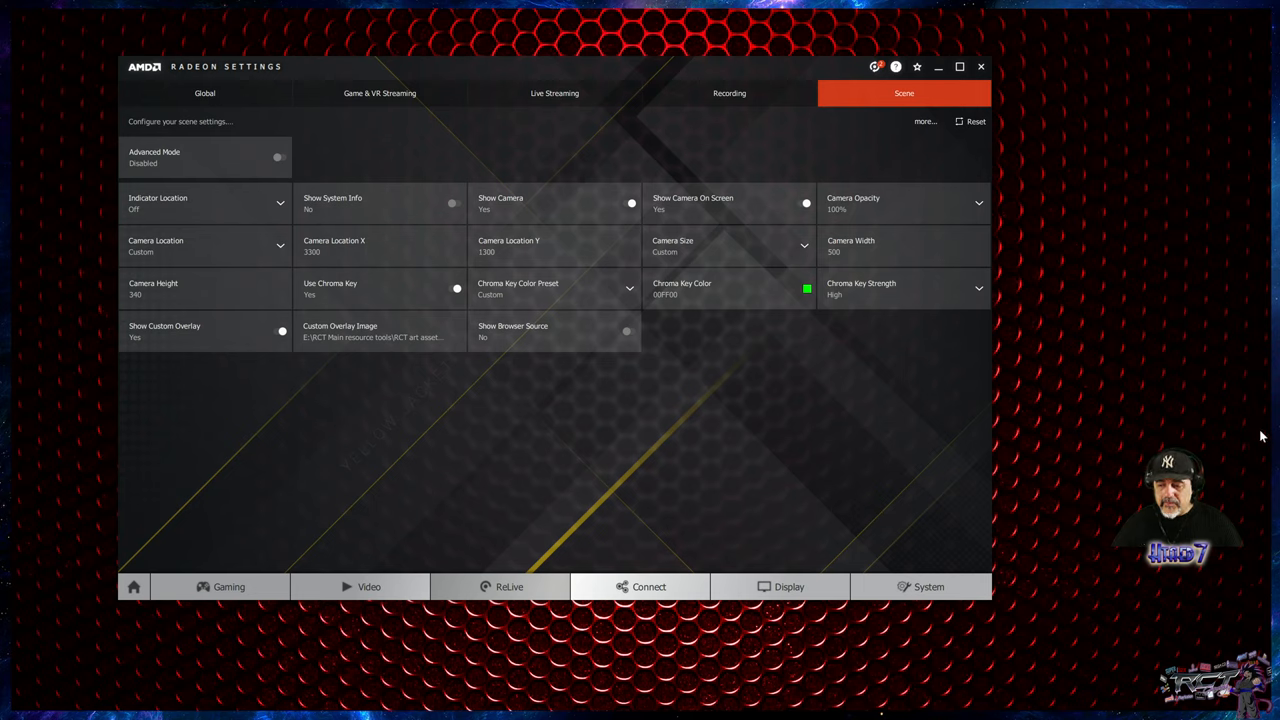
mouse_move(1235, 468)
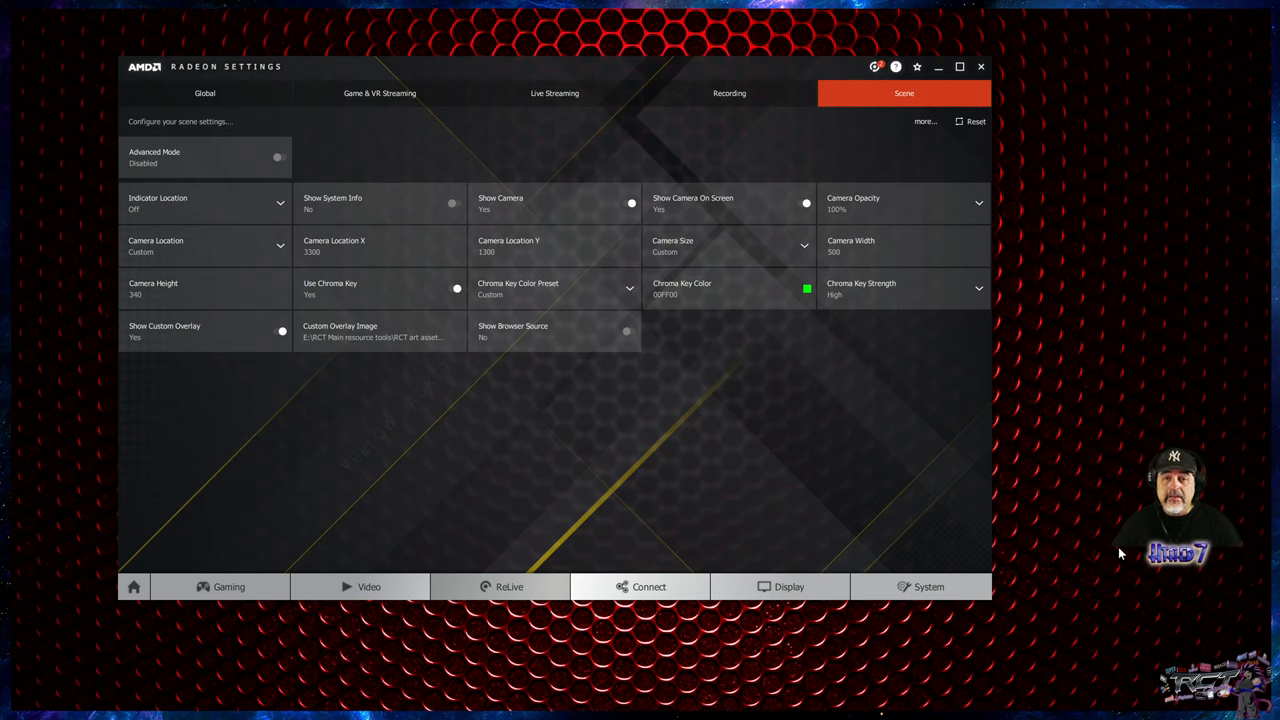
mouse_move(771, 497)
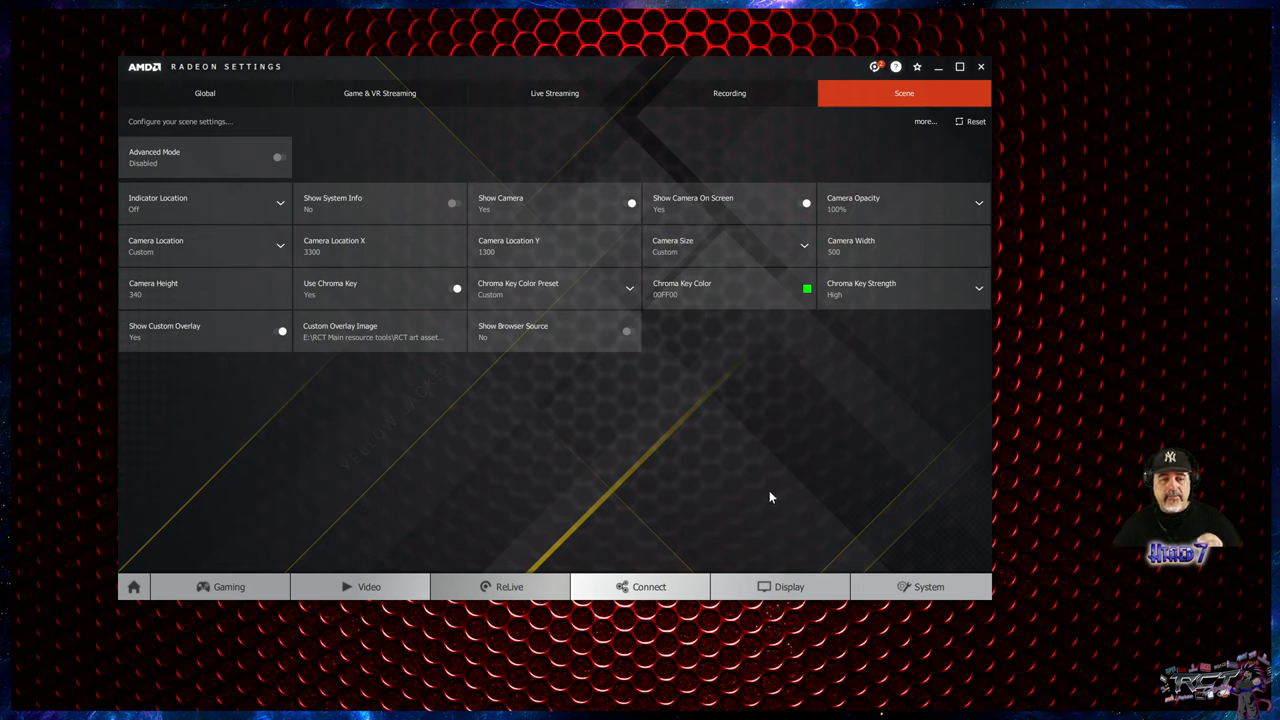
mouse_move(937, 471)
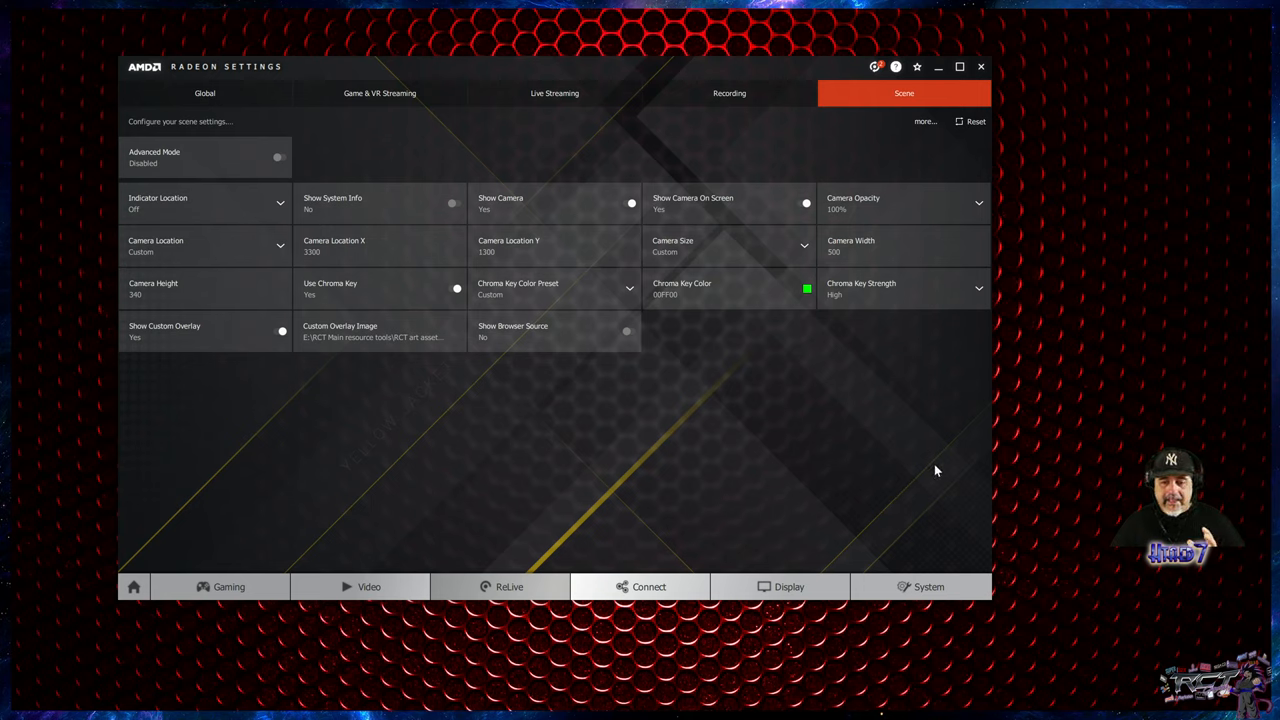
mouse_move(940, 305)
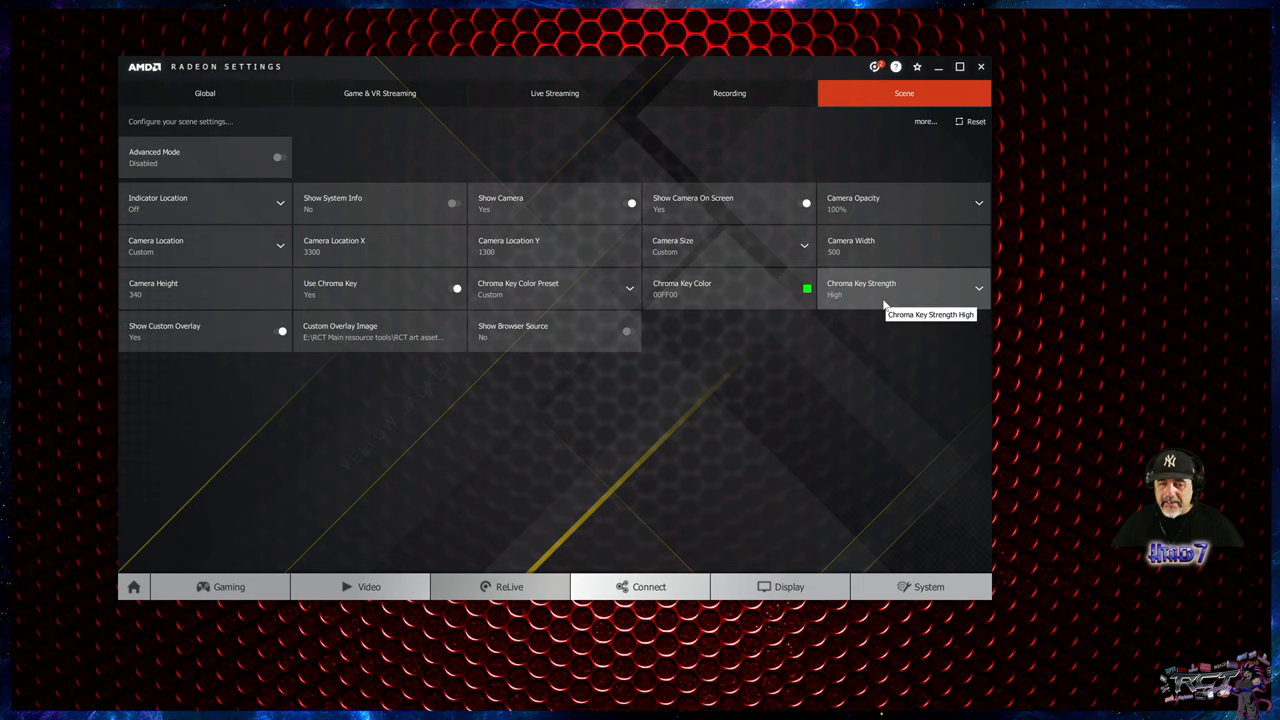
mouse_move(1170, 582)
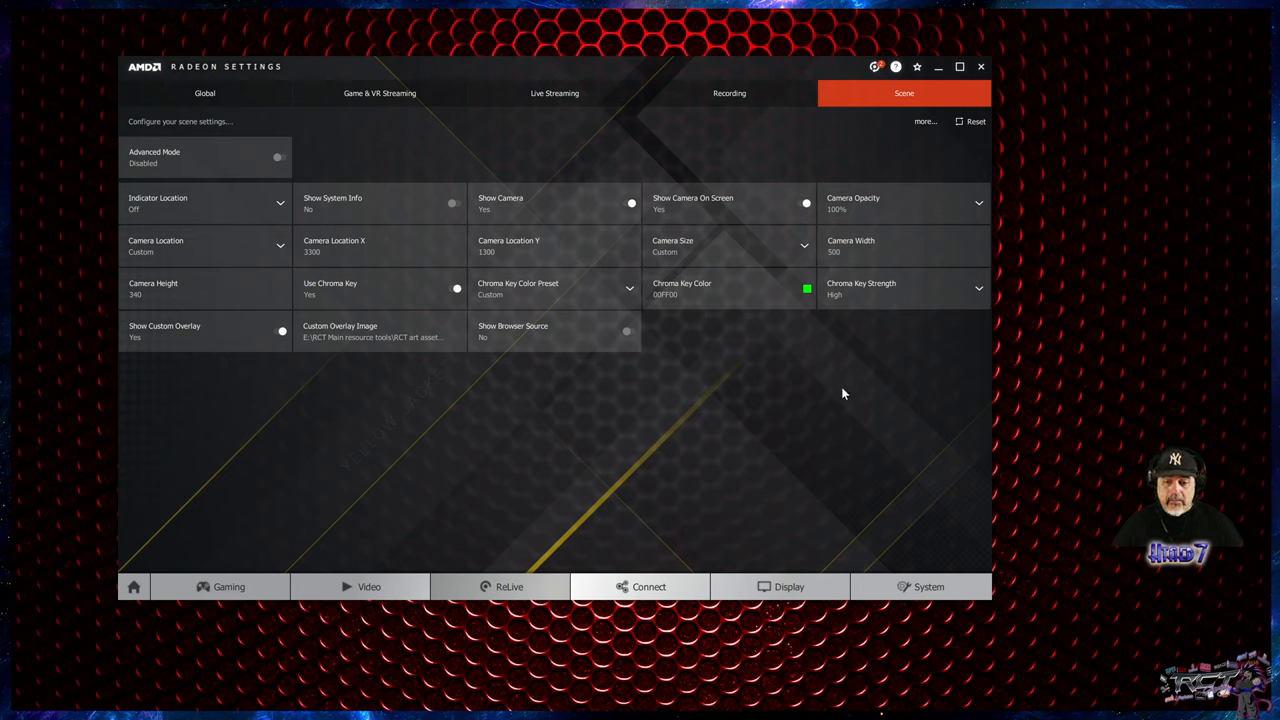
mouse_move(205, 160)
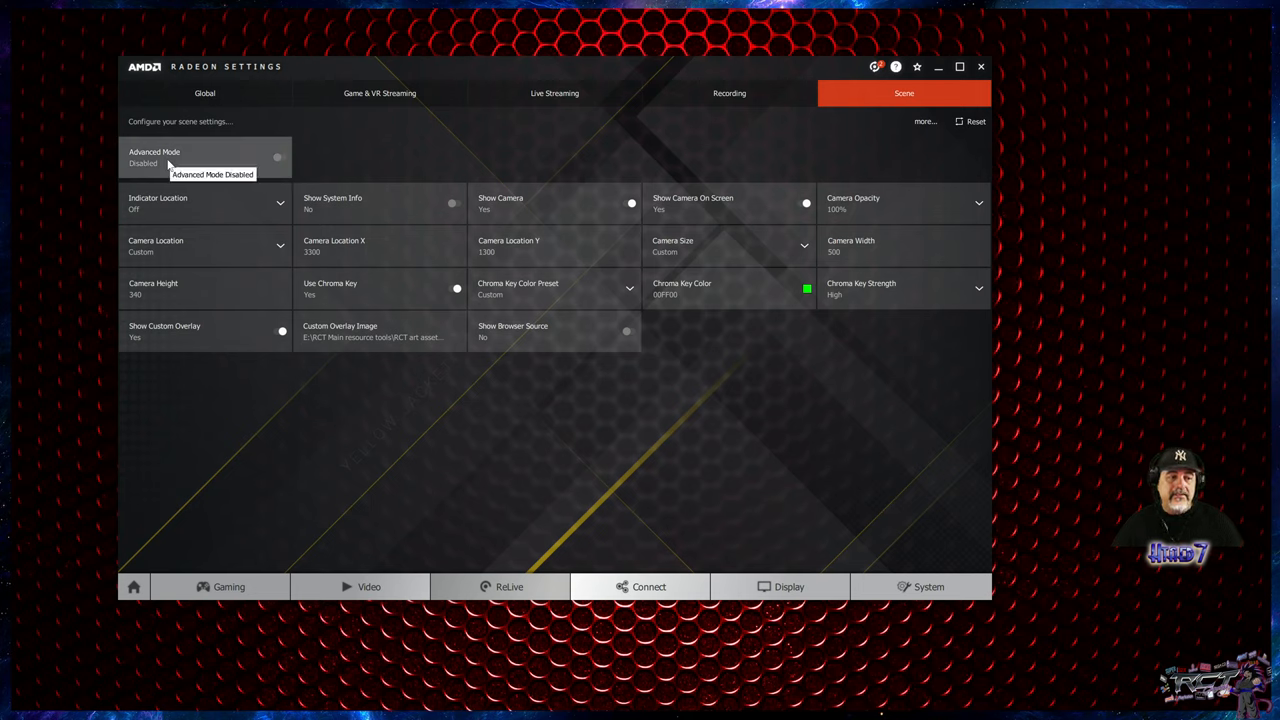
mouse_move(434, 535)
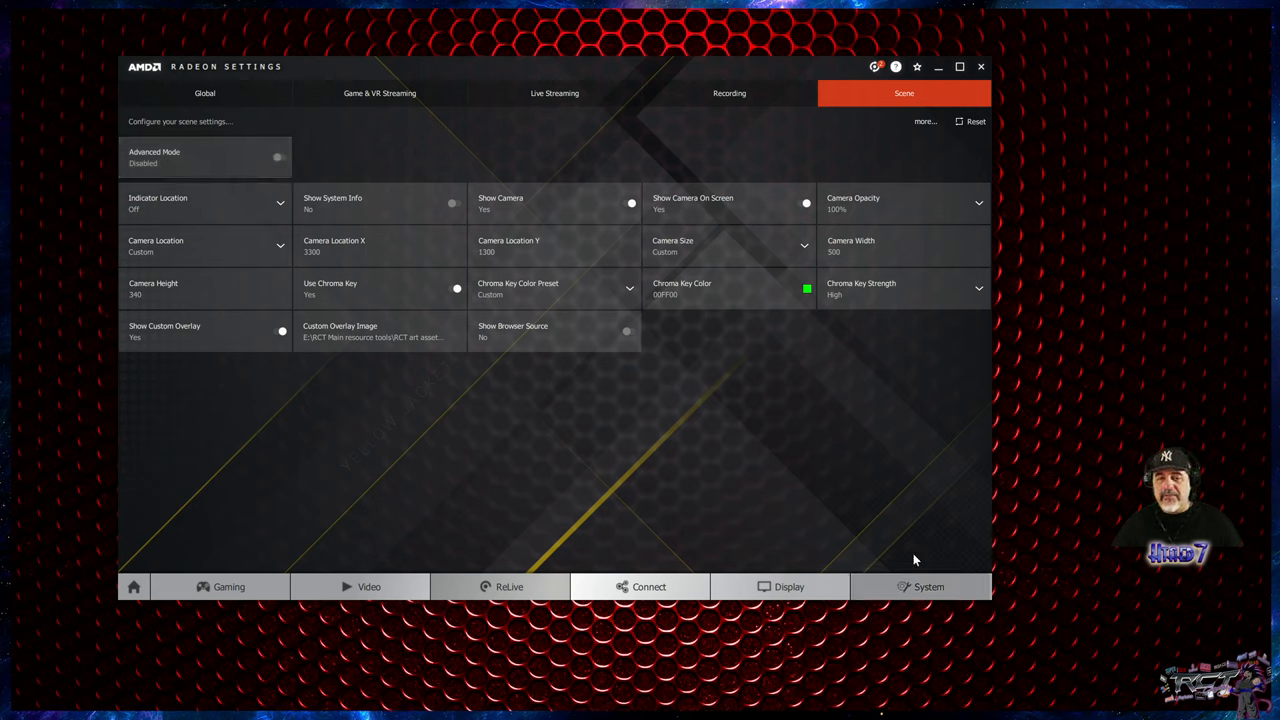
mouse_move(817, 464)
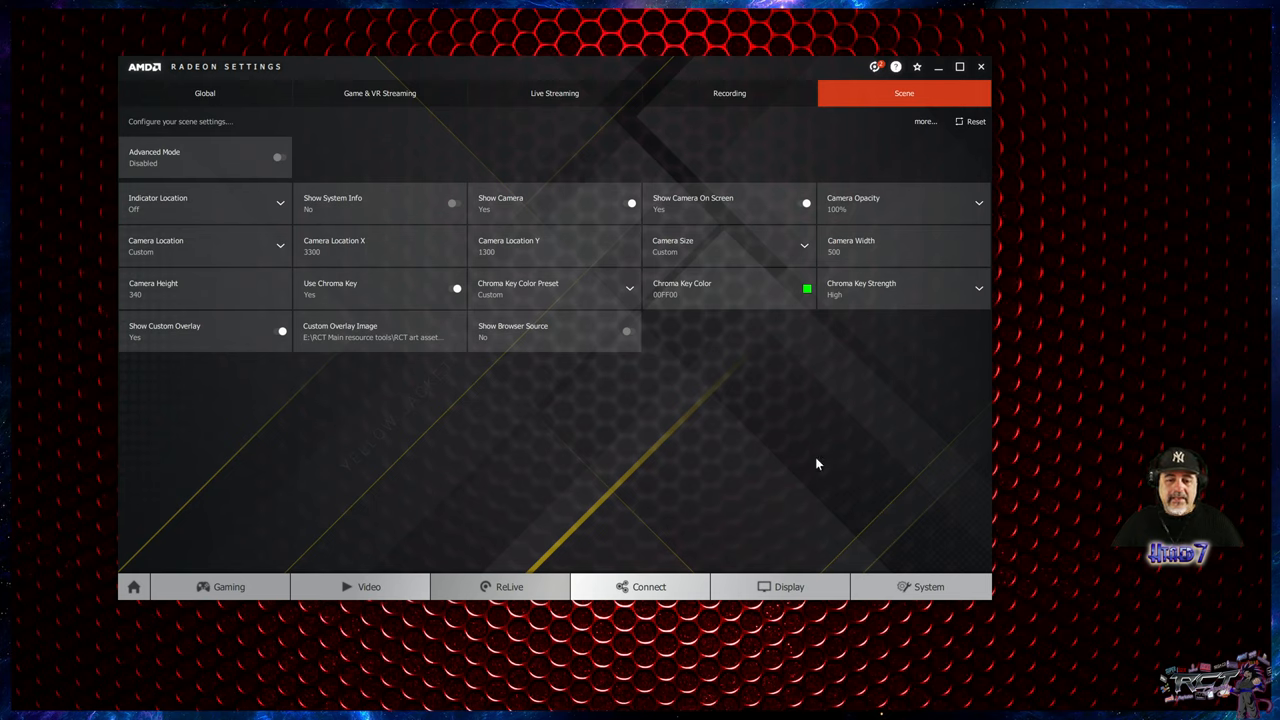
mouse_move(336, 313)
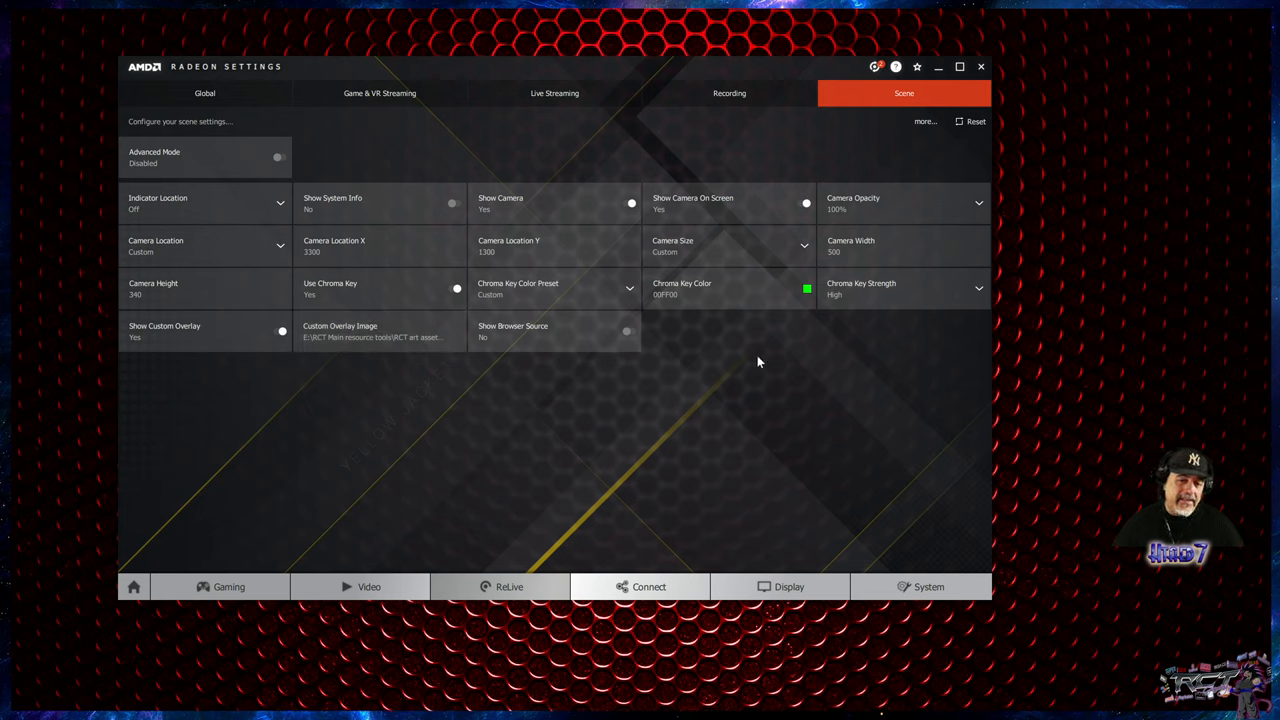
mouse_move(1071, 480)
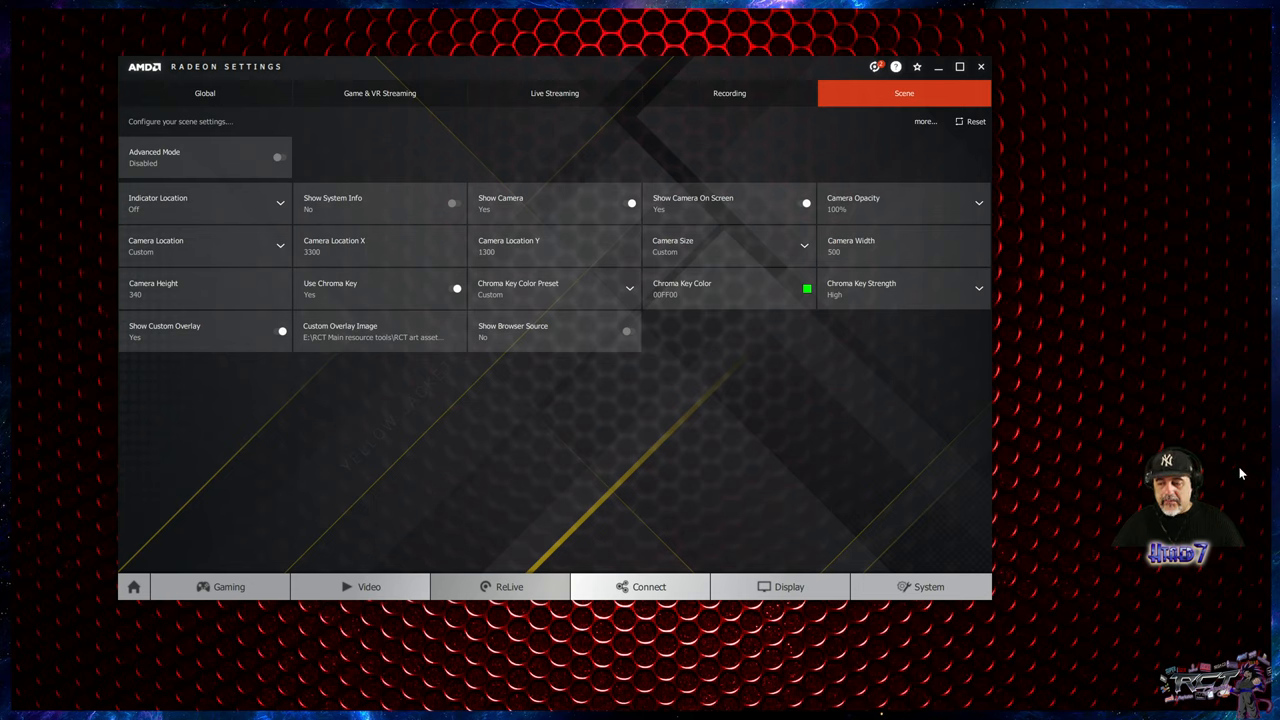
mouse_move(826, 480)
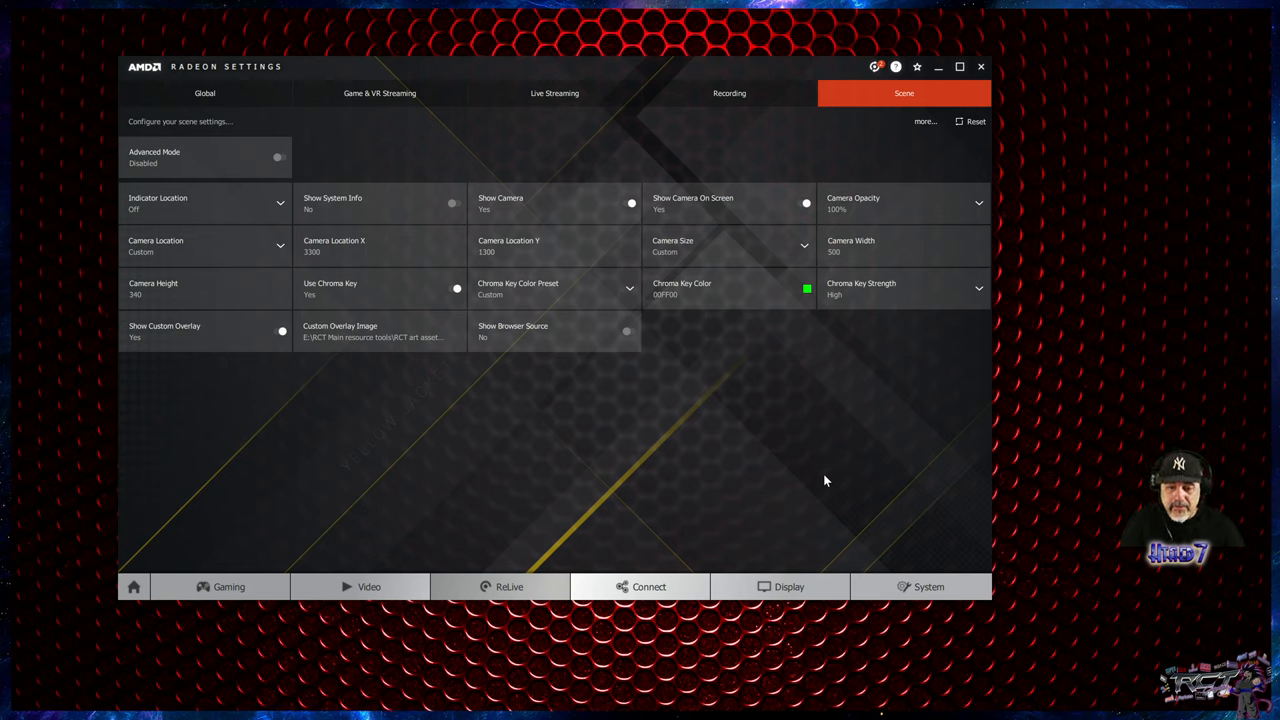
mouse_move(1168, 397)
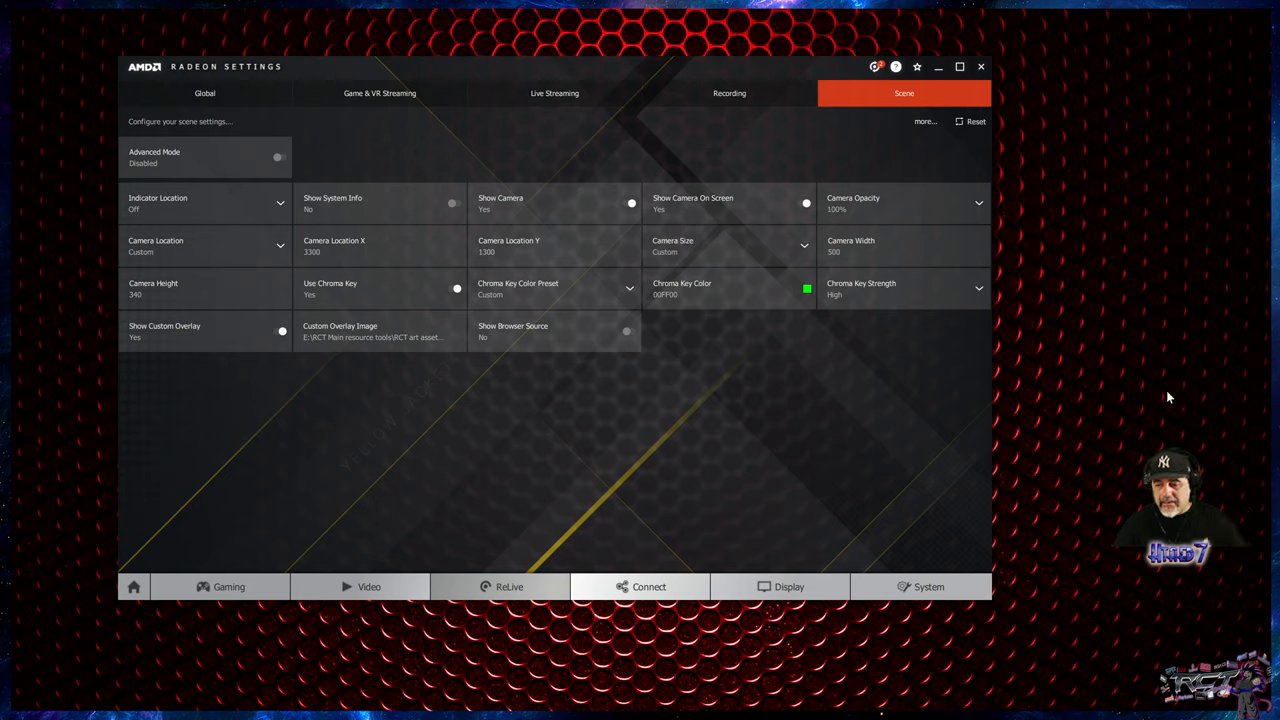
mouse_move(1115, 450)
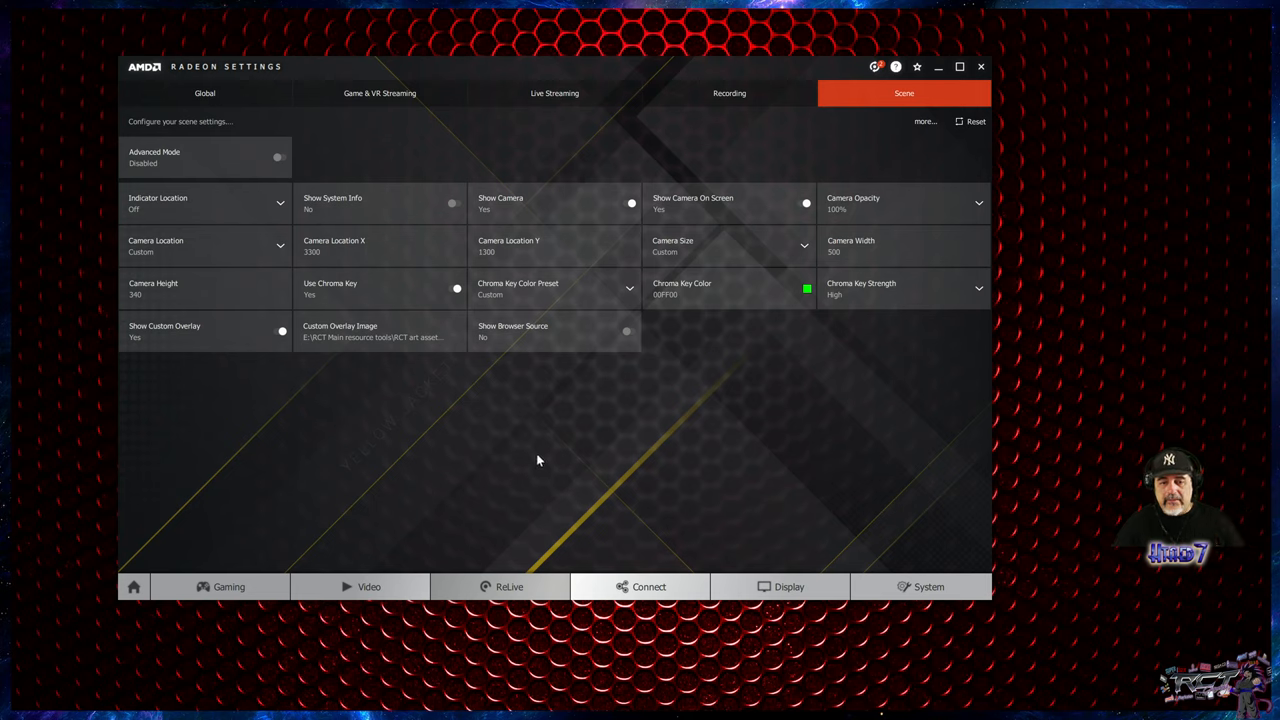
mouse_move(733, 253)
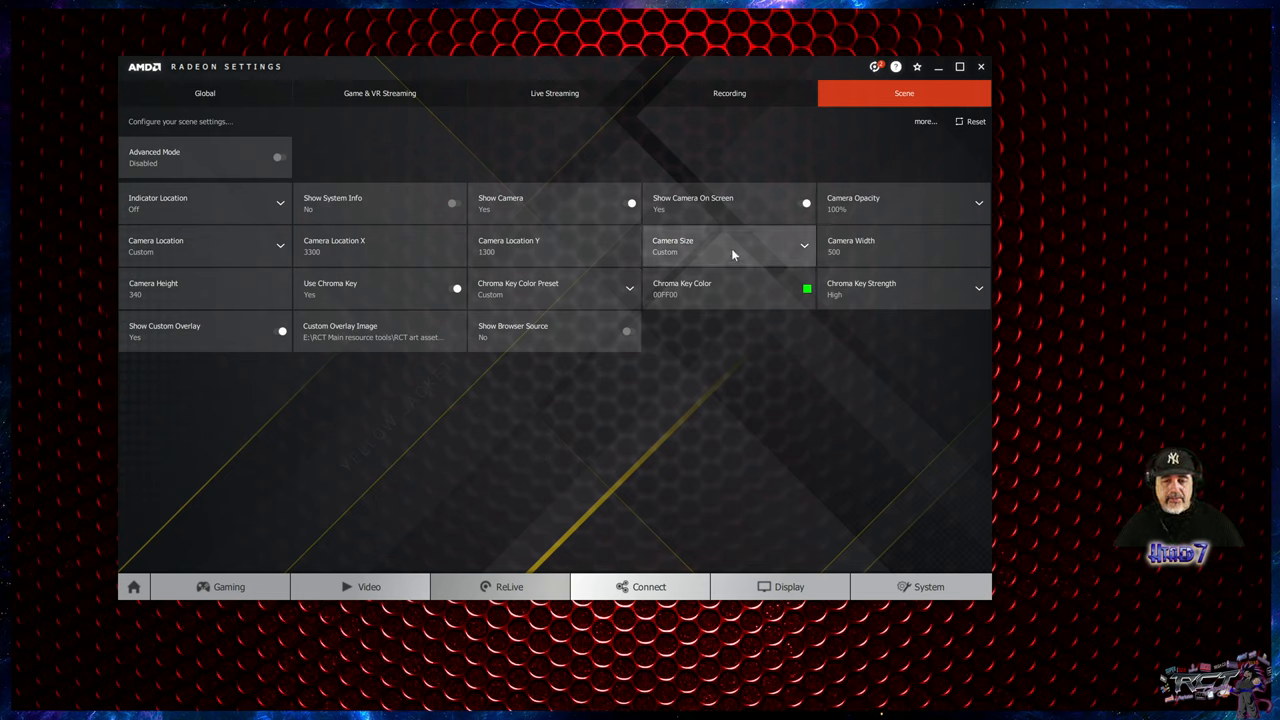
mouse_move(1259, 478)
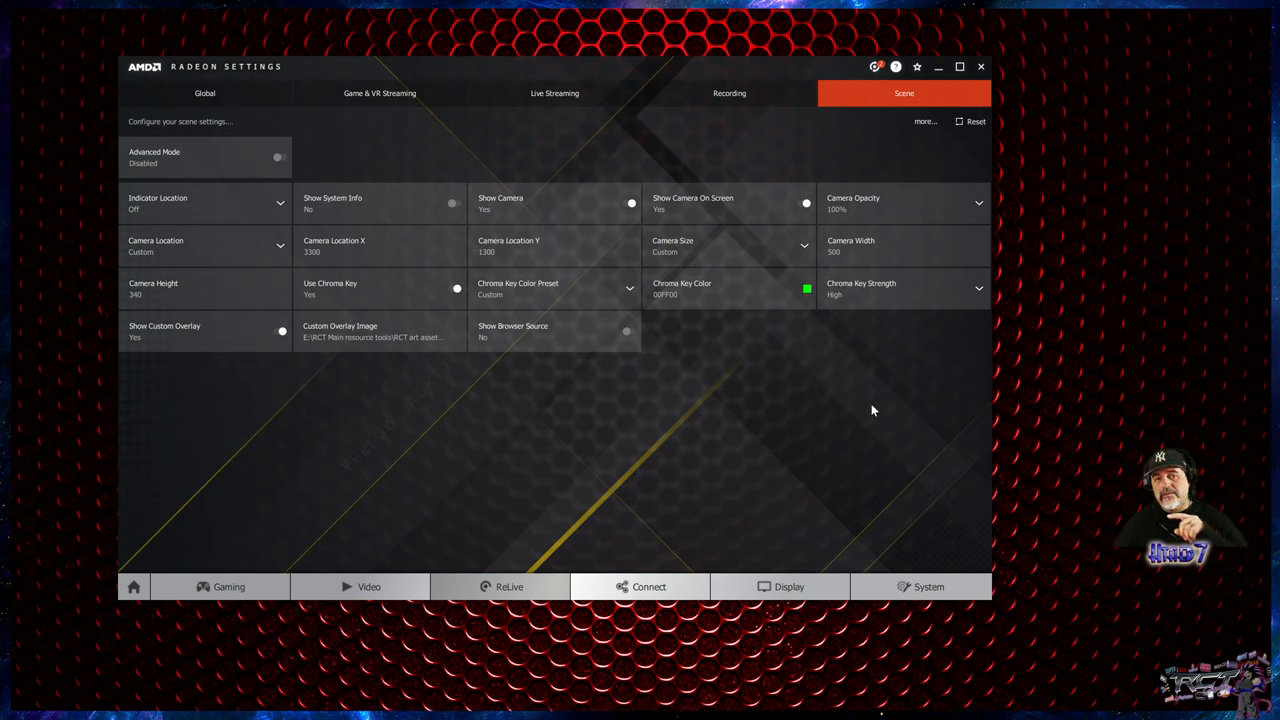
mouse_move(900, 396)
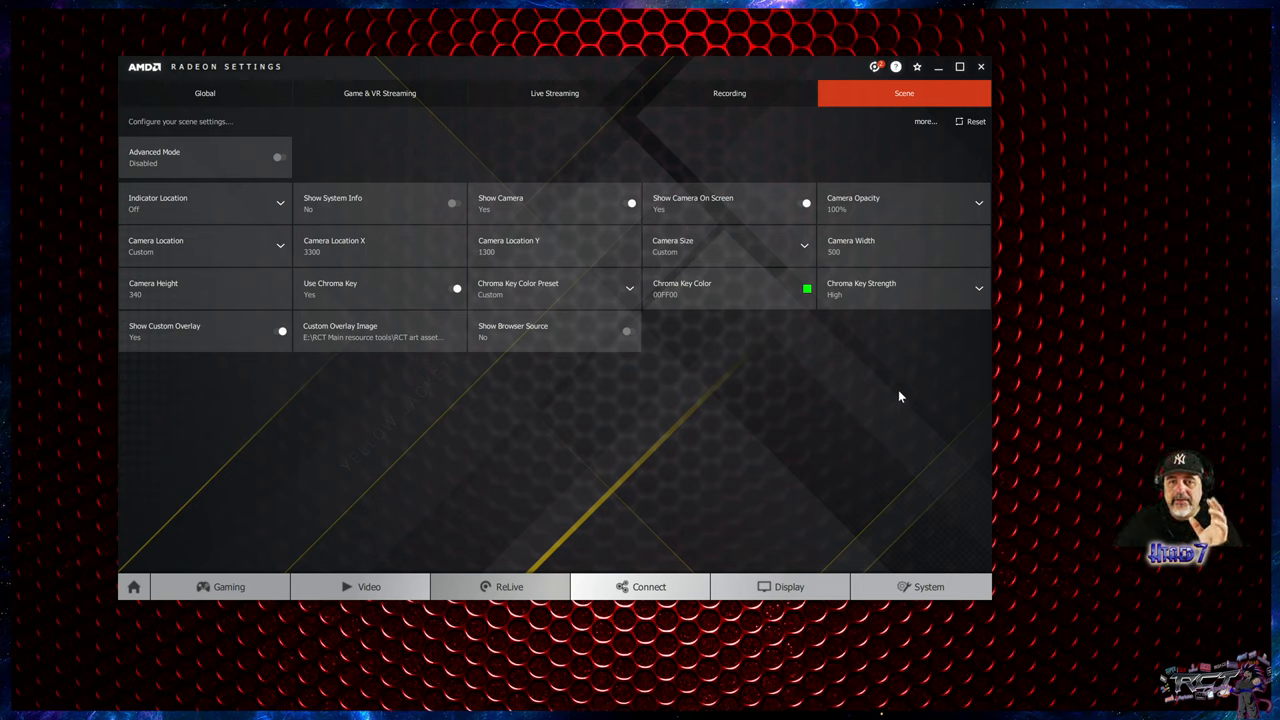
mouse_move(1093, 411)
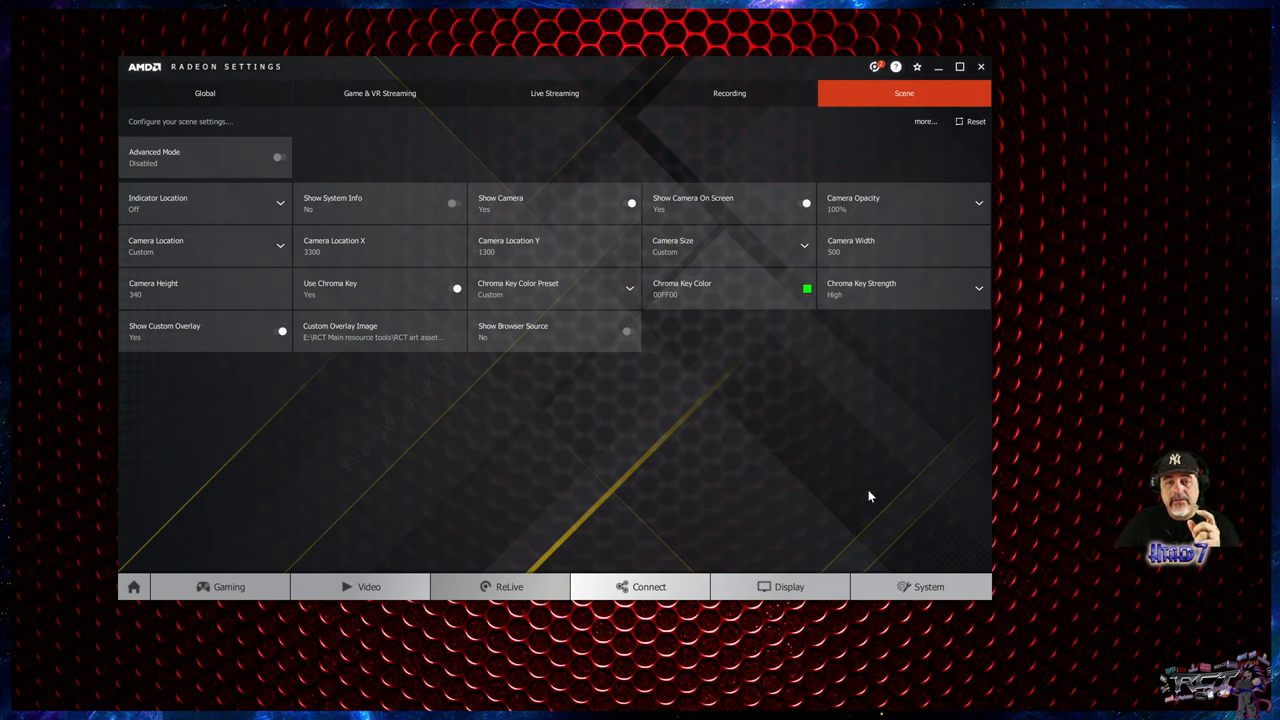
mouse_move(780, 380)
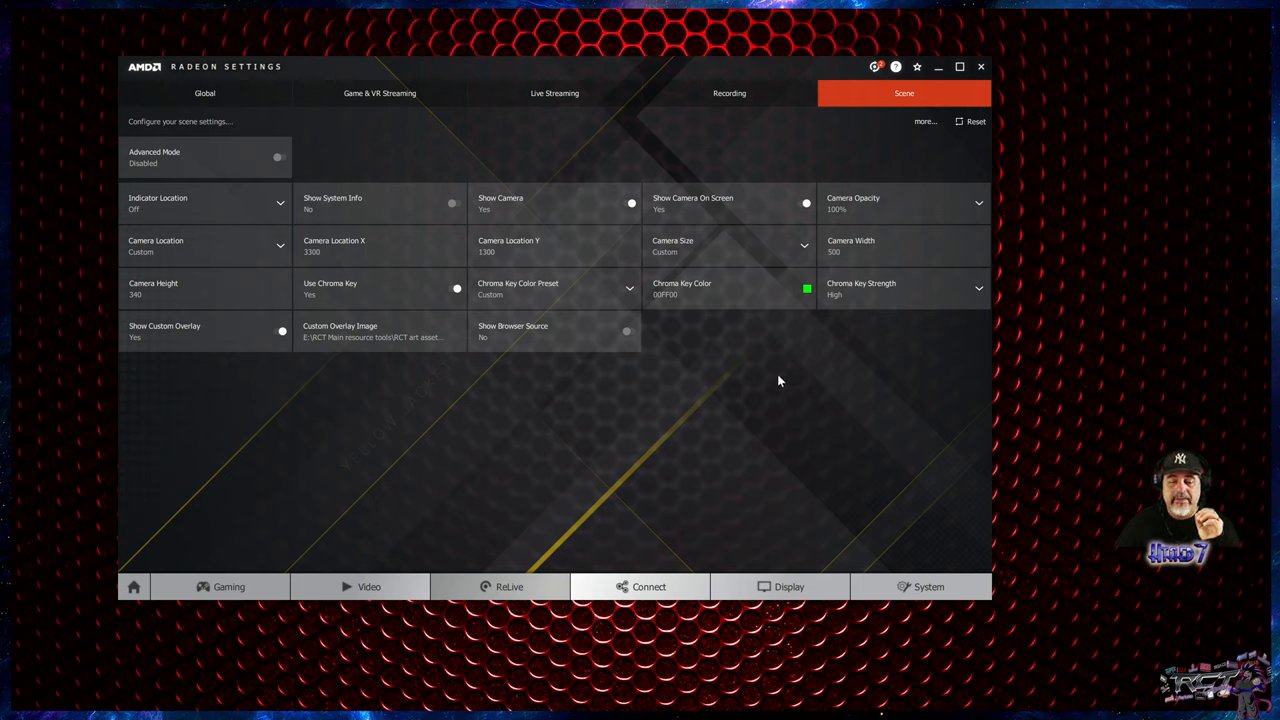
mouse_move(754, 351)
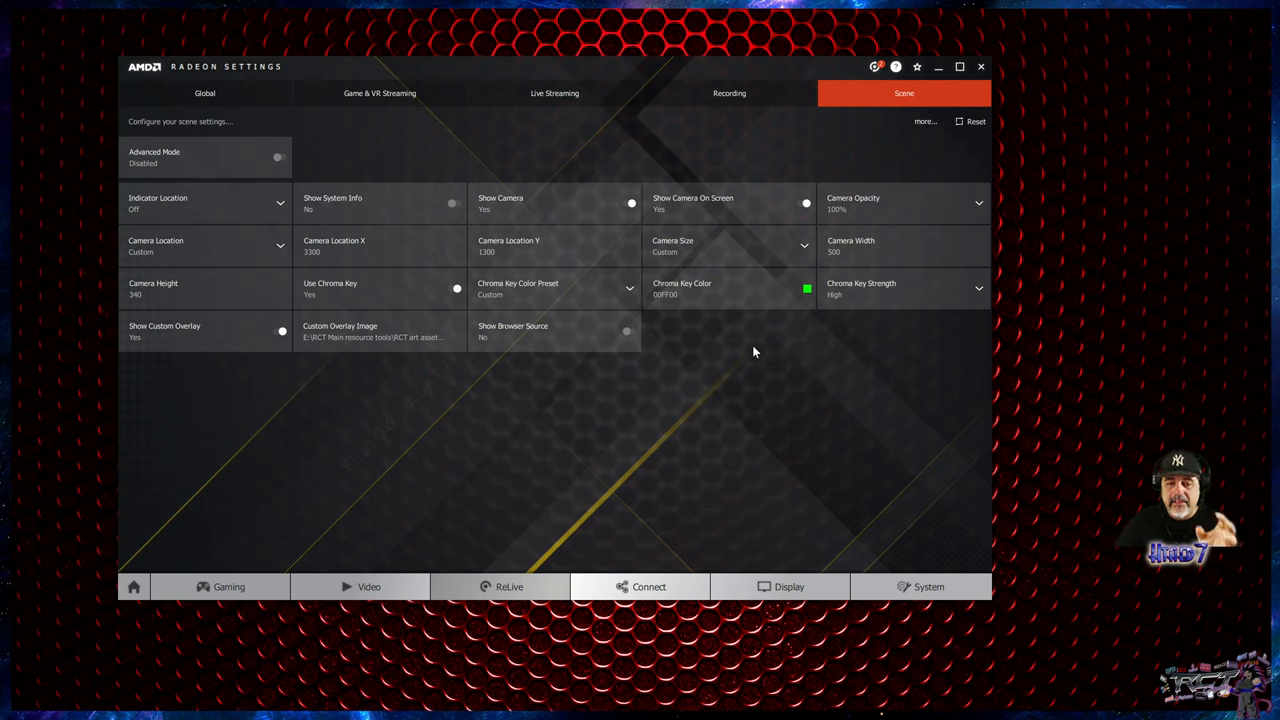
mouse_move(782, 335)
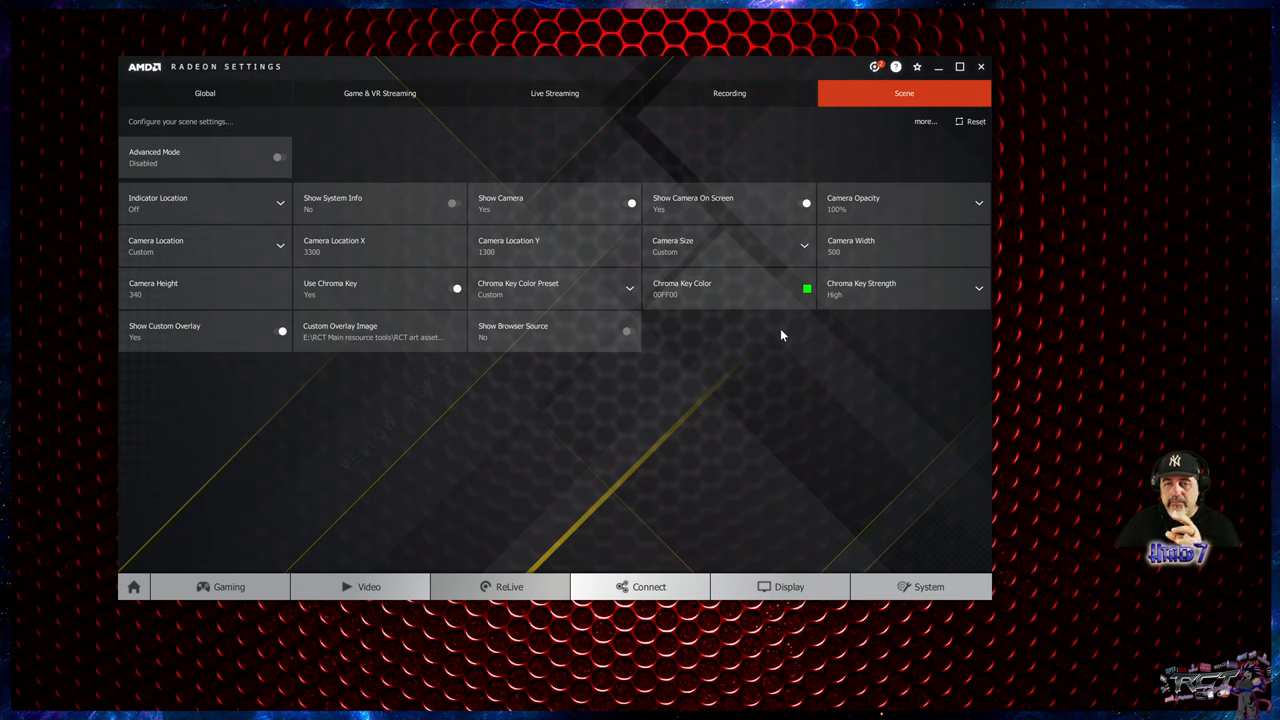
mouse_move(860, 433)
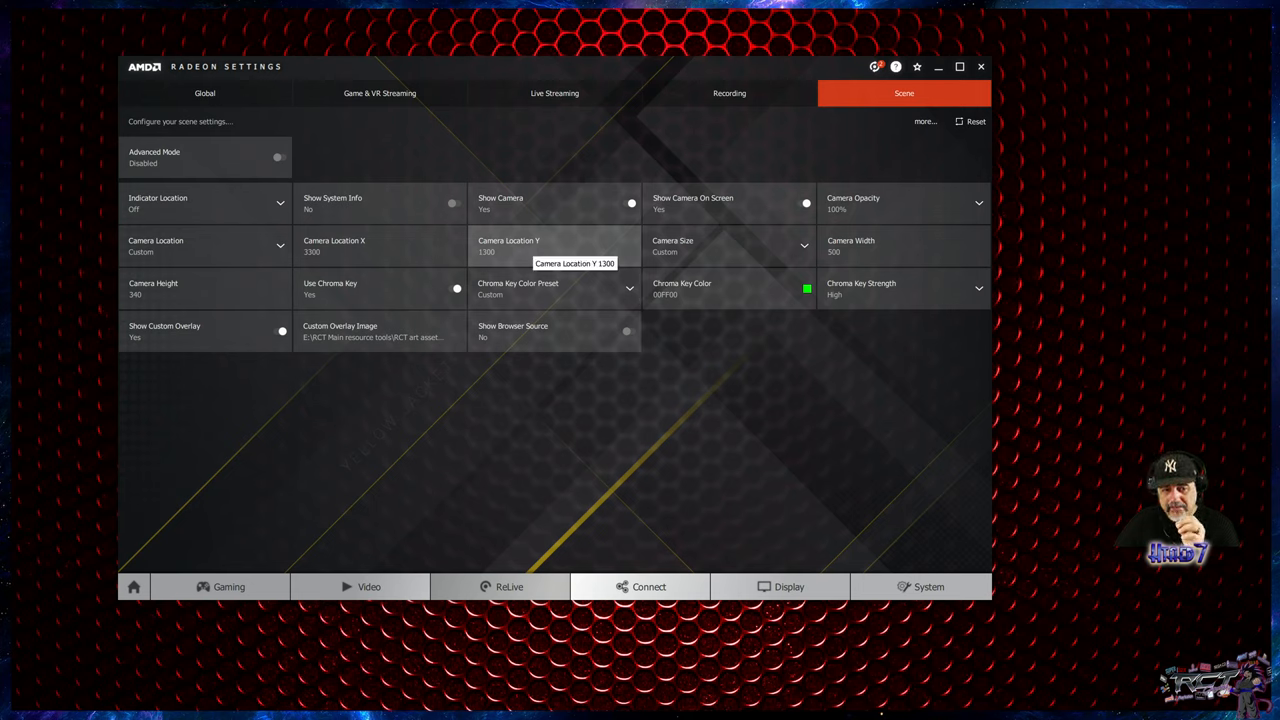
mouse_move(648, 396)
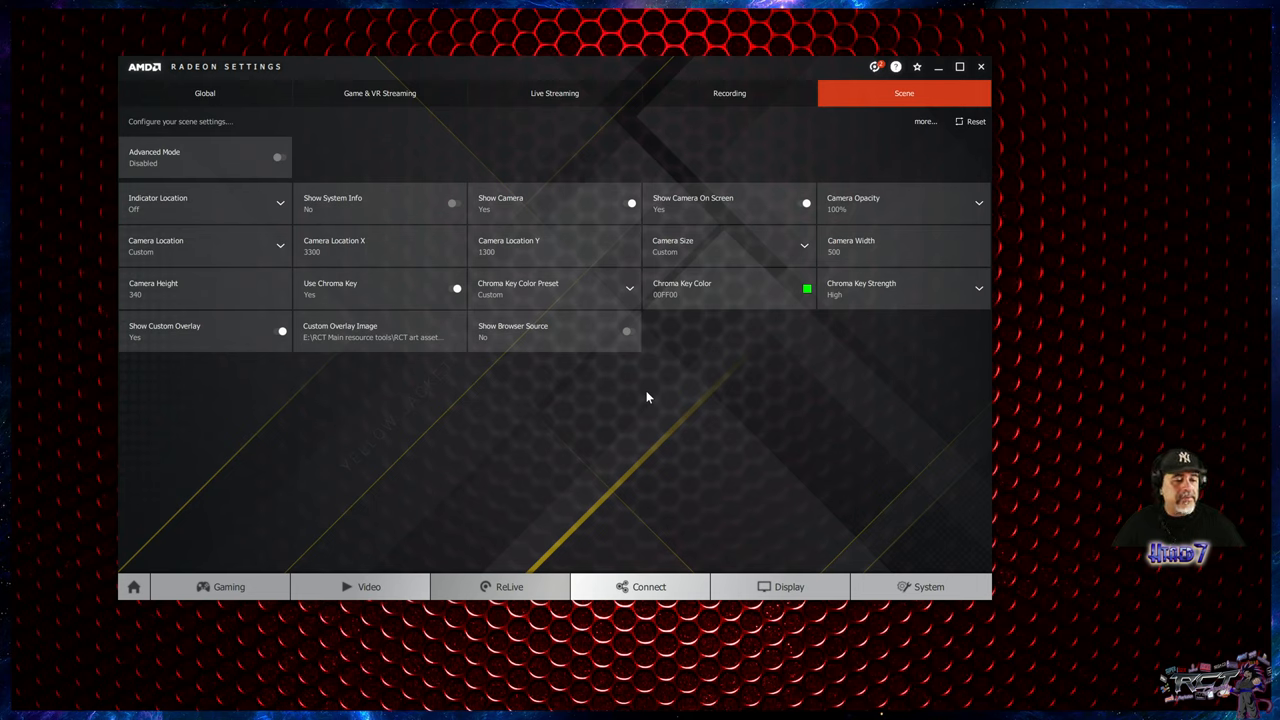
mouse_move(635, 492)
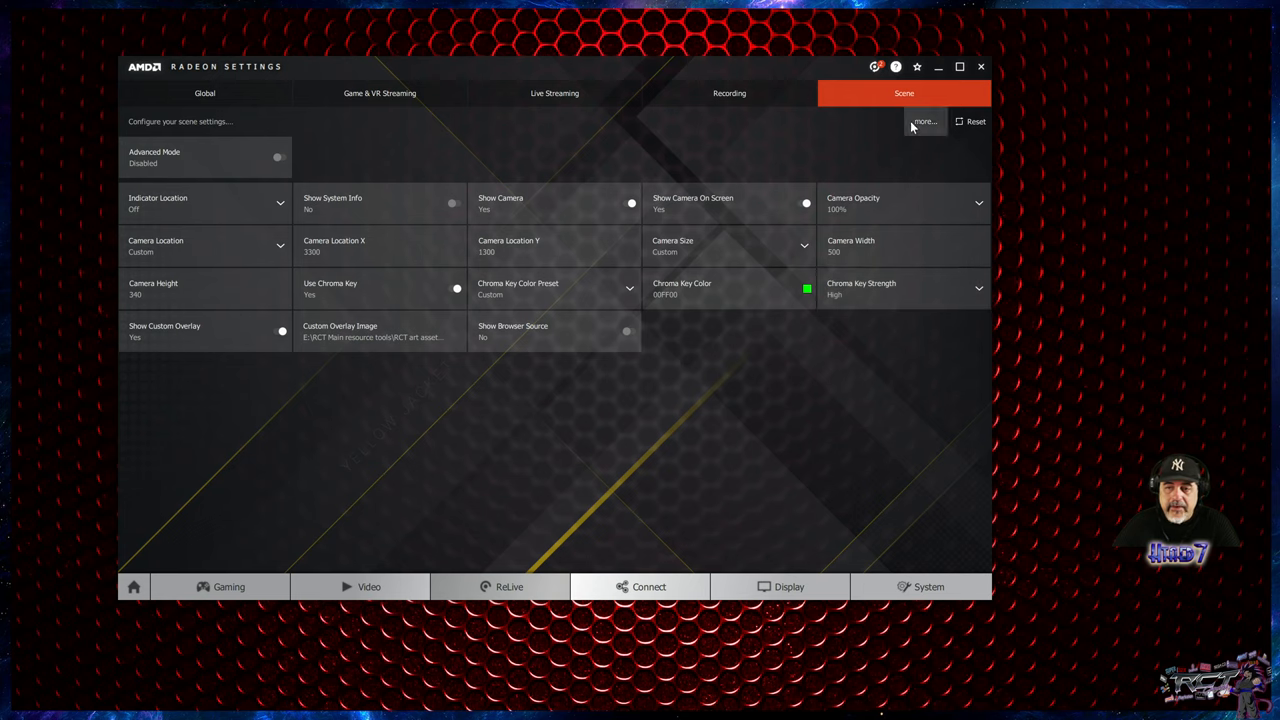
mouse_move(768, 449)
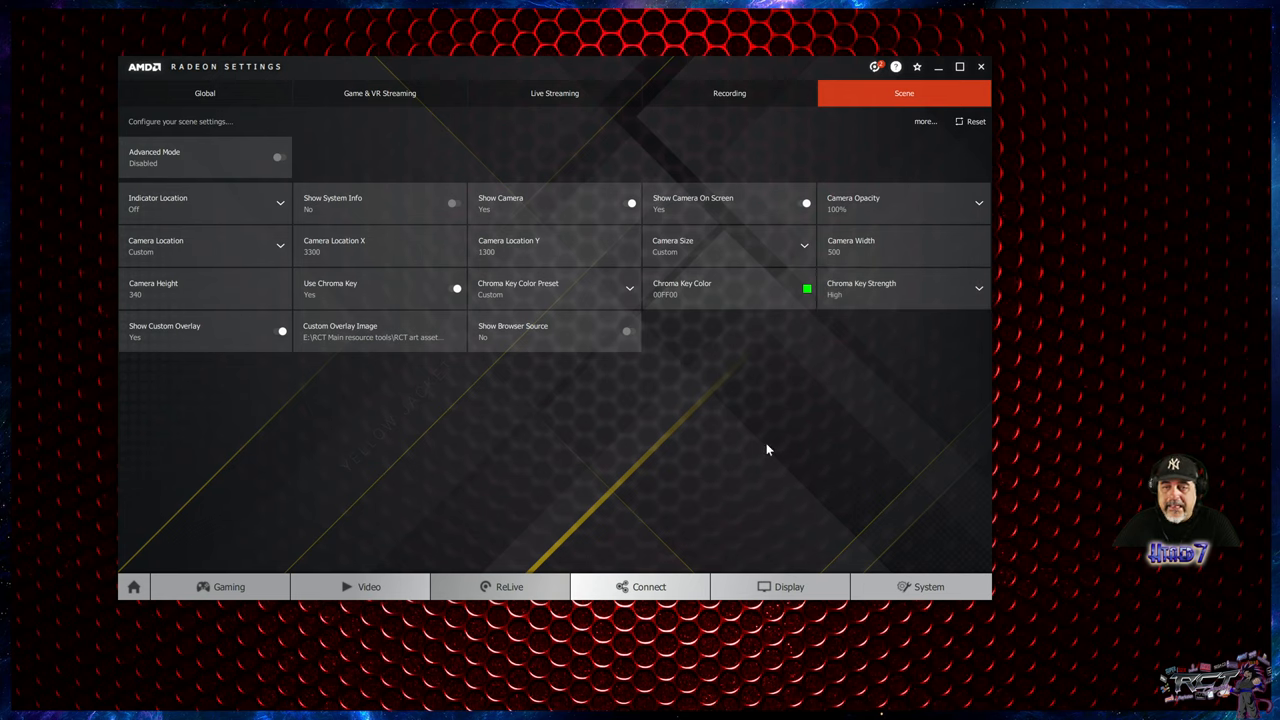
mouse_move(764, 339)
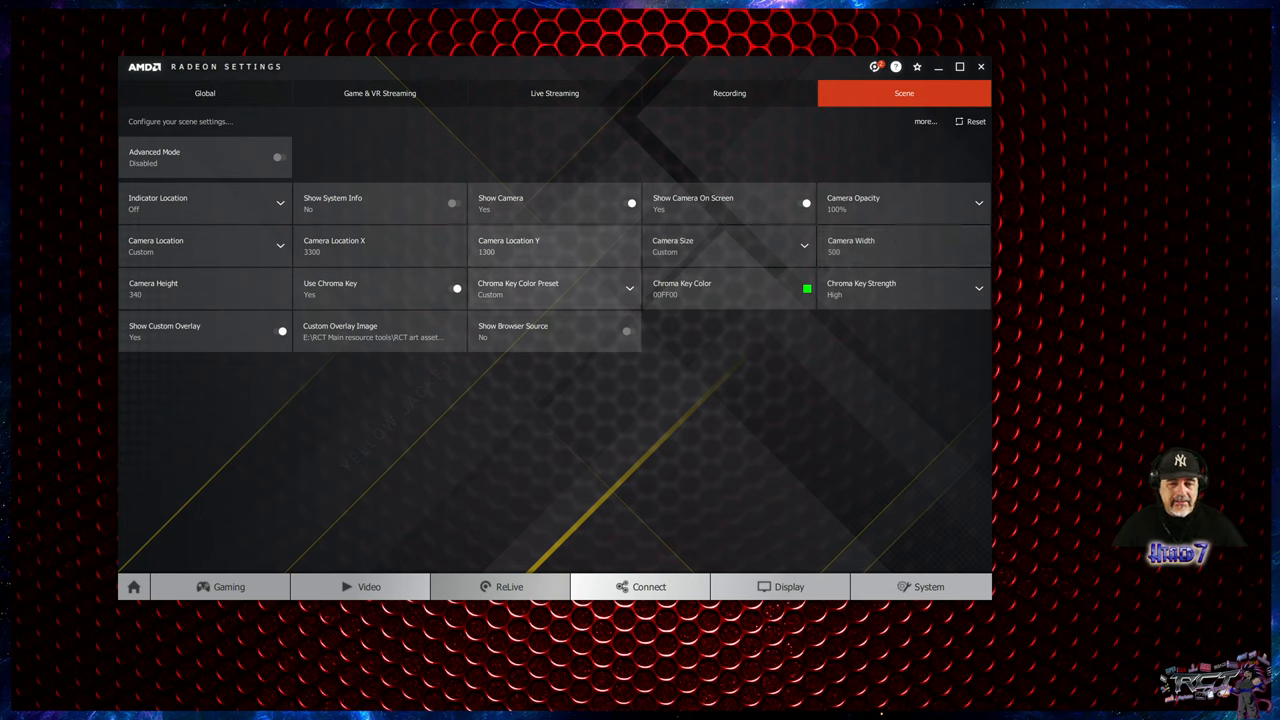
mouse_move(607, 416)
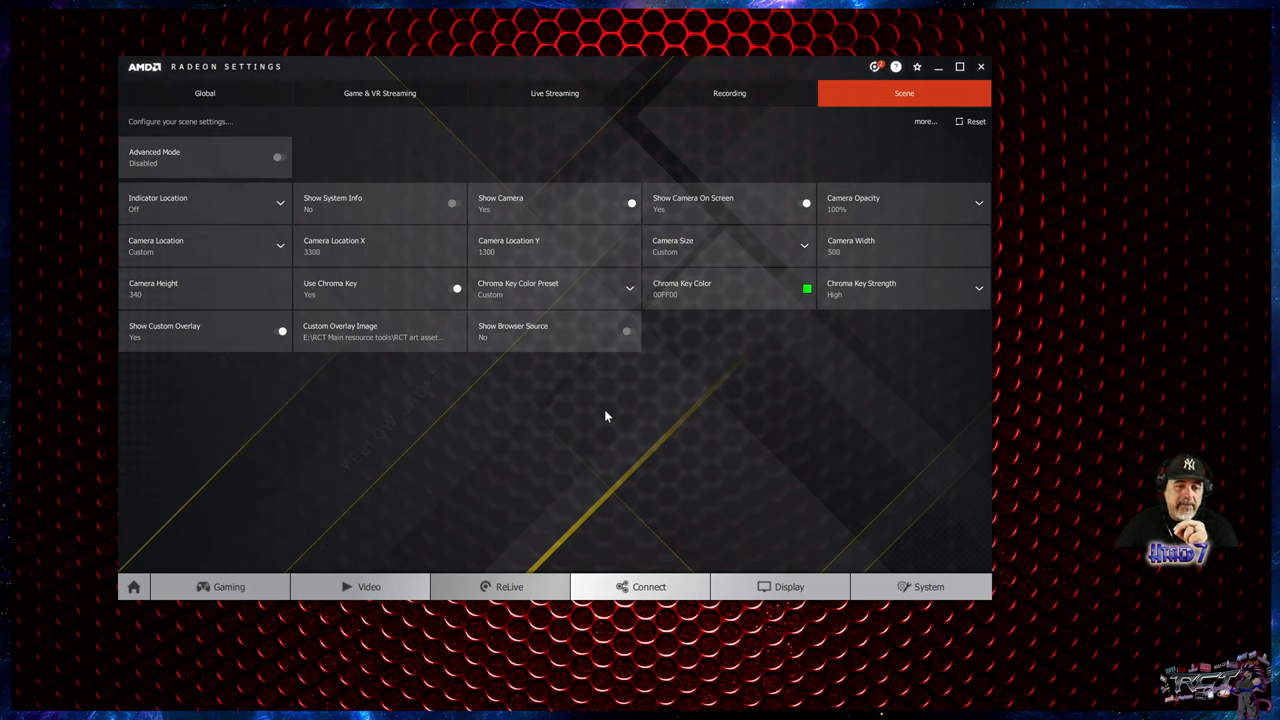
mouse_move(407, 365)
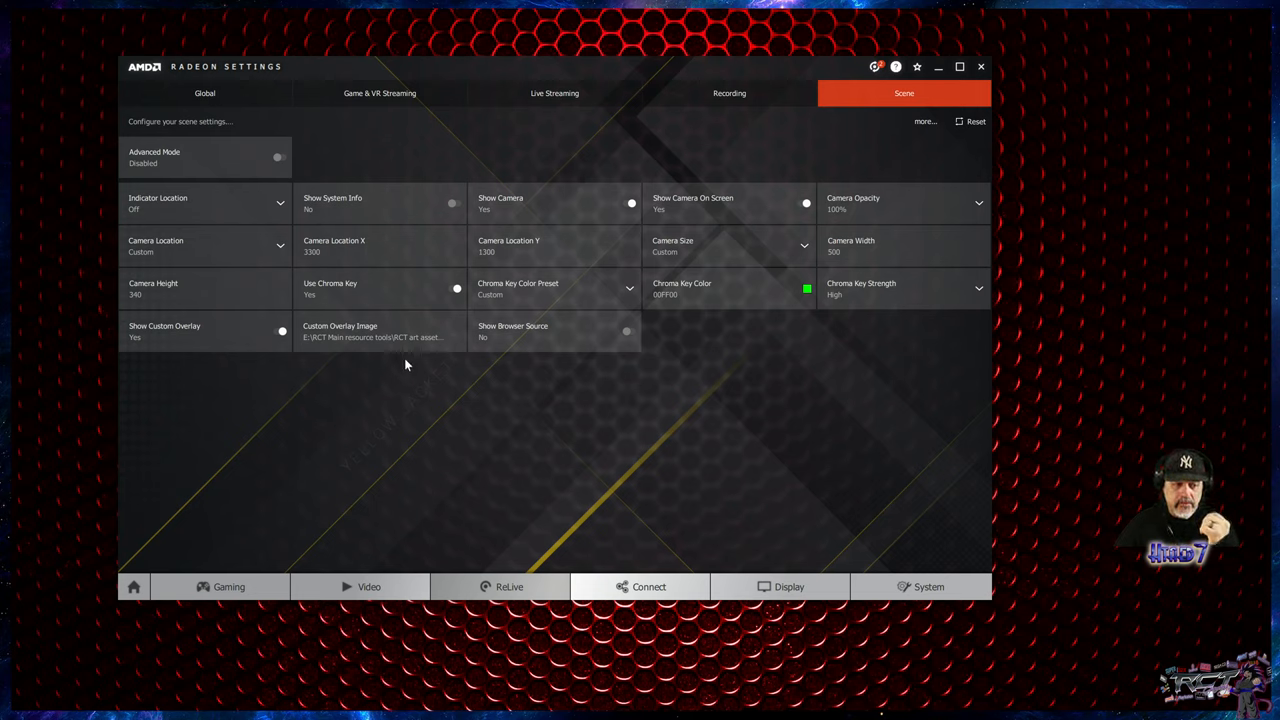
mouse_move(446, 358)
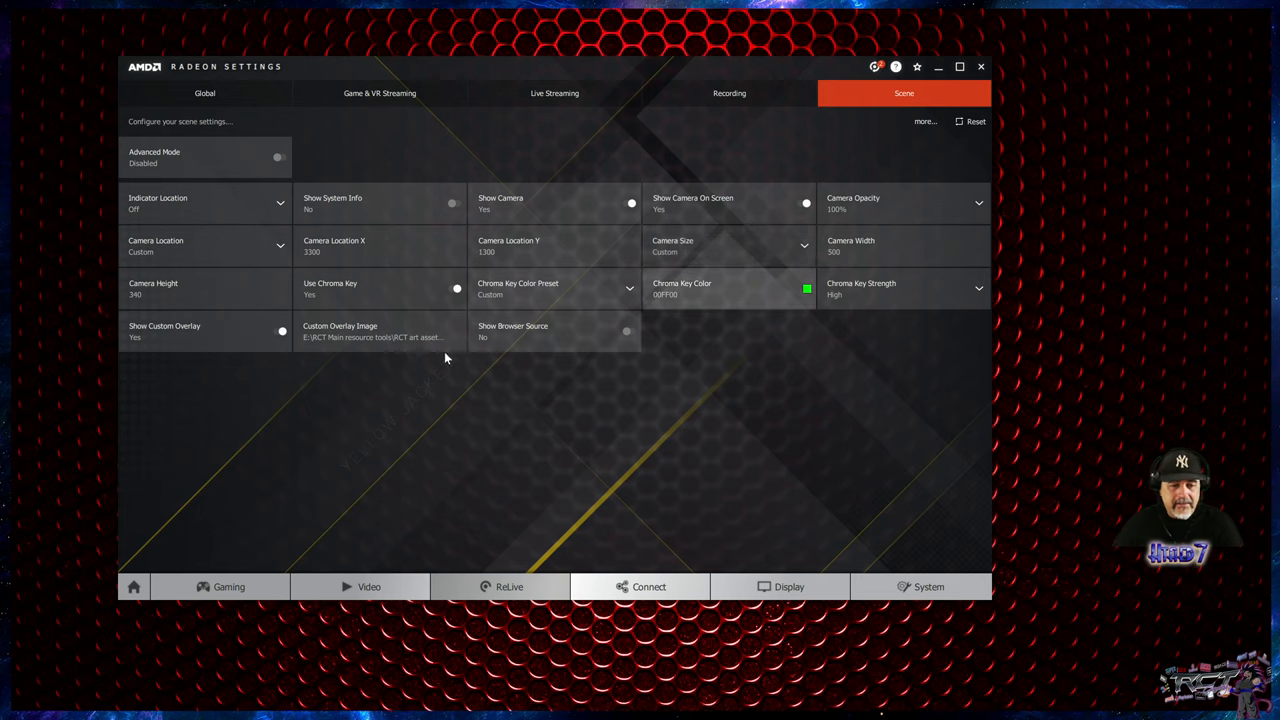
Step: Return to the Recording page to confirm HEVC encoding at 40 Mbps
click(727, 93)
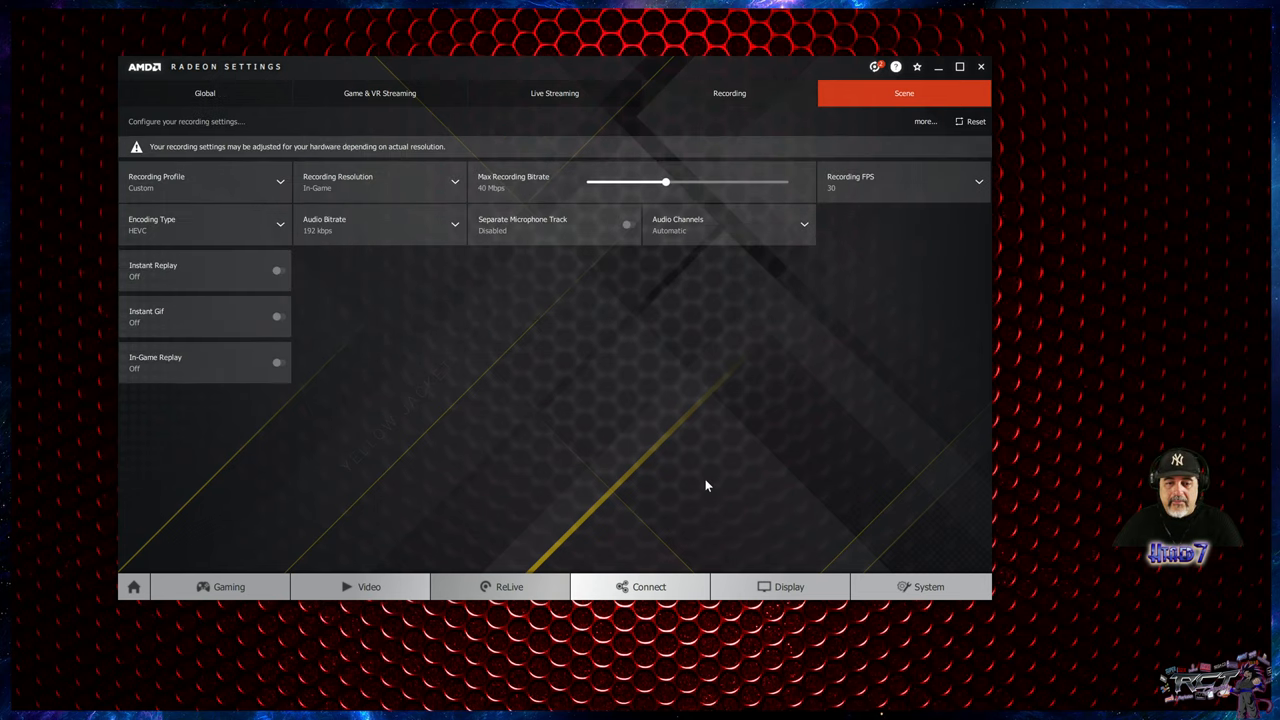
click(728, 93)
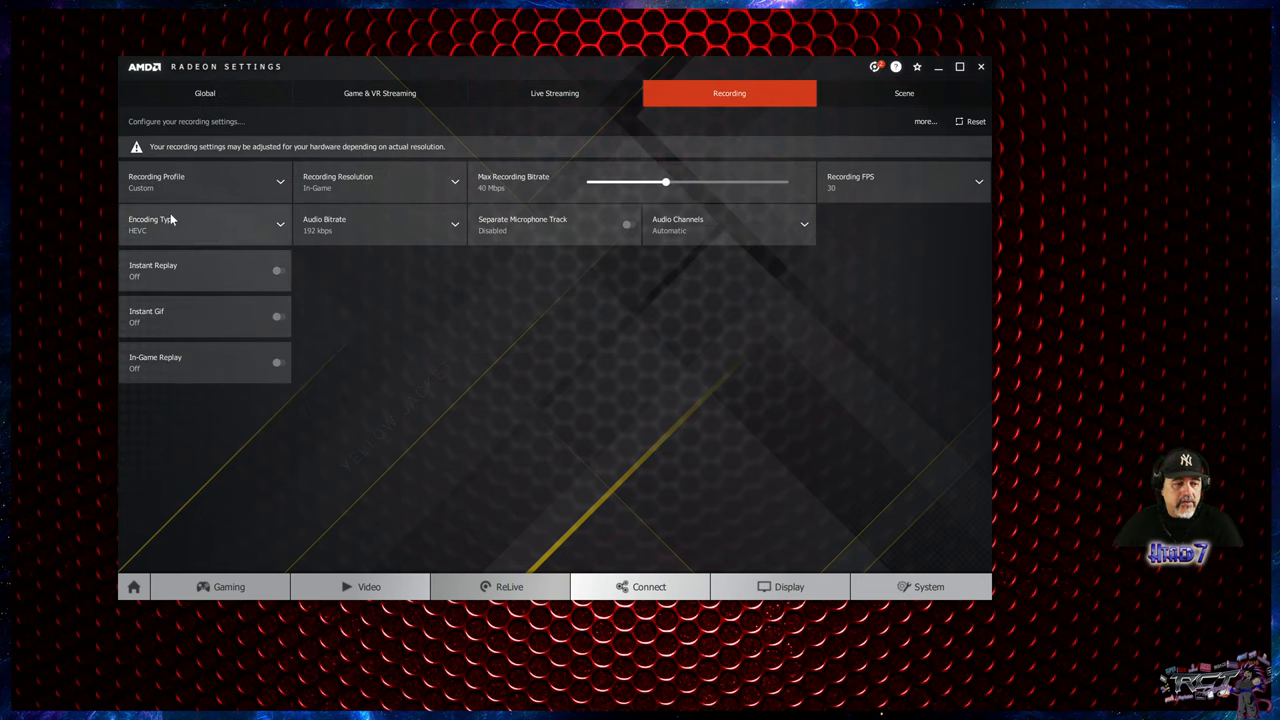
mouse_move(134, 240)
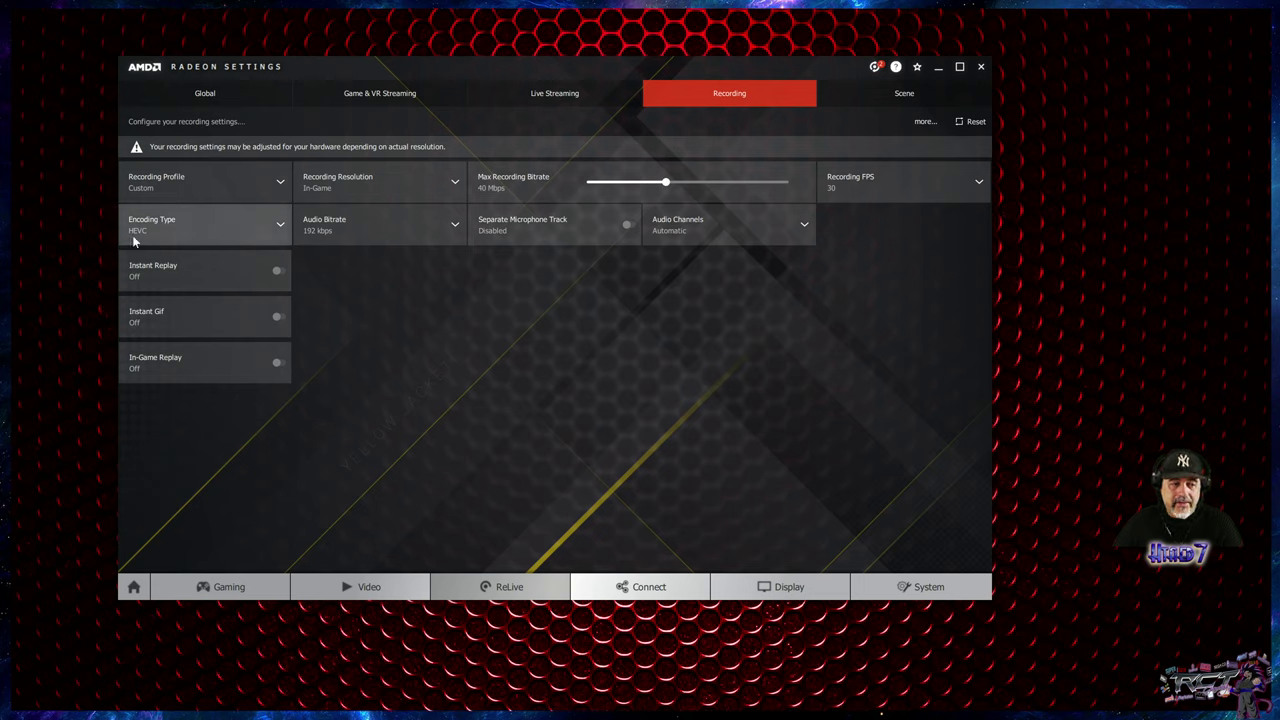
mouse_move(150, 238)
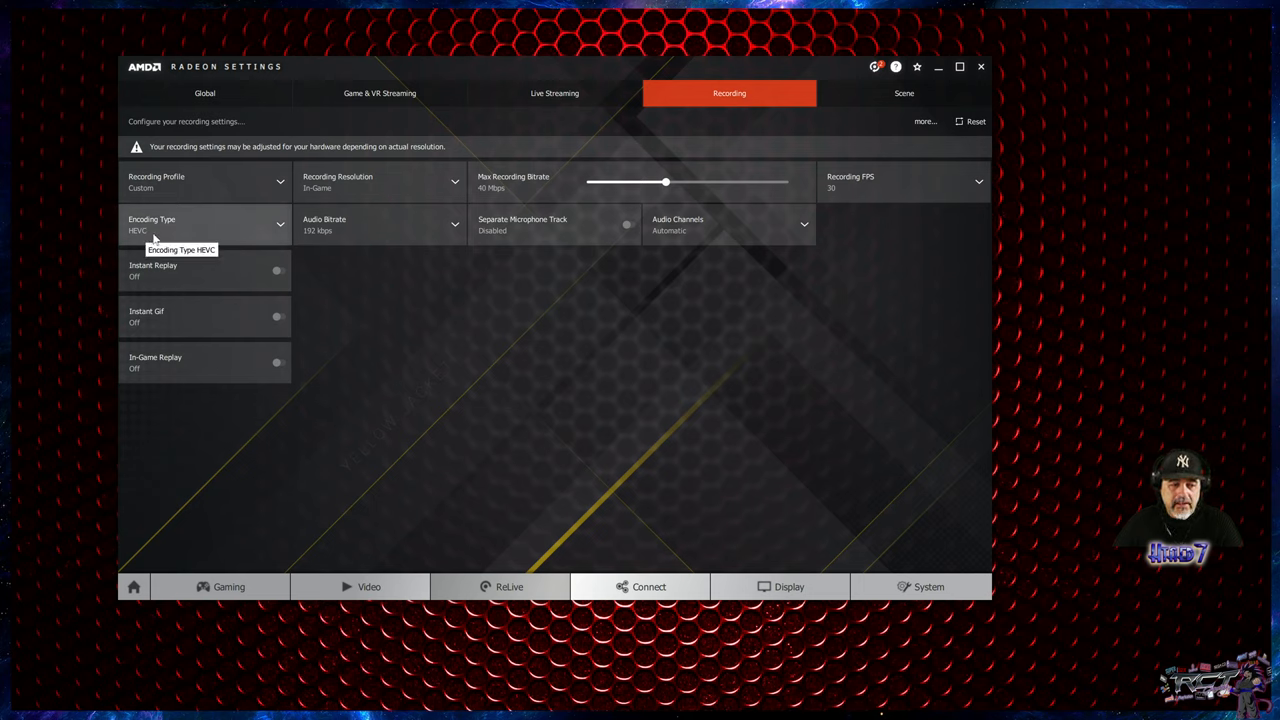
mouse_move(600, 195)
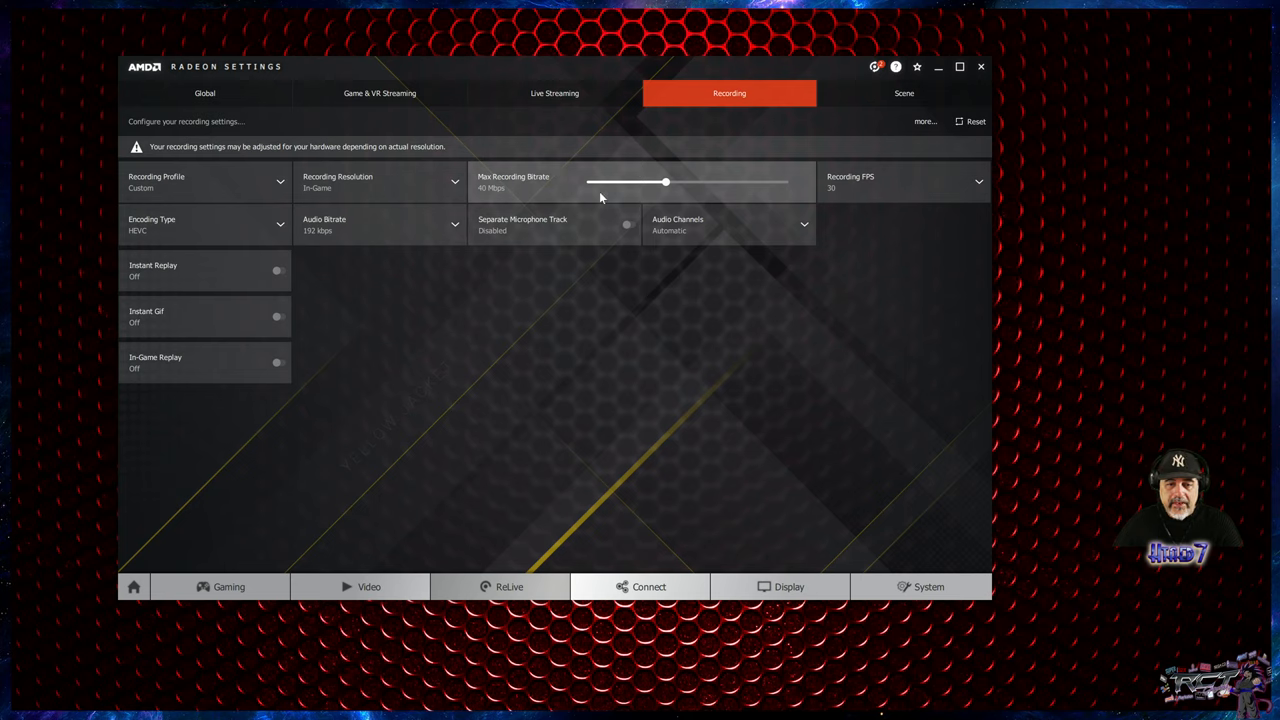
mouse_move(598, 192)
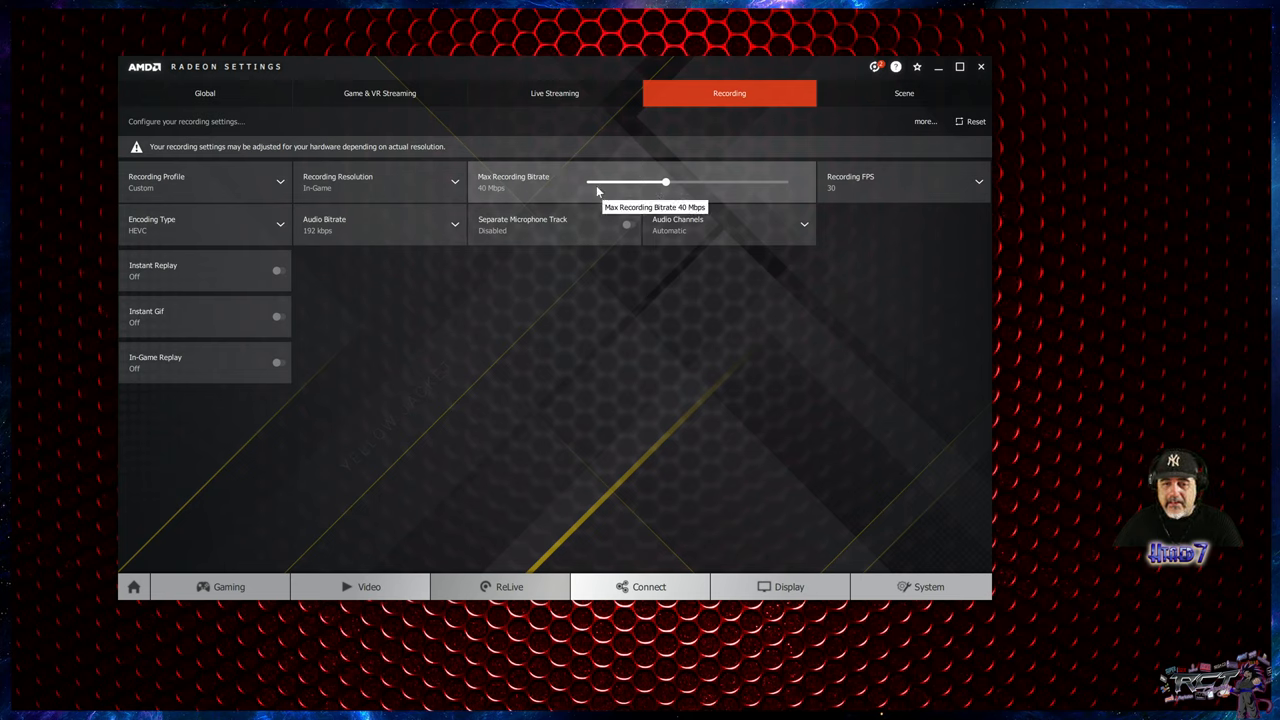
mouse_move(607, 189)
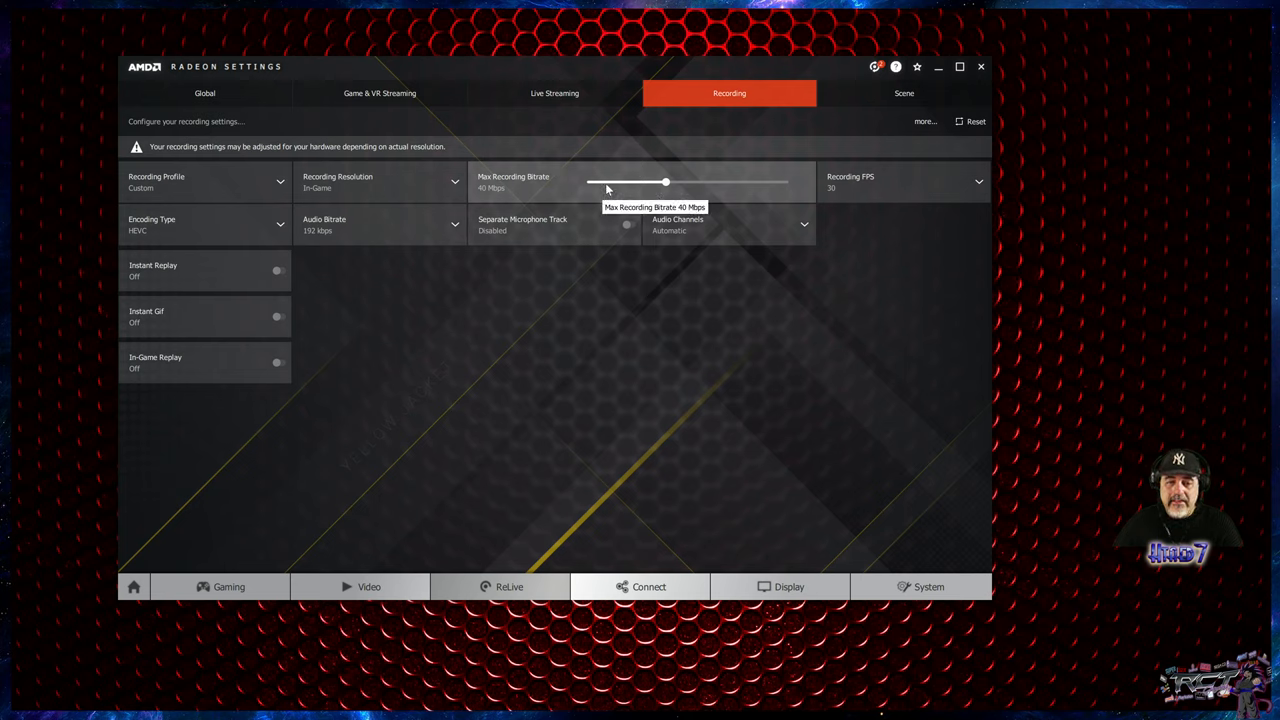
mouse_move(870, 197)
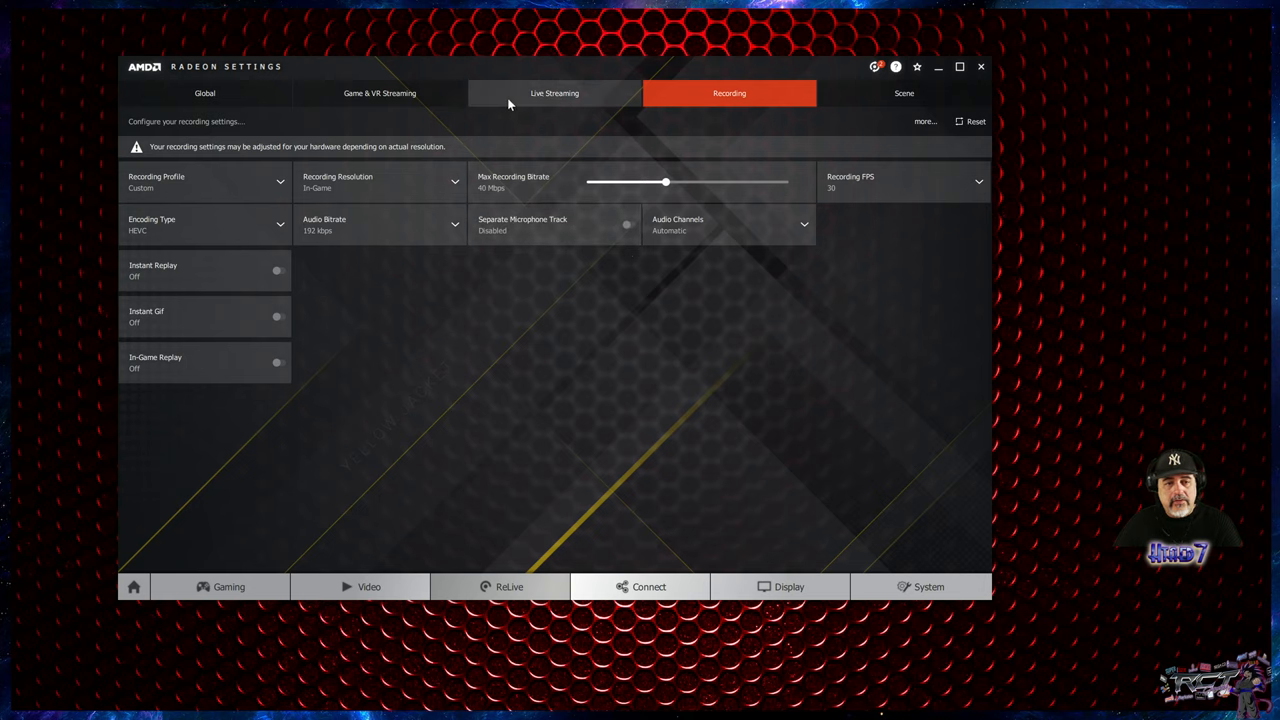
Step: Show the Global page with the Logitech webcam and Blue Snowball microphone at 95%
click(204, 94)
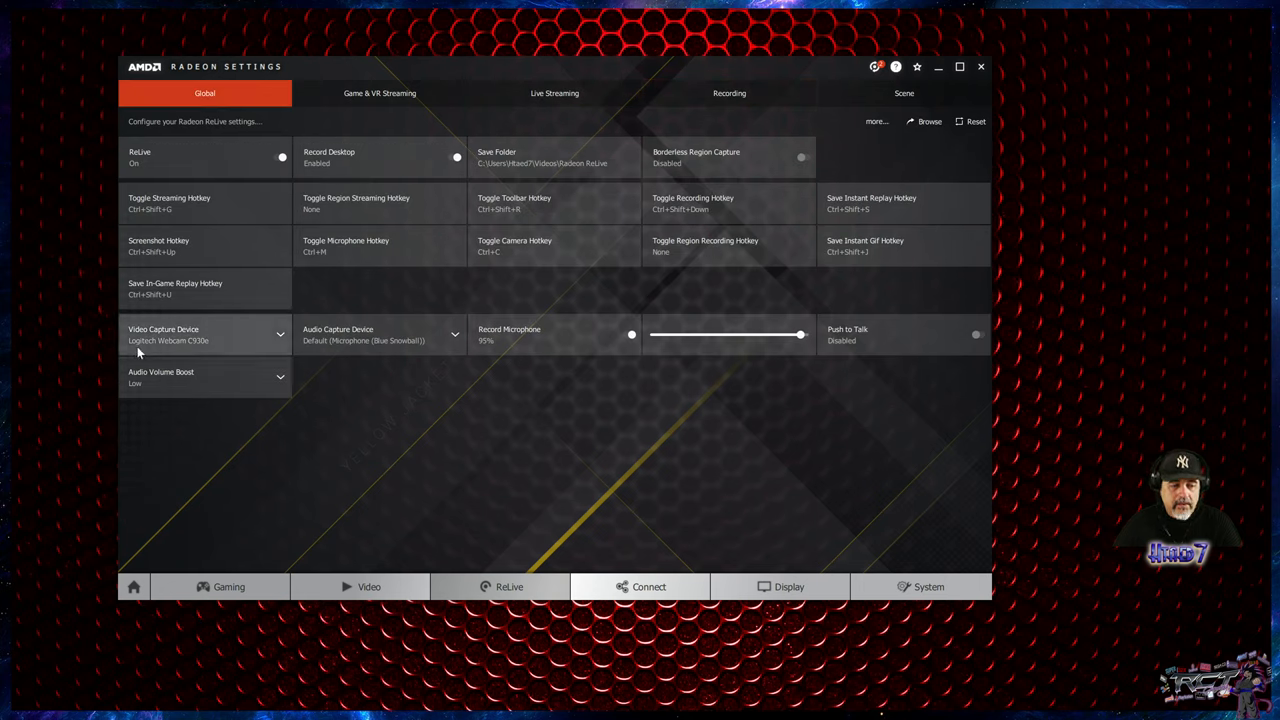
mouse_move(275, 330)
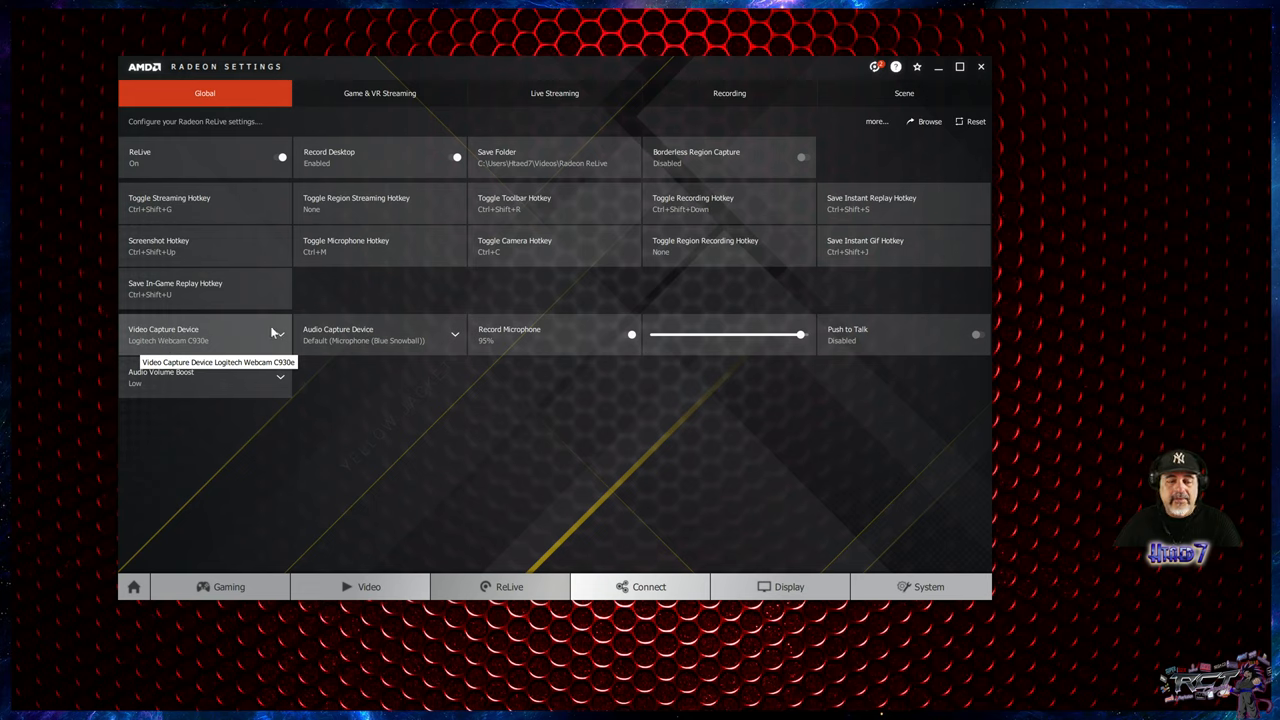
mouse_move(351, 399)
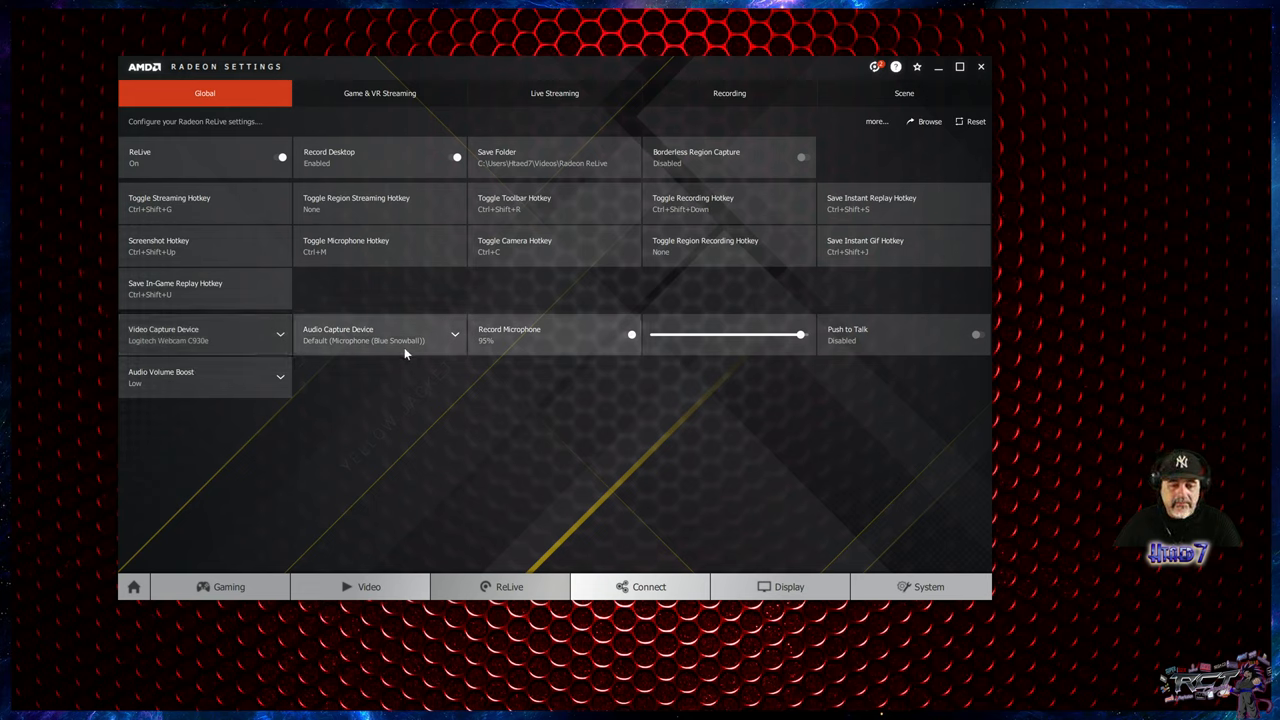
mouse_move(383, 349)
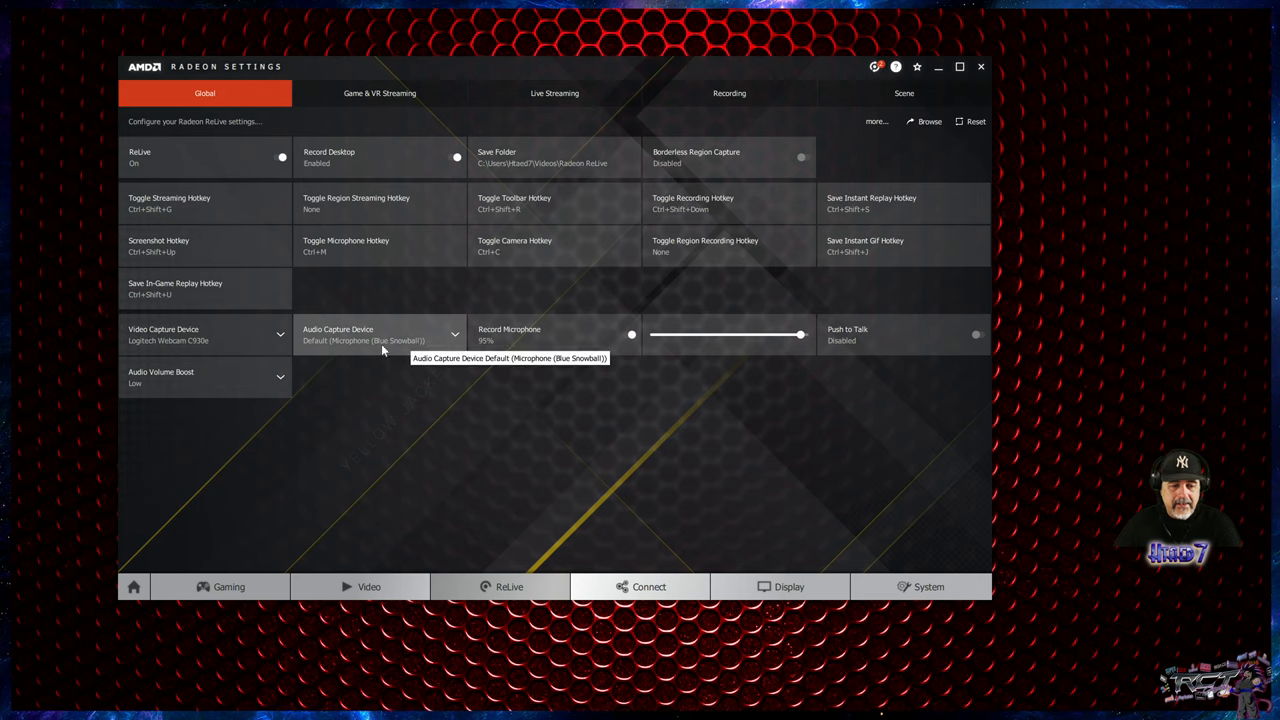
mouse_move(889, 339)
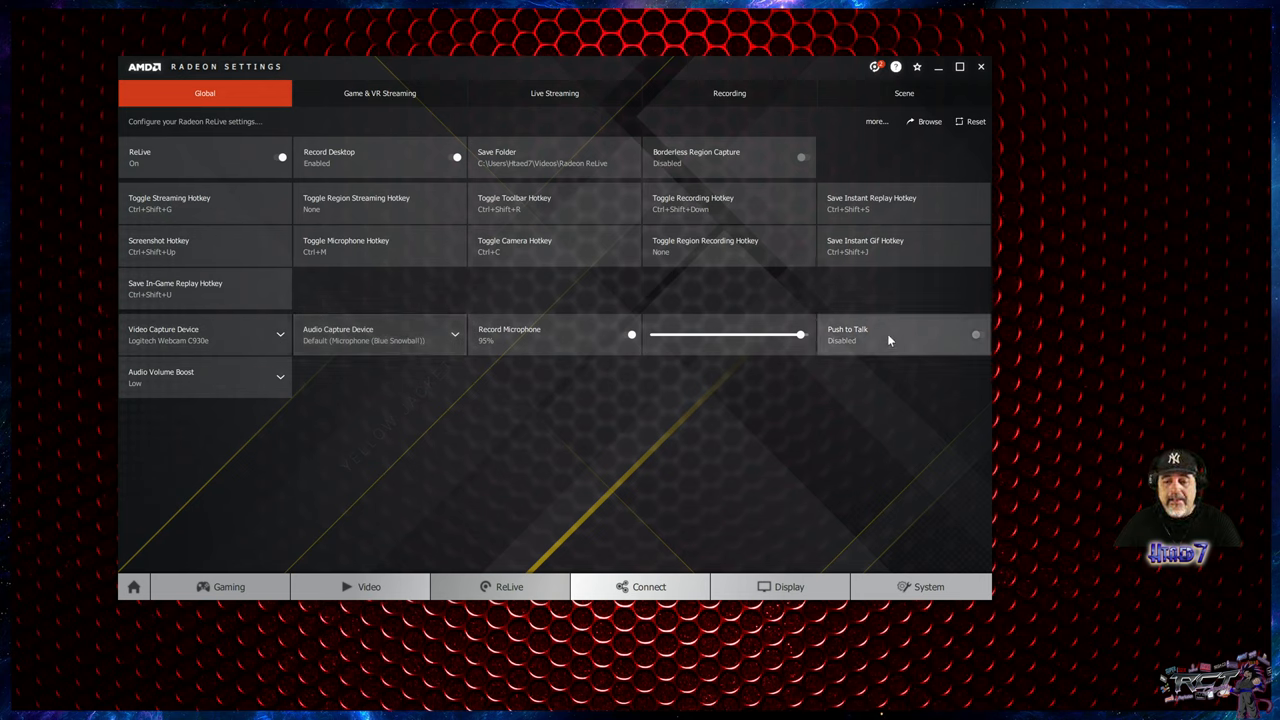
mouse_move(860, 348)
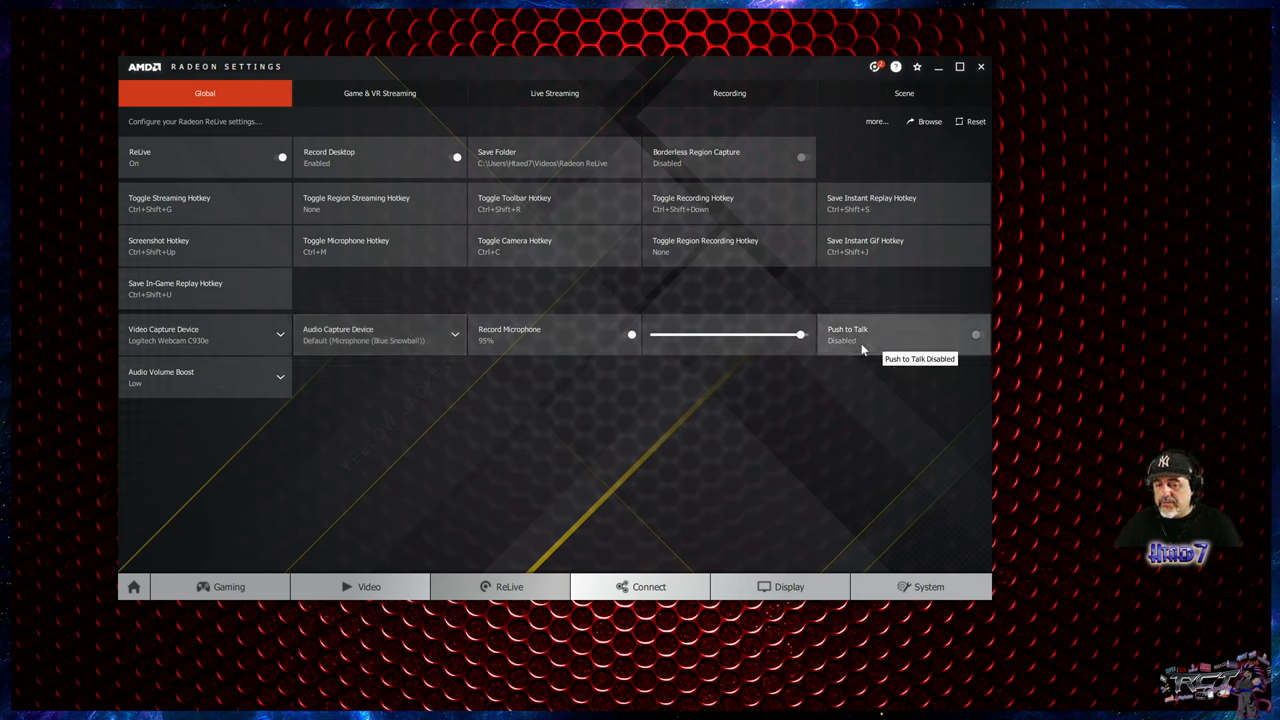
mouse_move(862, 385)
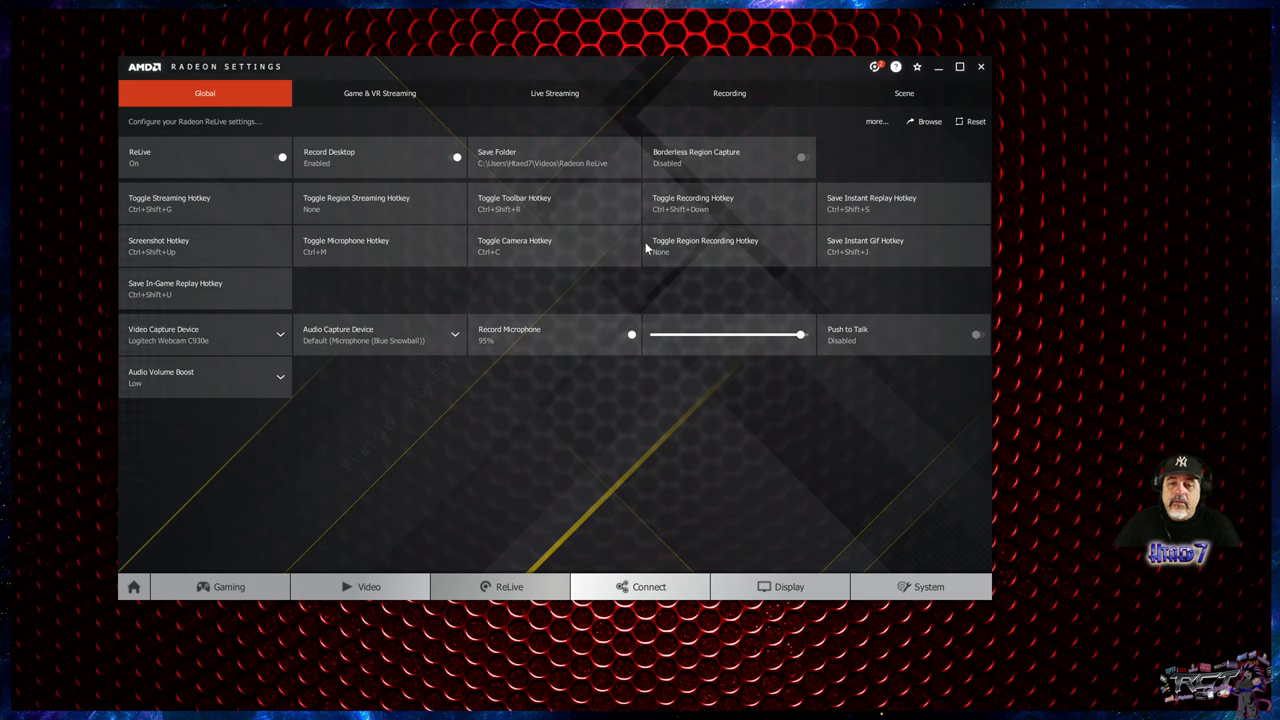
mouse_move(1169, 178)
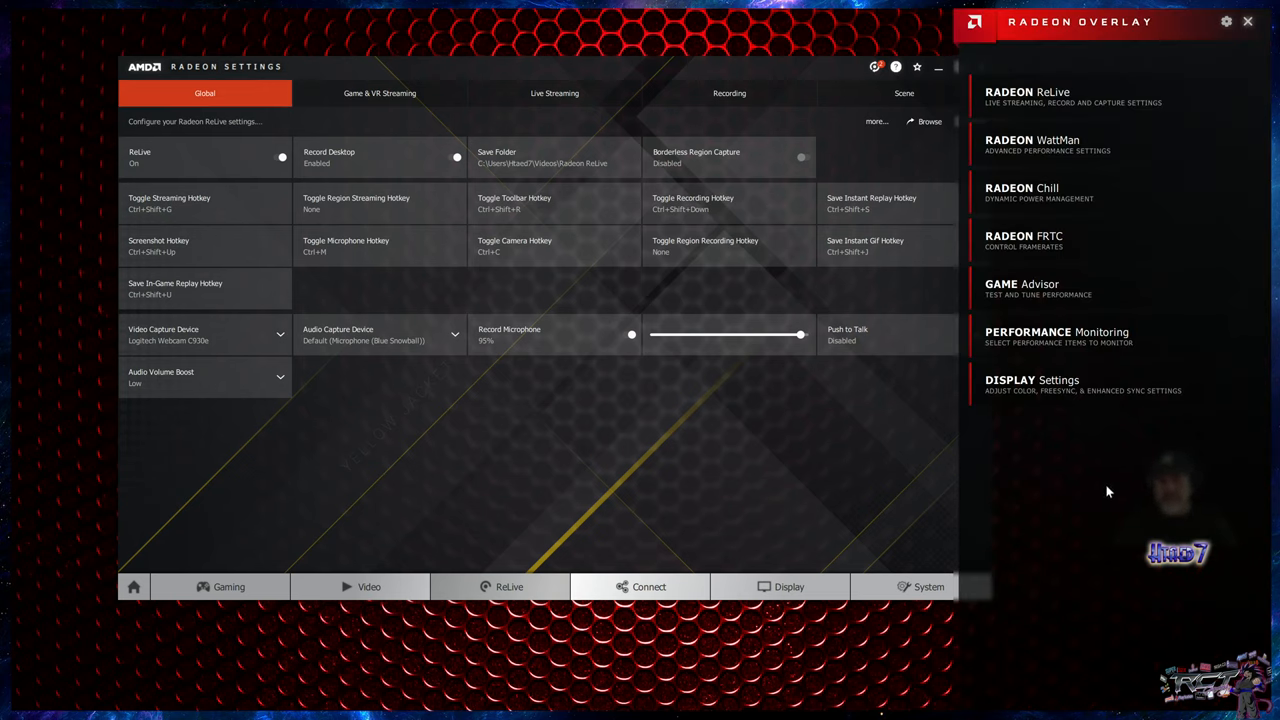
mouse_move(1064, 120)
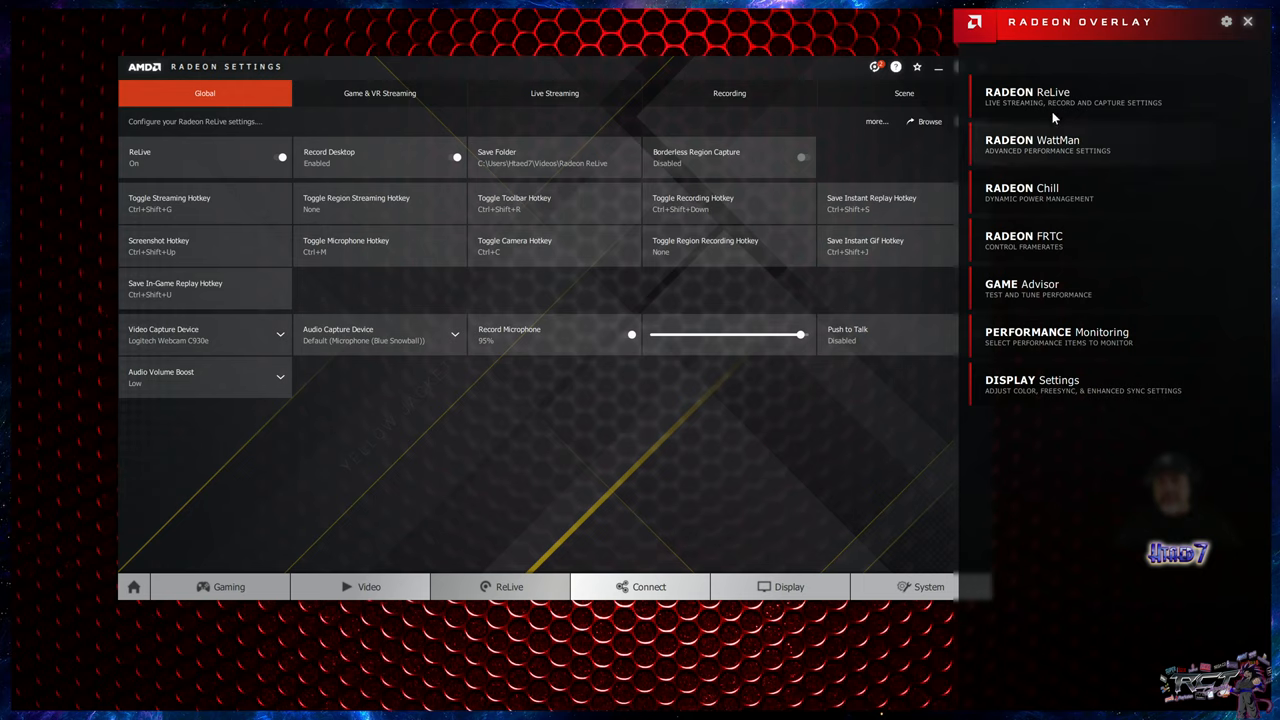
Step: Open the Radeon ReLive panel in Radeon Overlay while the recording keeps running
click(1028, 91)
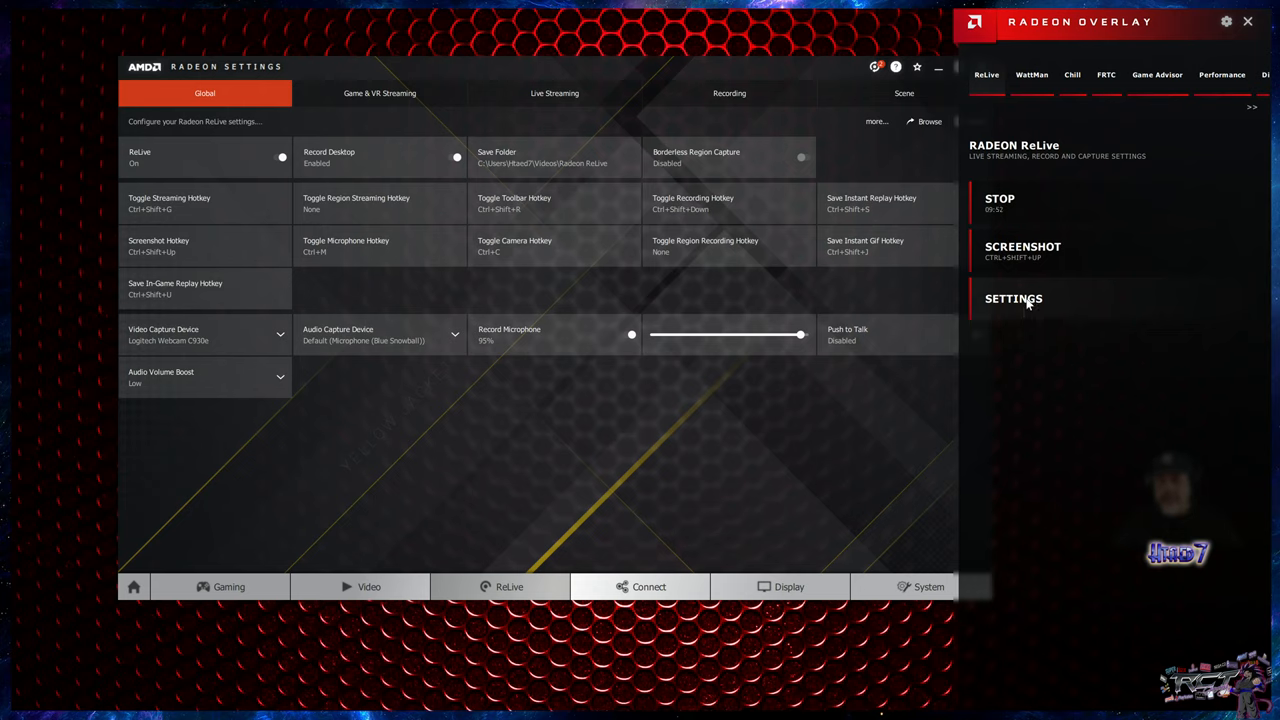
click(1246, 22)
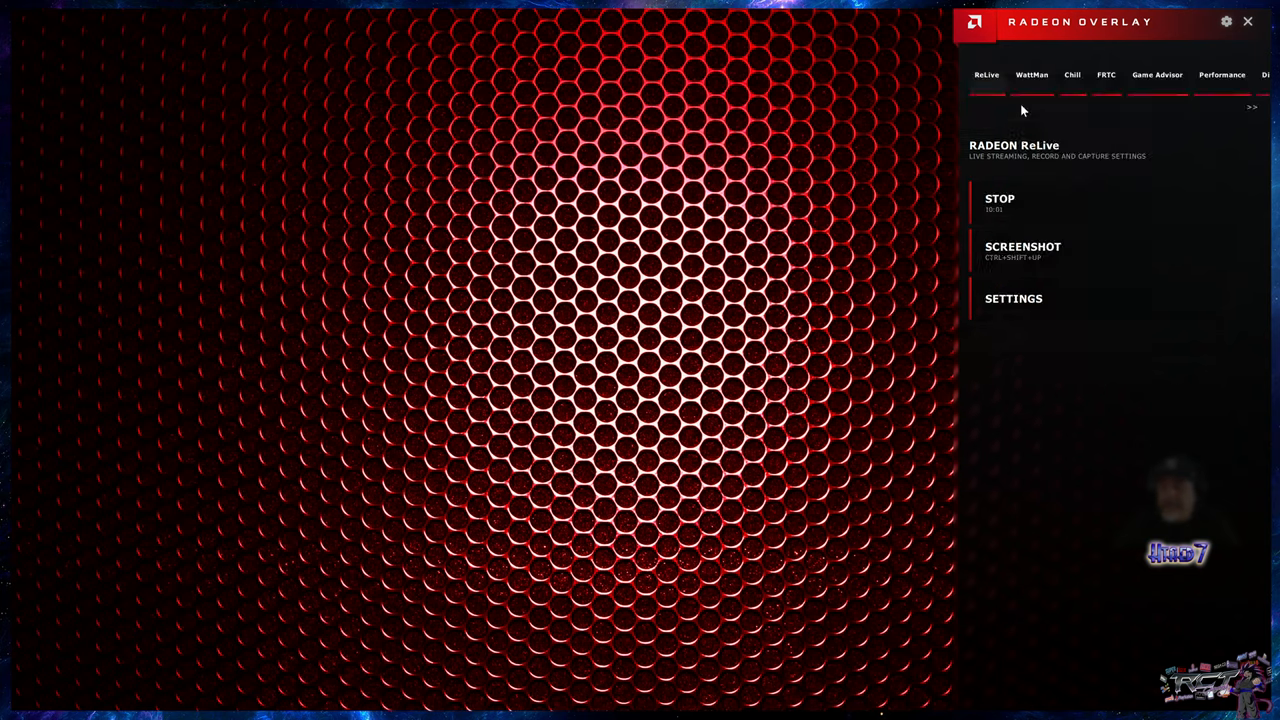
mouse_move(1075, 190)
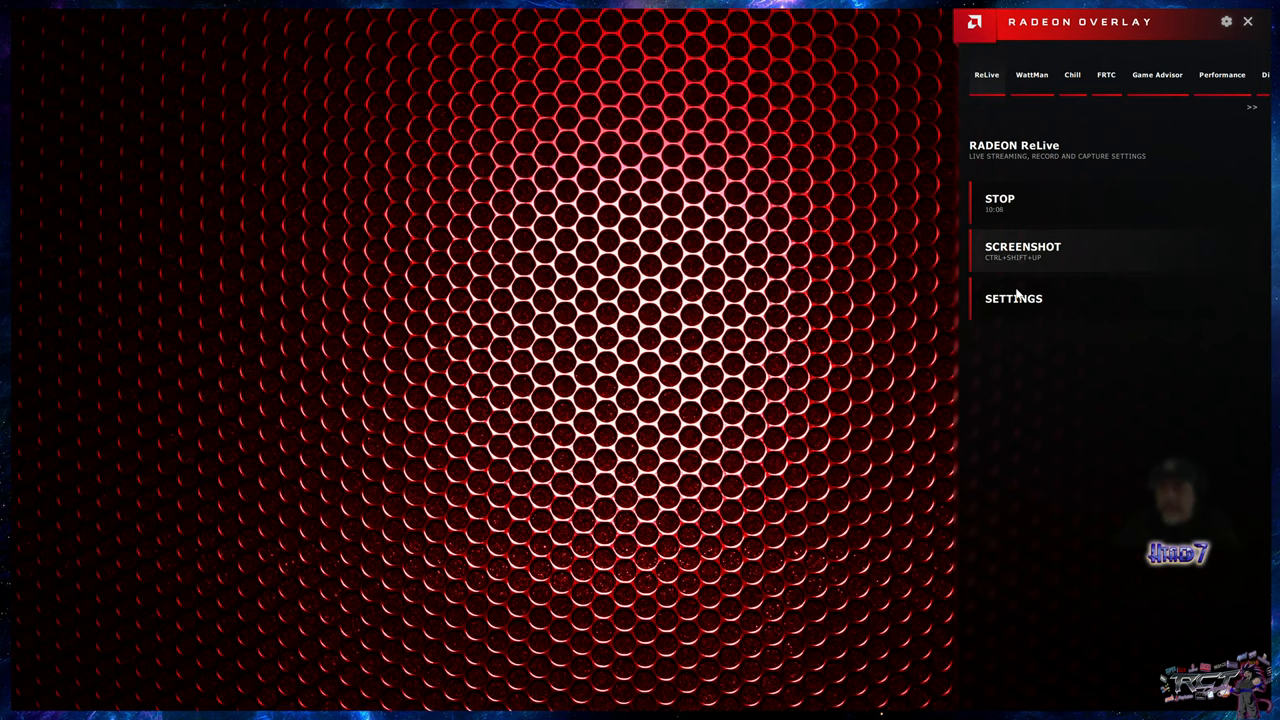
Step: Show the overlay's ReLive settings: microphone on at volume 95, desktop and camera recording
click(1013, 298)
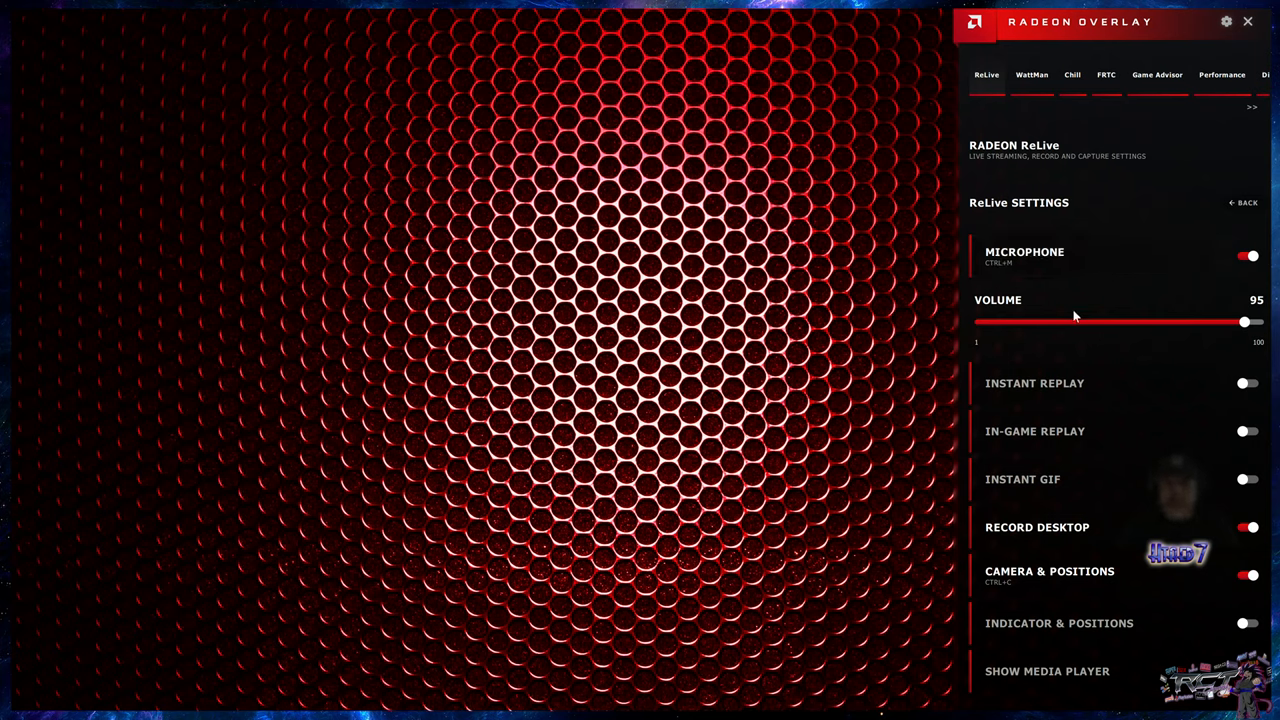
mouse_move(1102, 460)
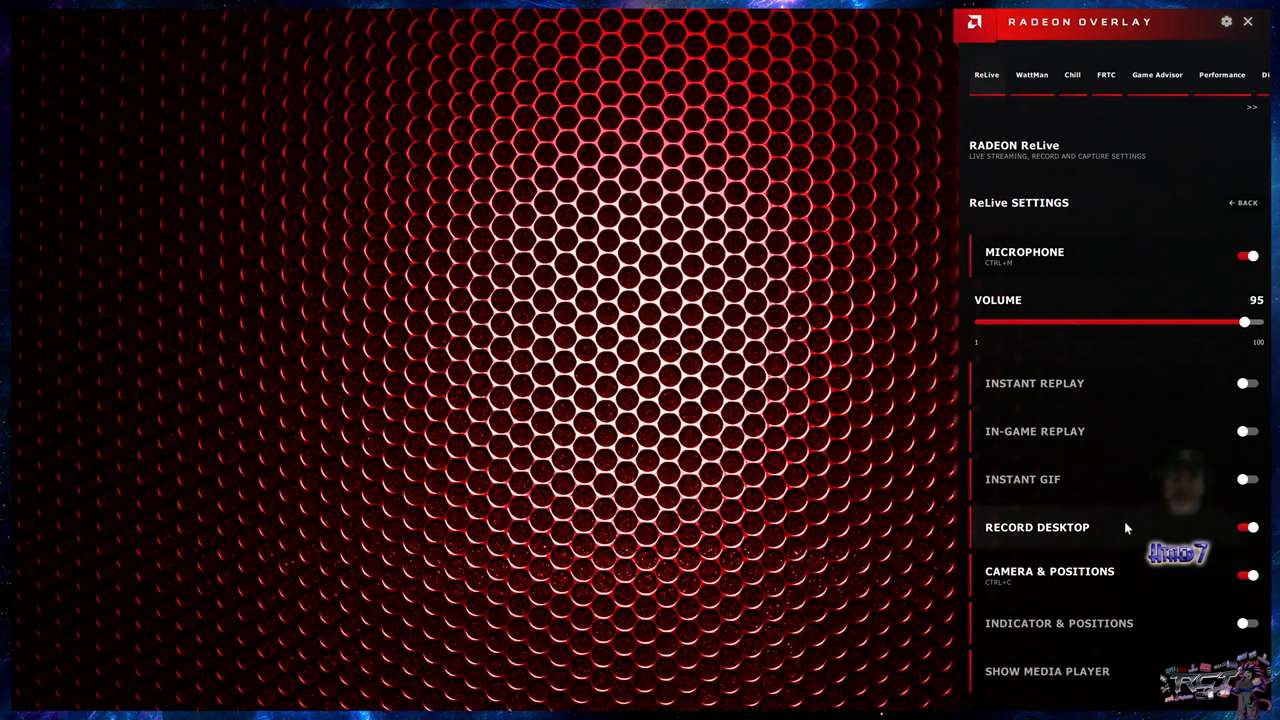
mouse_move(1107, 266)
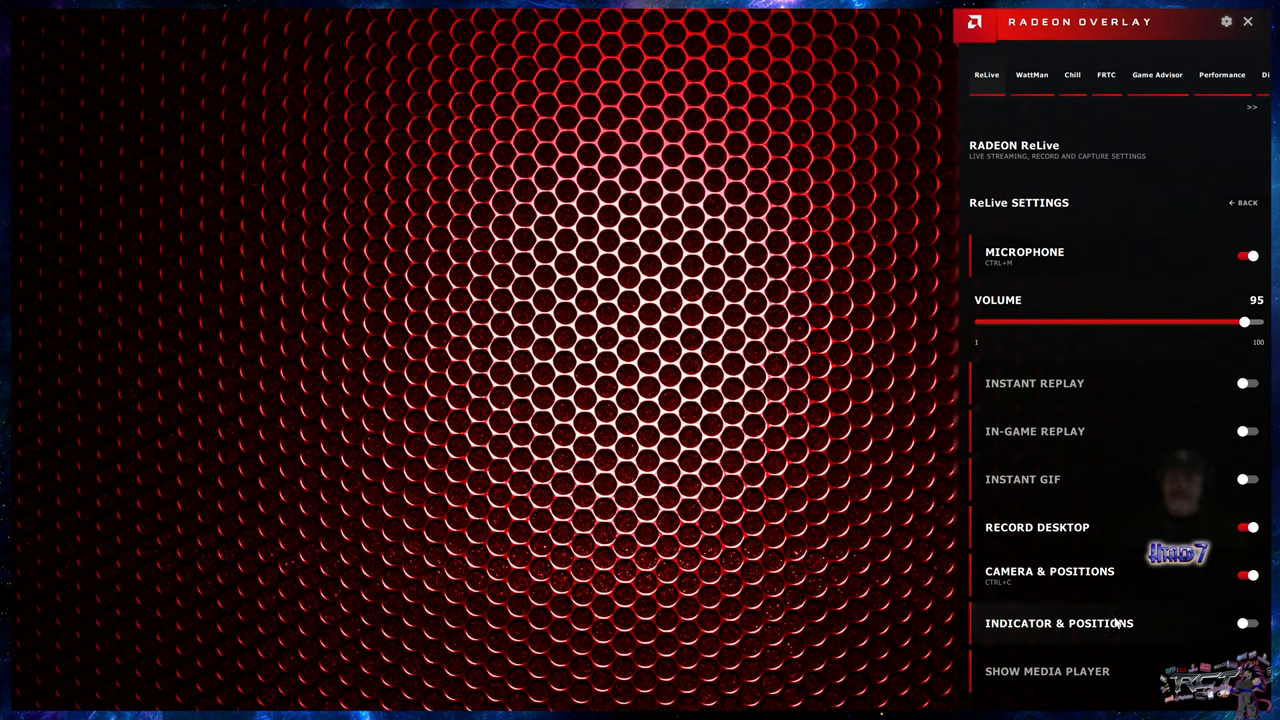
mouse_move(1083, 325)
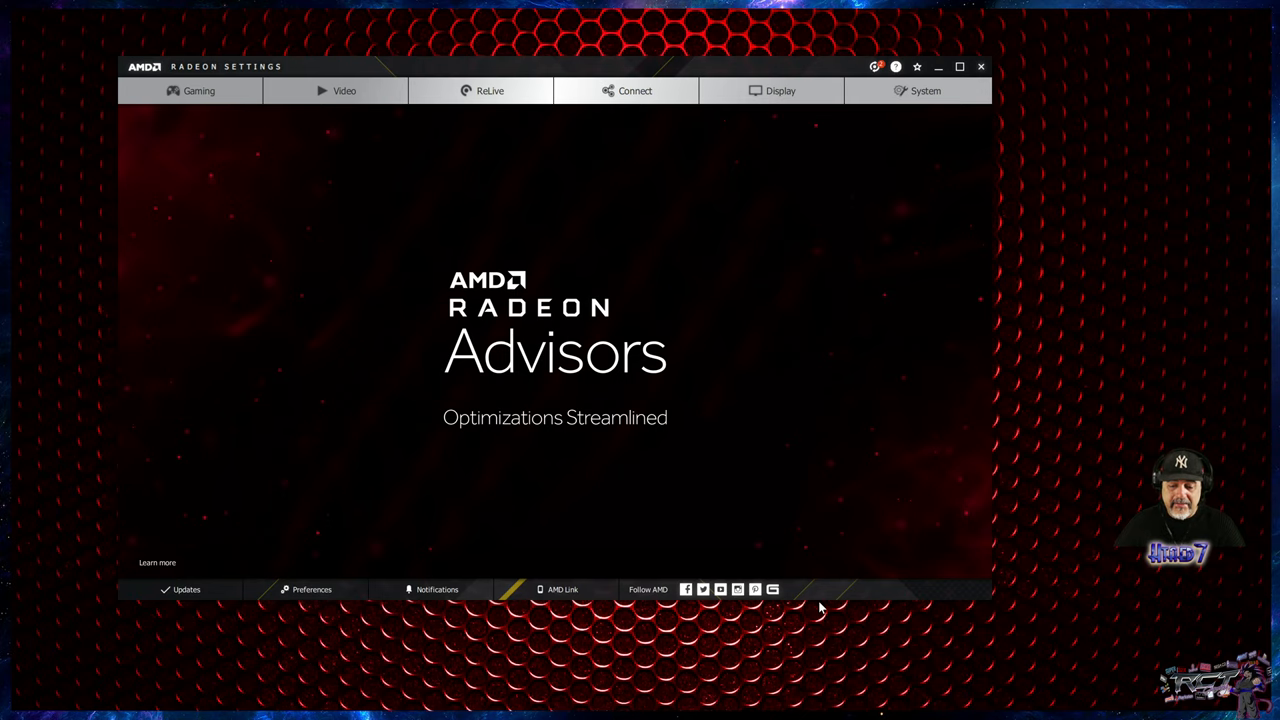
mouse_move(430, 147)
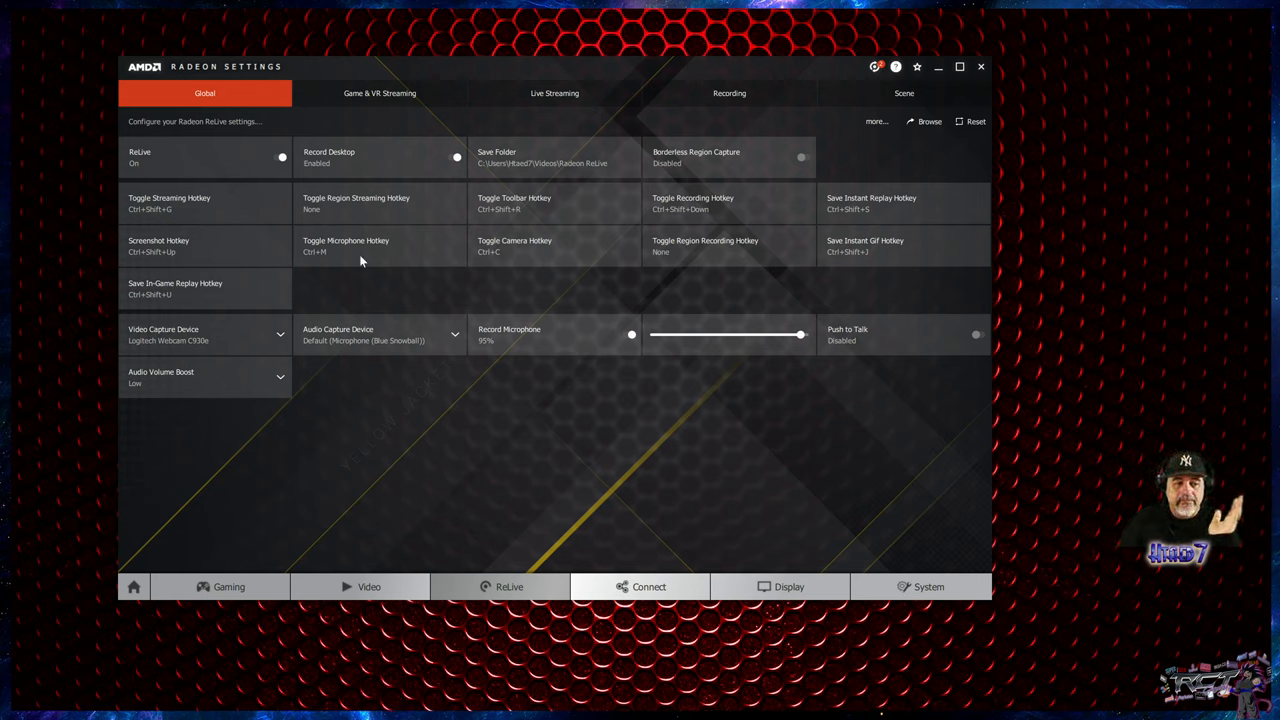
Step: Switch back to the Recording page showing HEVC at 40 Mbps and 30 FPS
click(727, 93)
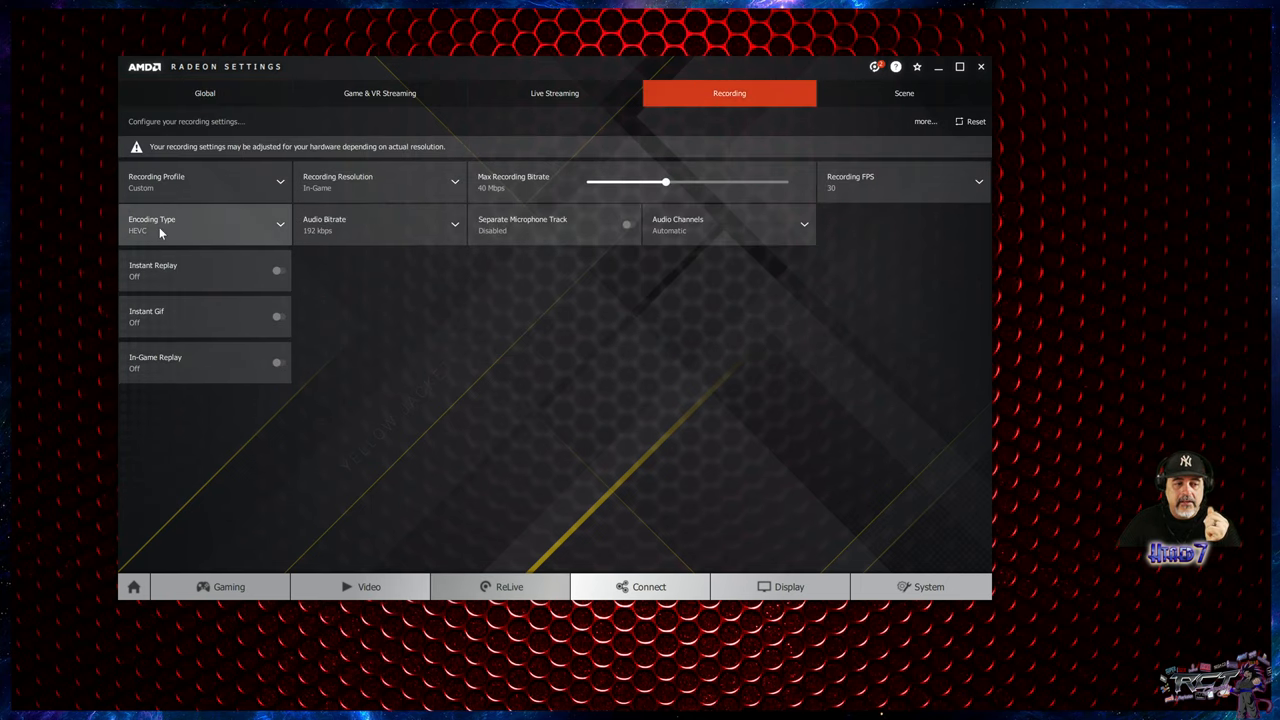
mouse_move(500, 367)
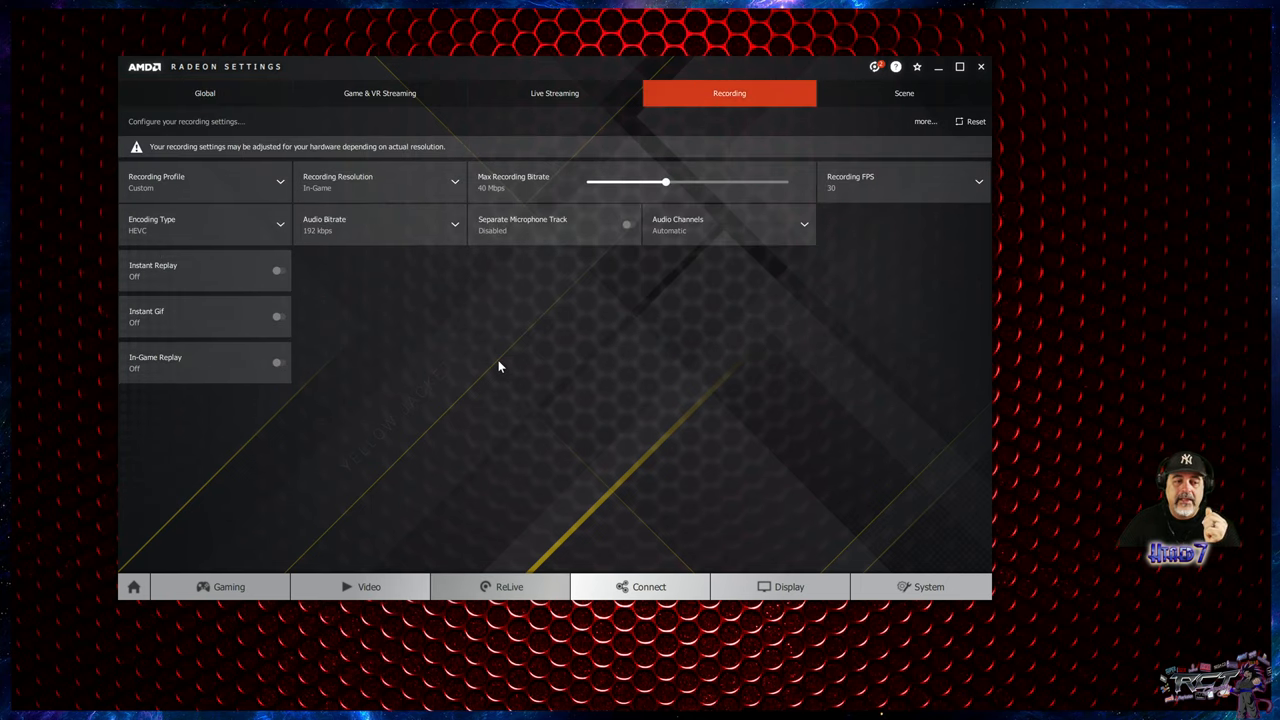